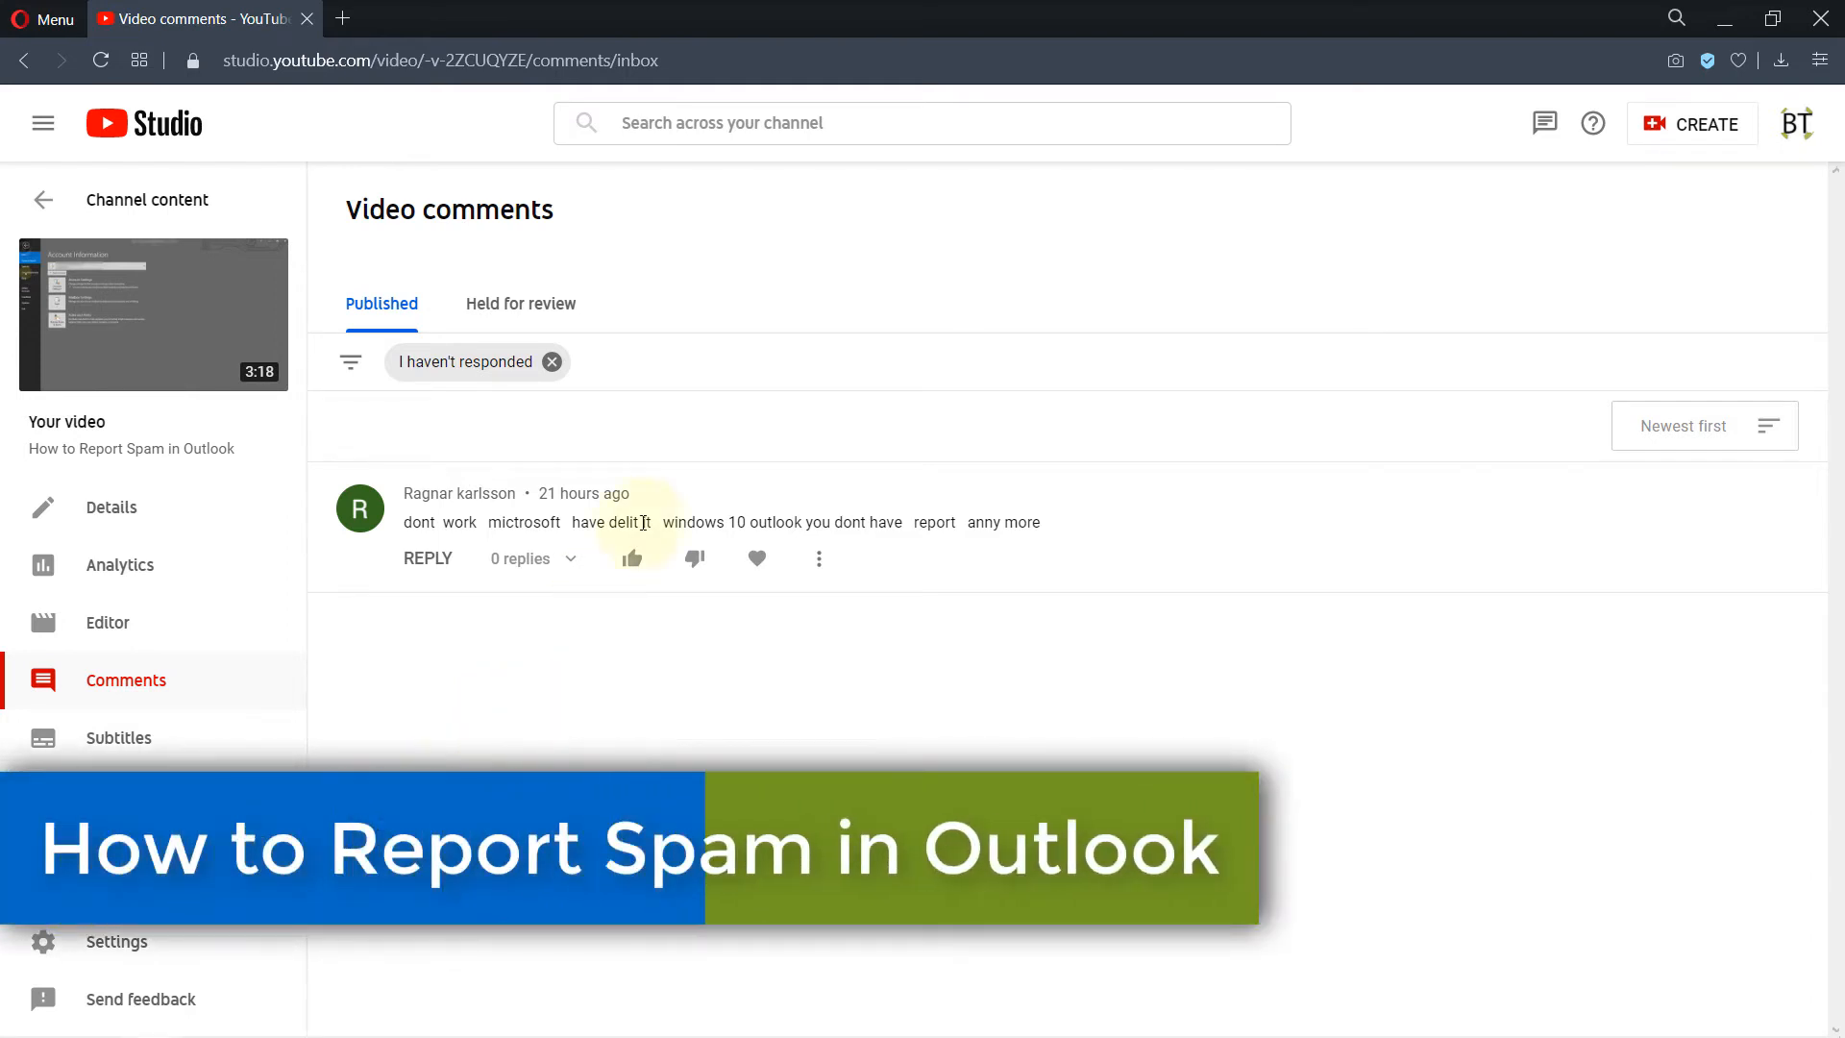
{"action": "mouse_move", "coordinate": [527, 644]}
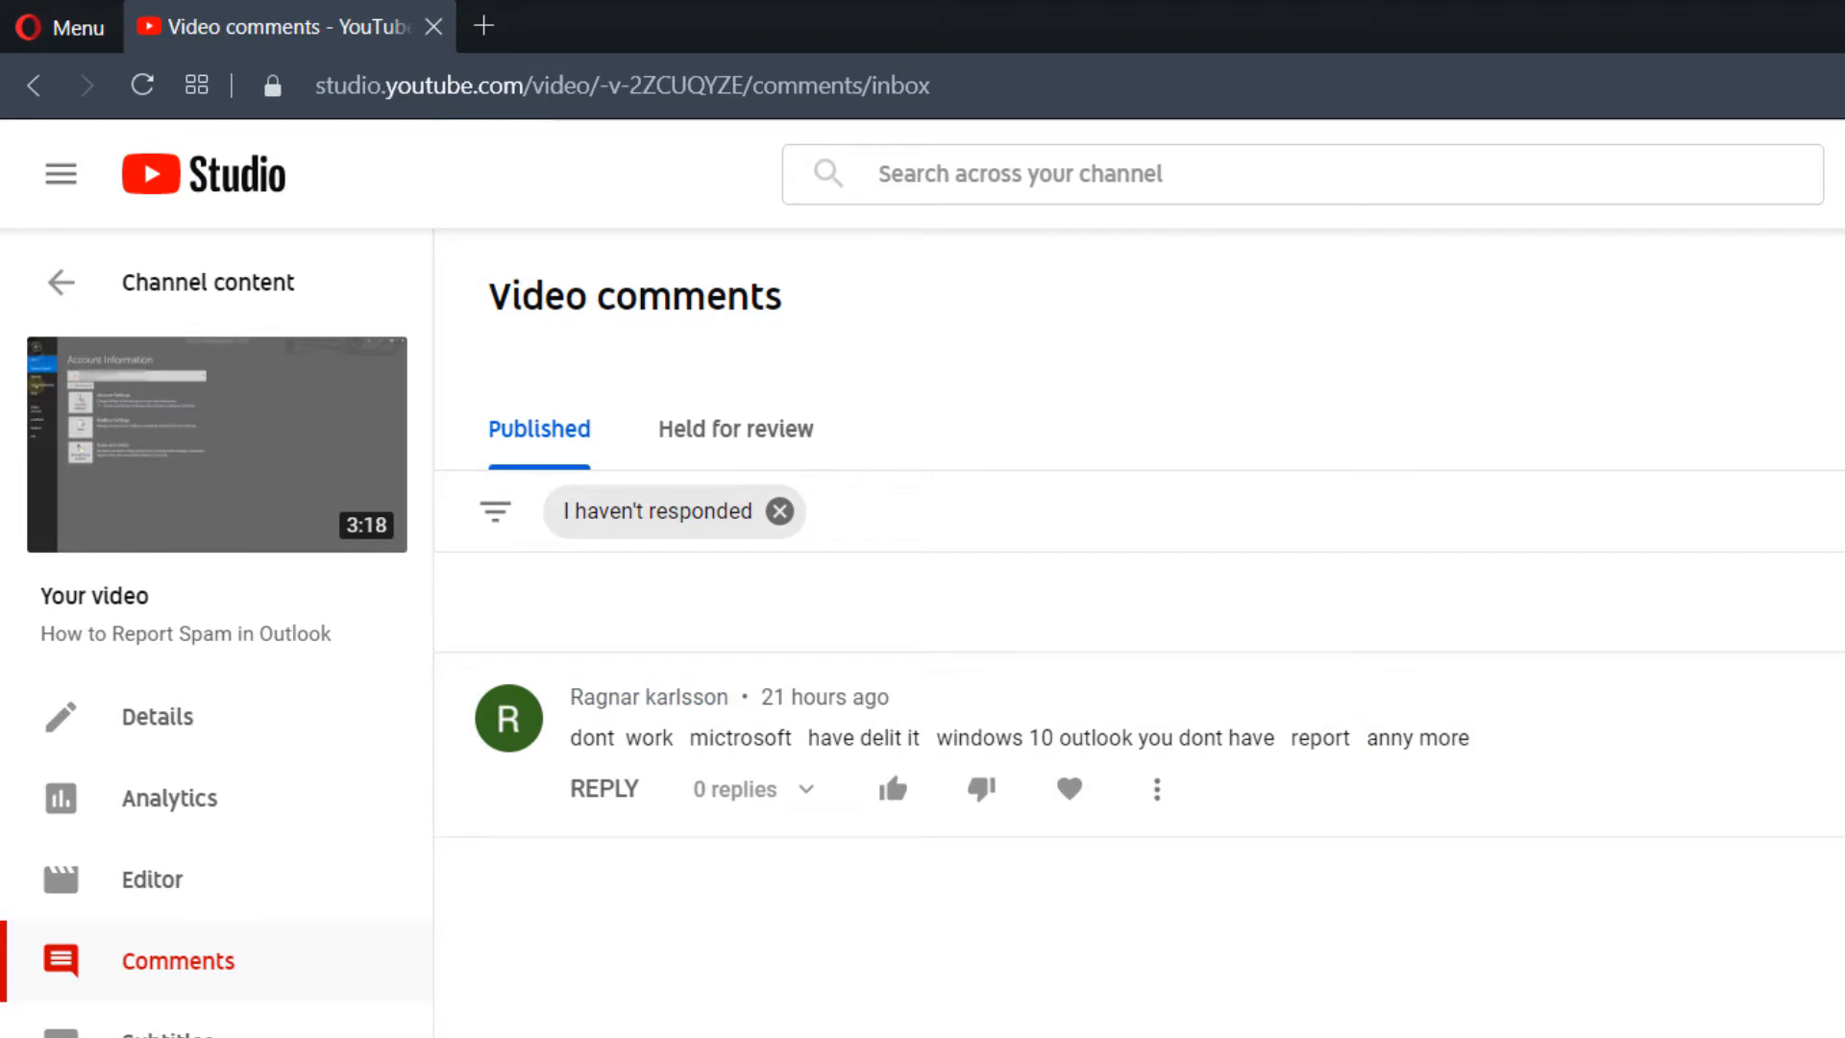
{"action": "mouse_move", "coordinate": [1256, 764]}
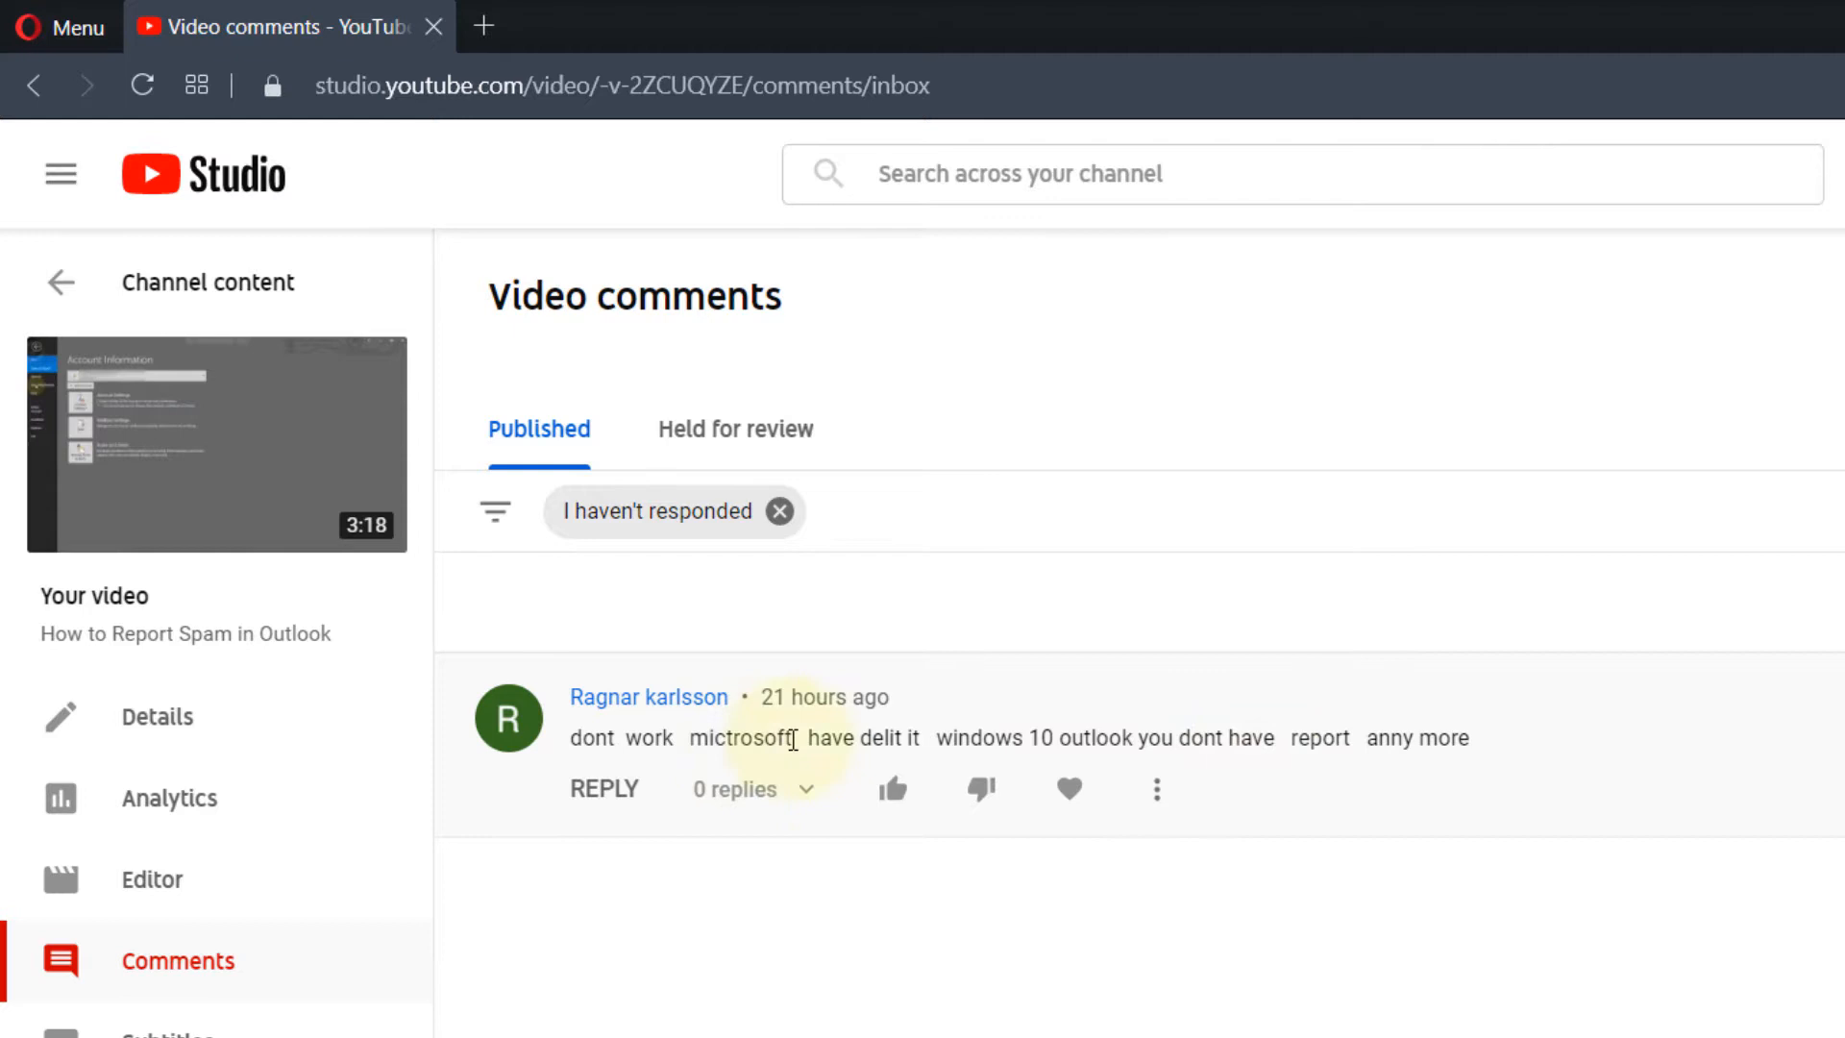
{"action": "mouse_move", "coordinate": [1628, 682]}
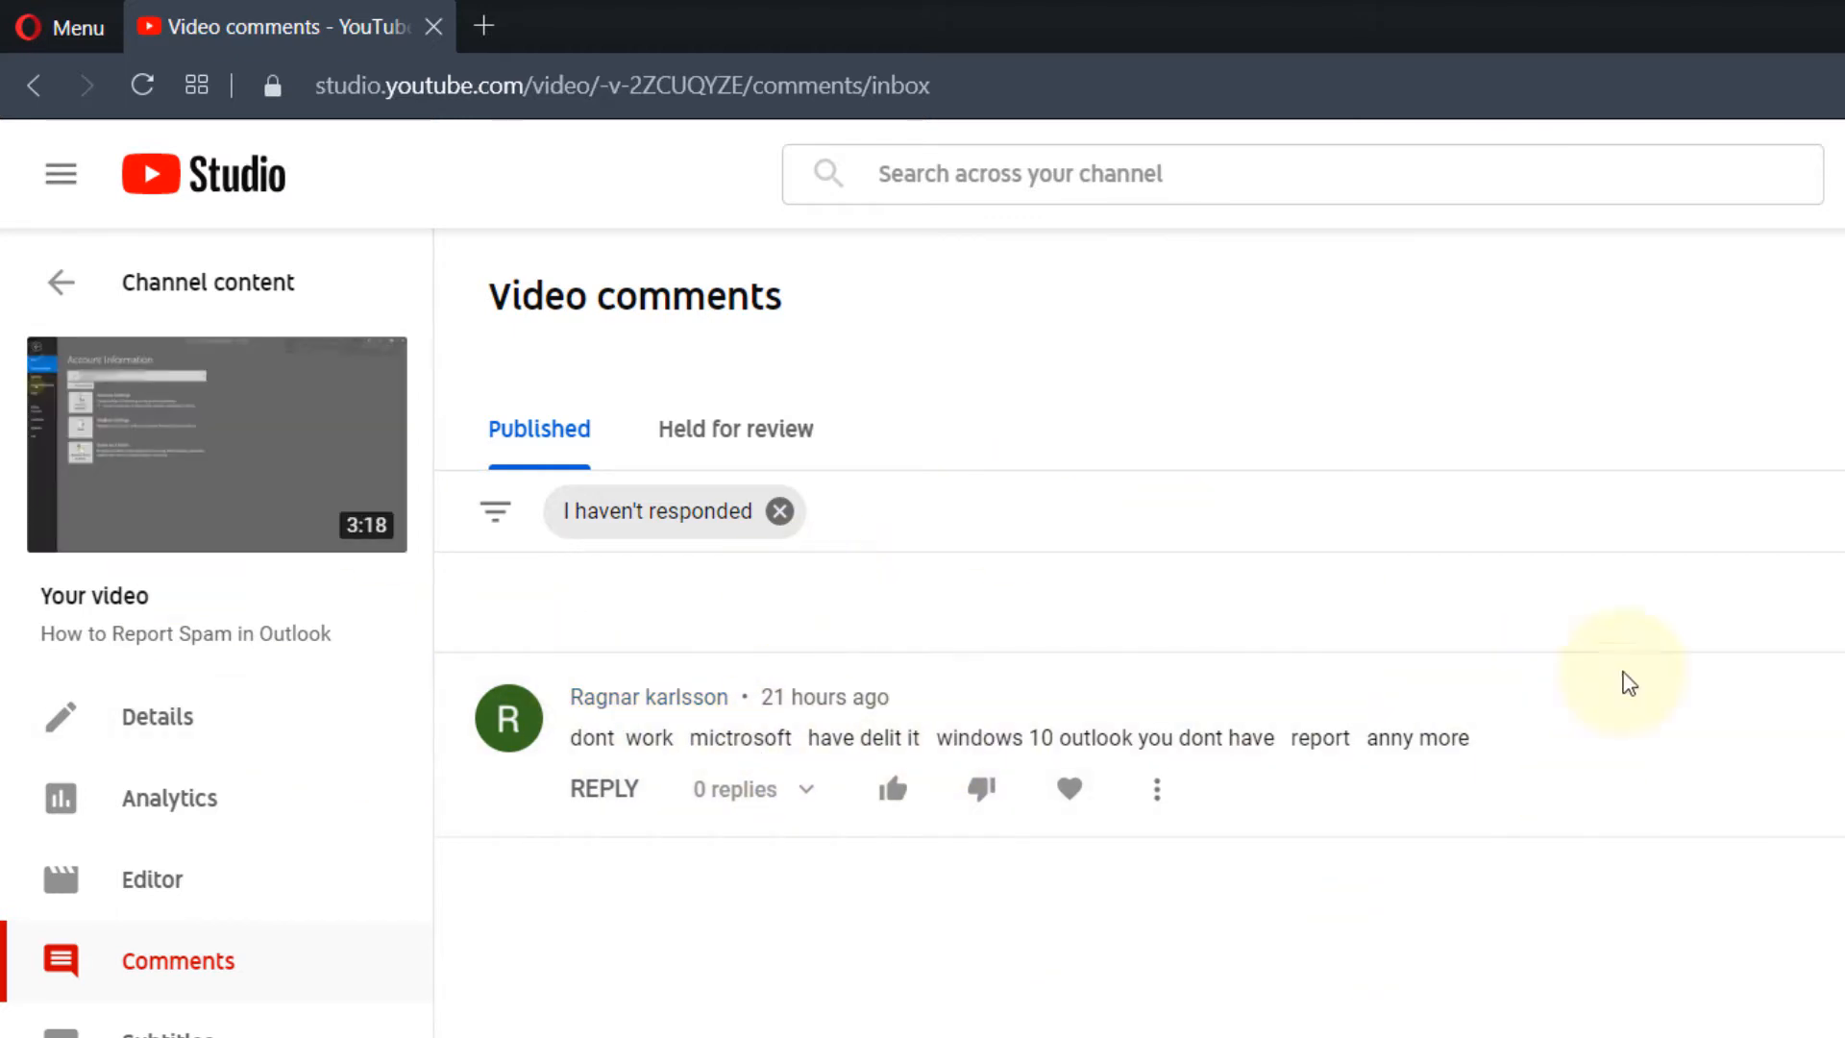
{"action": "mouse_move", "coordinate": [1293, 717]}
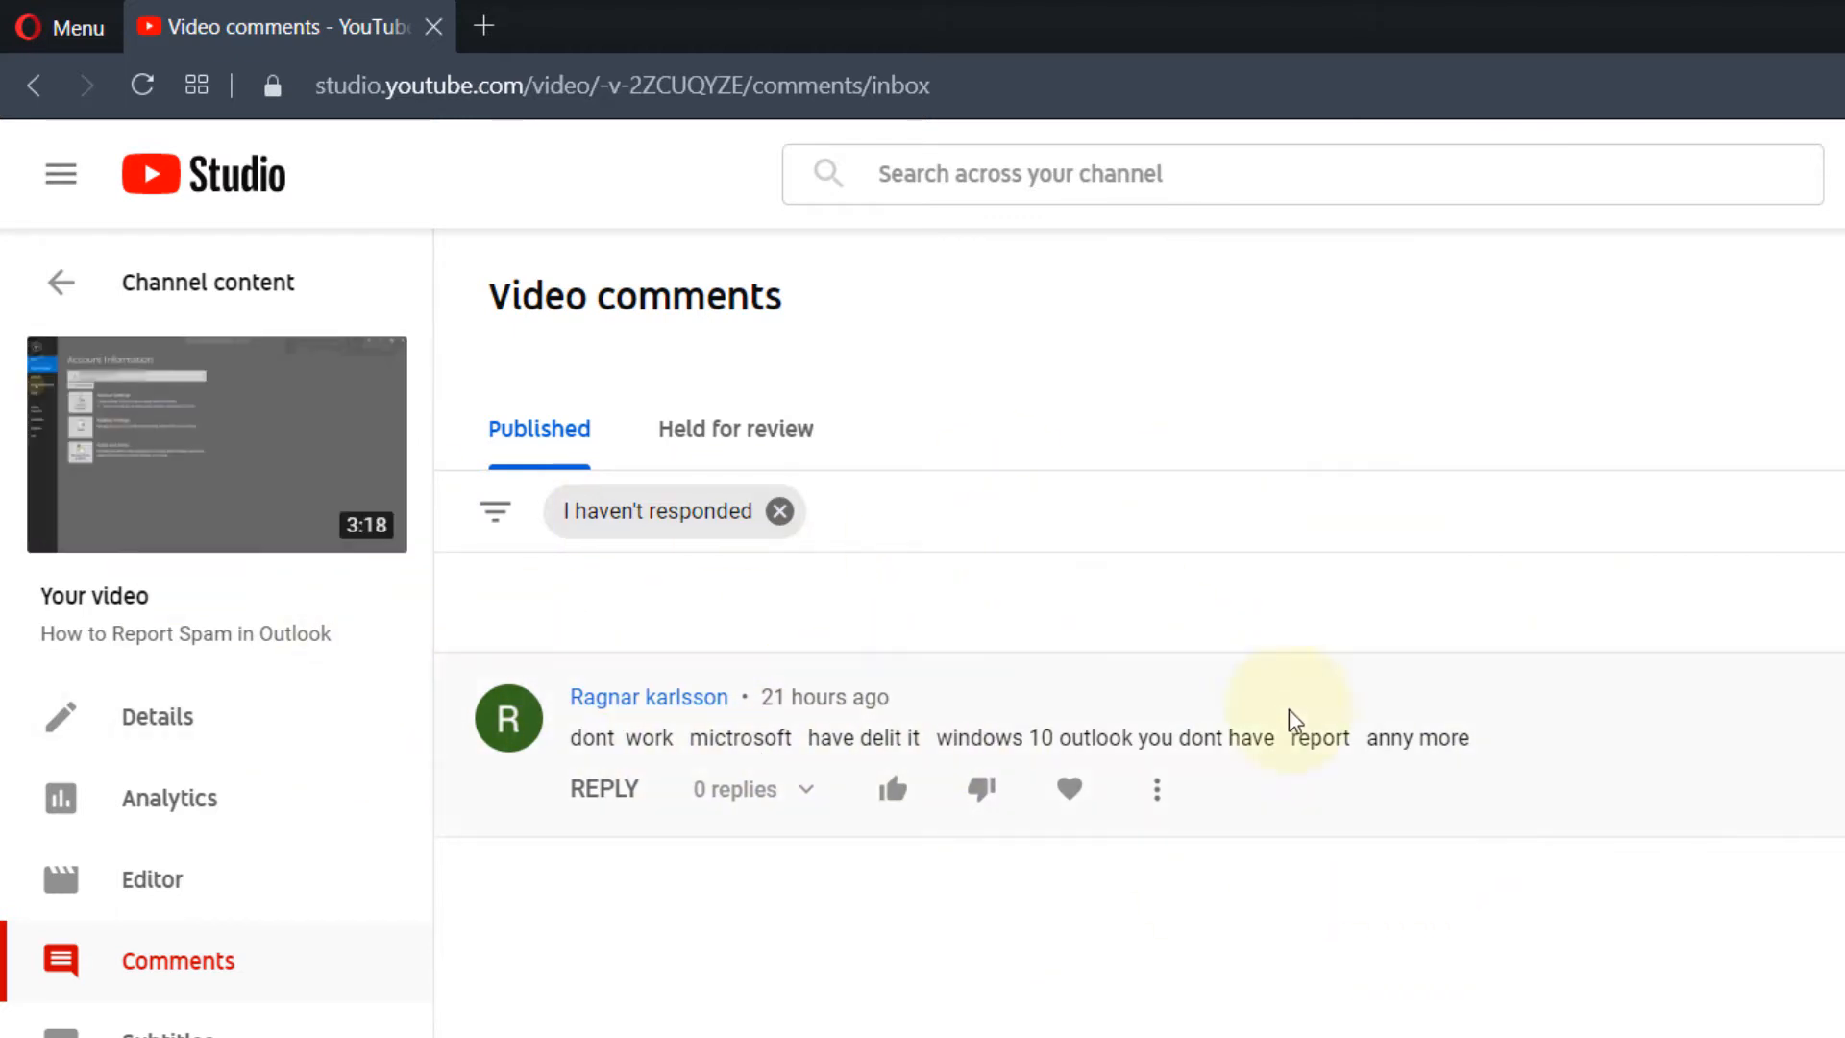
{"action": "mouse_move", "coordinate": [1112, 594]}
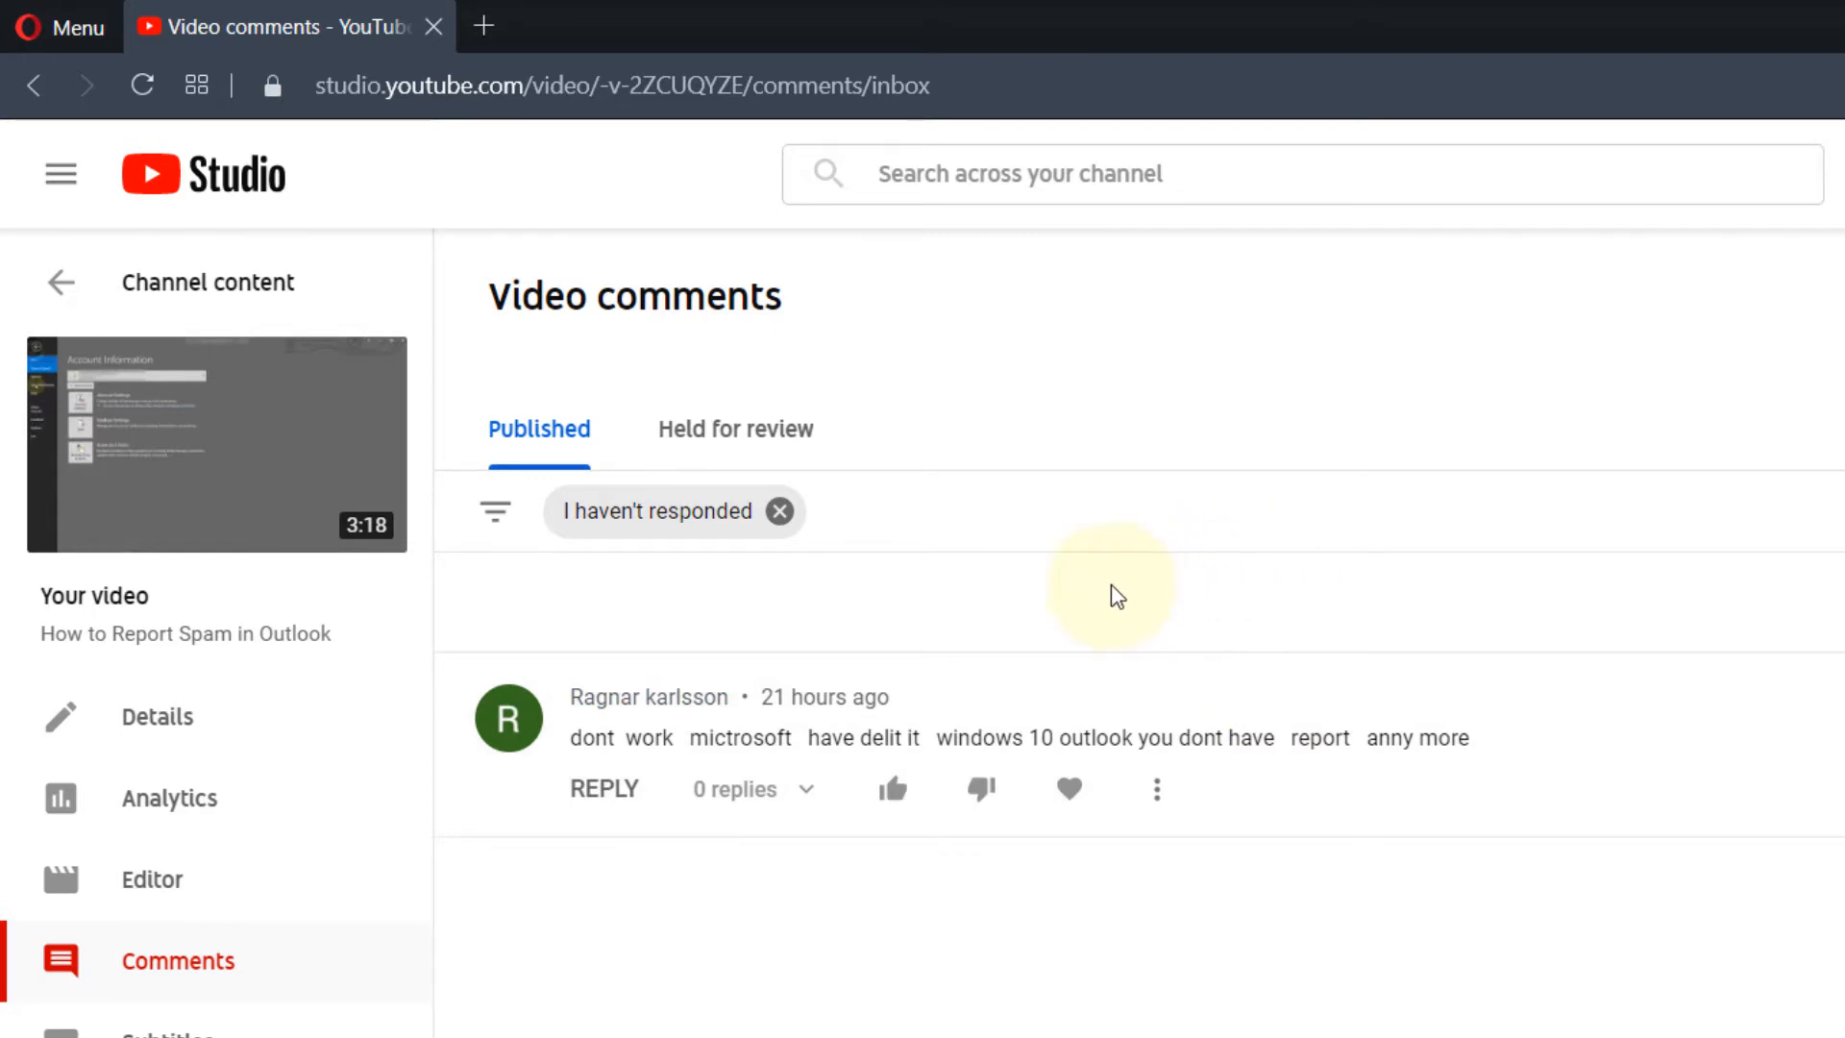
{"action": "mouse_move", "coordinate": [604, 788]}
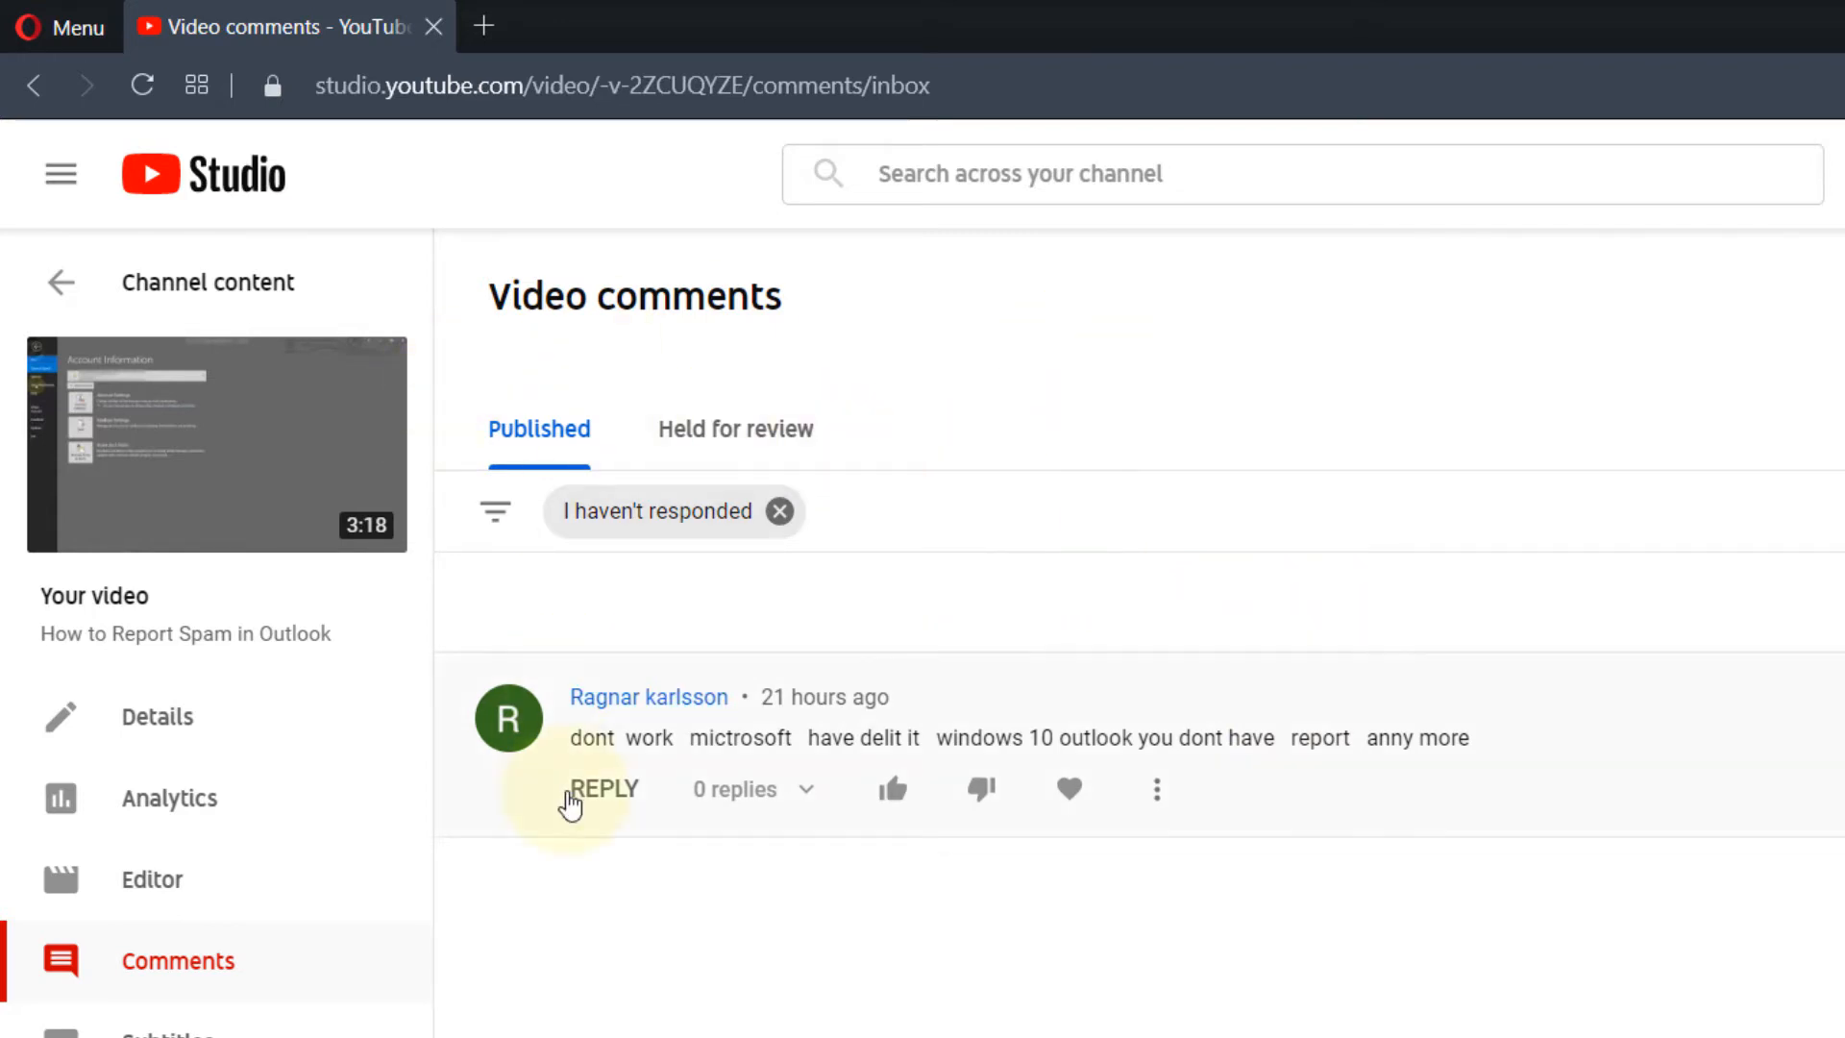
{"action": "mouse_move", "coordinate": [1345, 1017]}
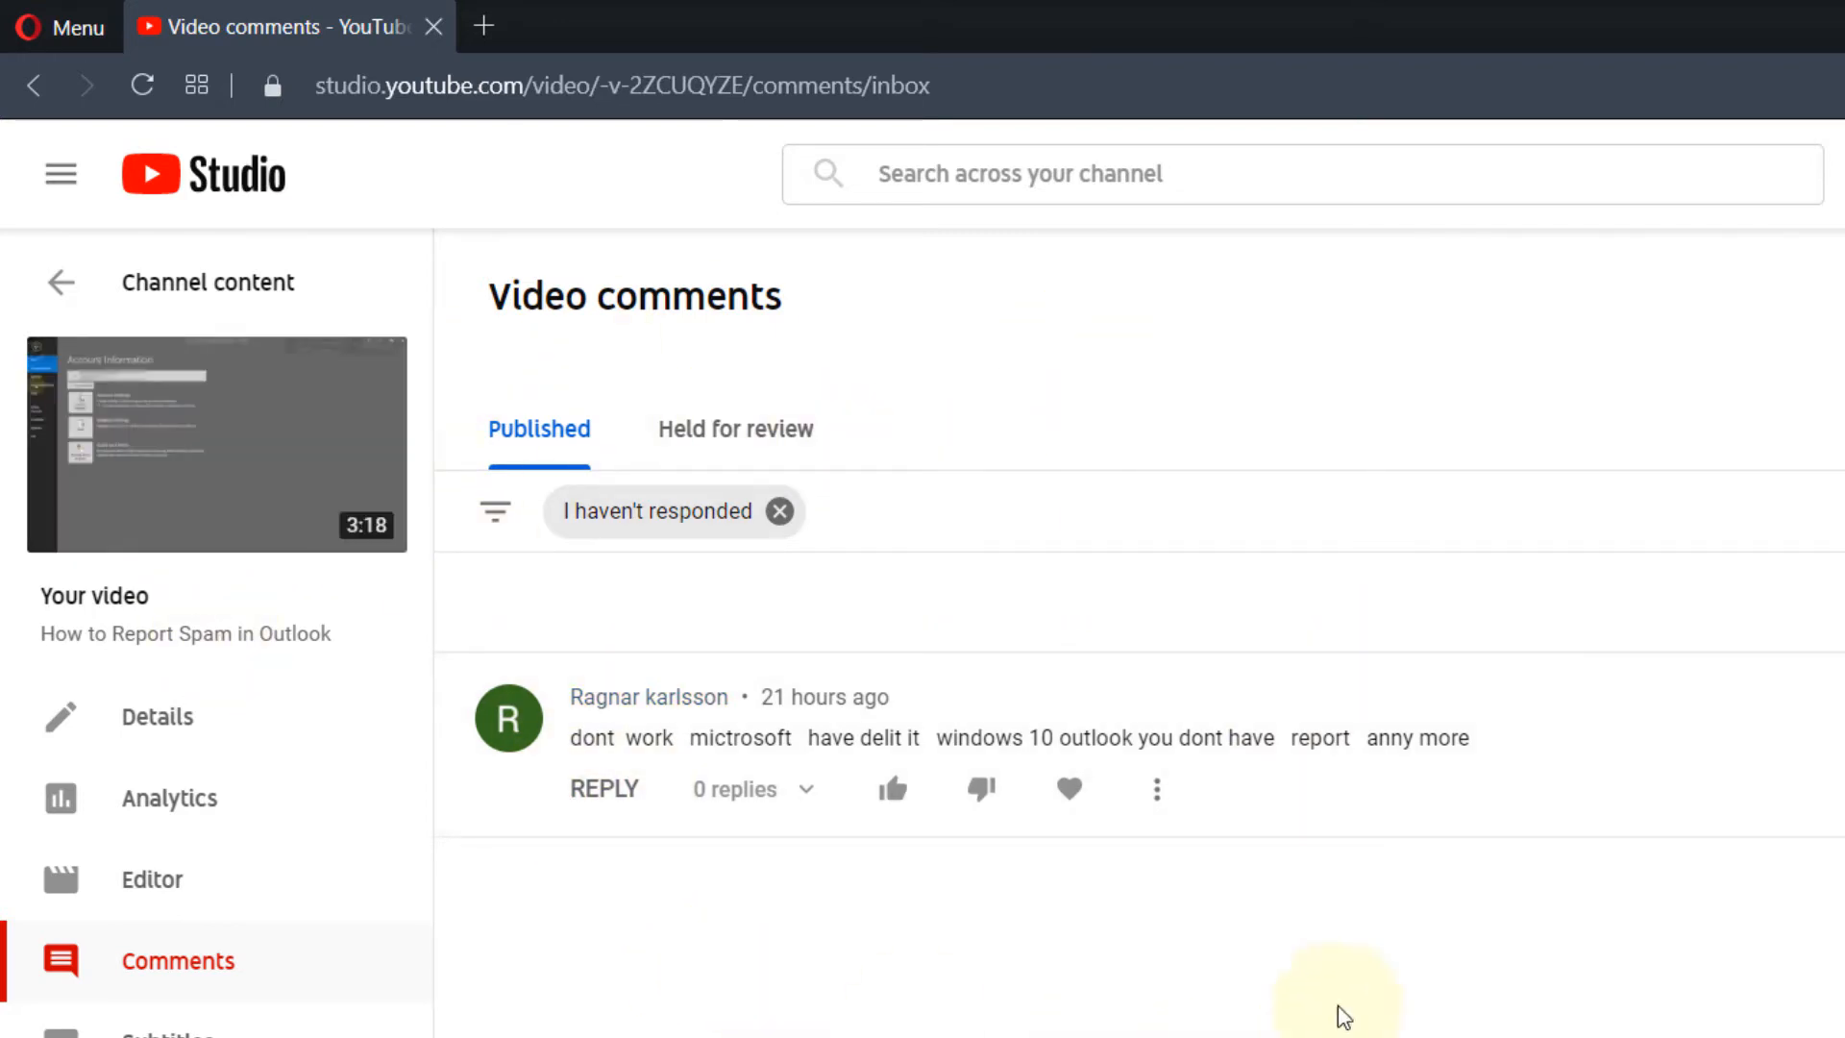
{"action": "mouse_move", "coordinate": [1169, 835]}
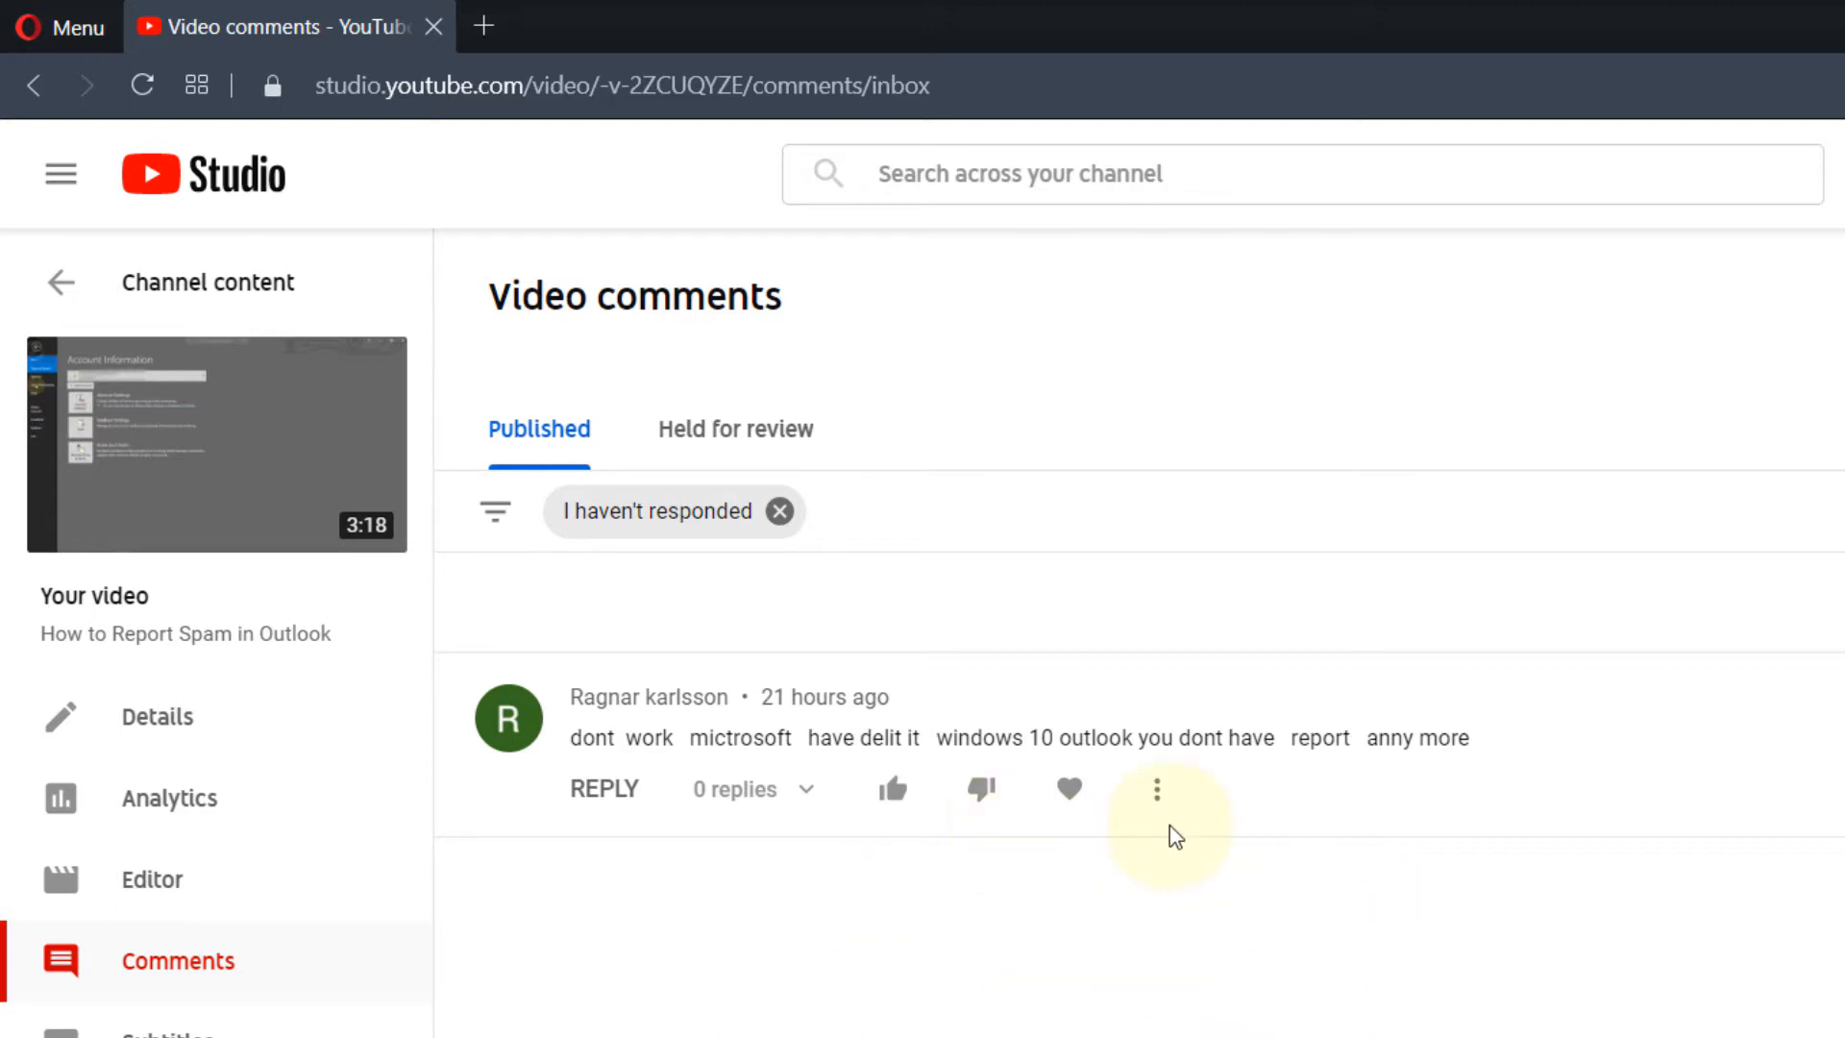
{"action": "mouse_move", "coordinate": [1385, 717]}
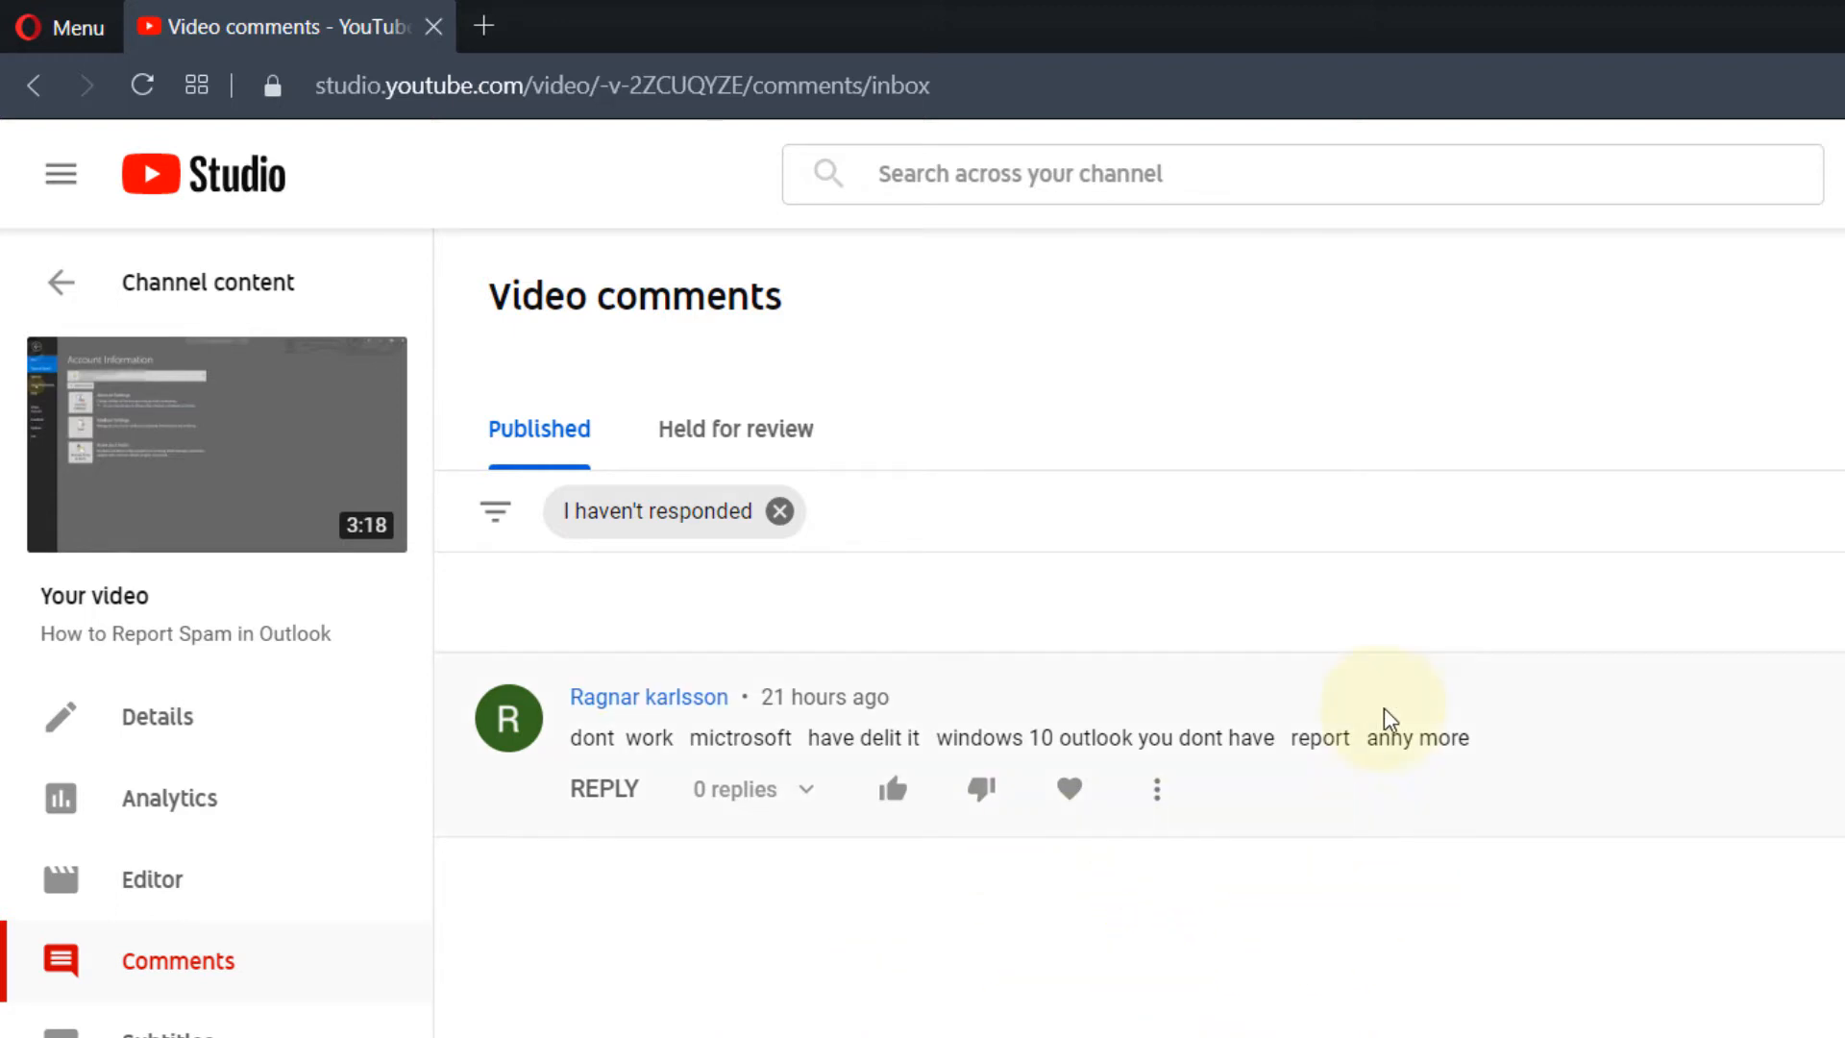
{"action": "mouse_move", "coordinate": [1361, 653]}
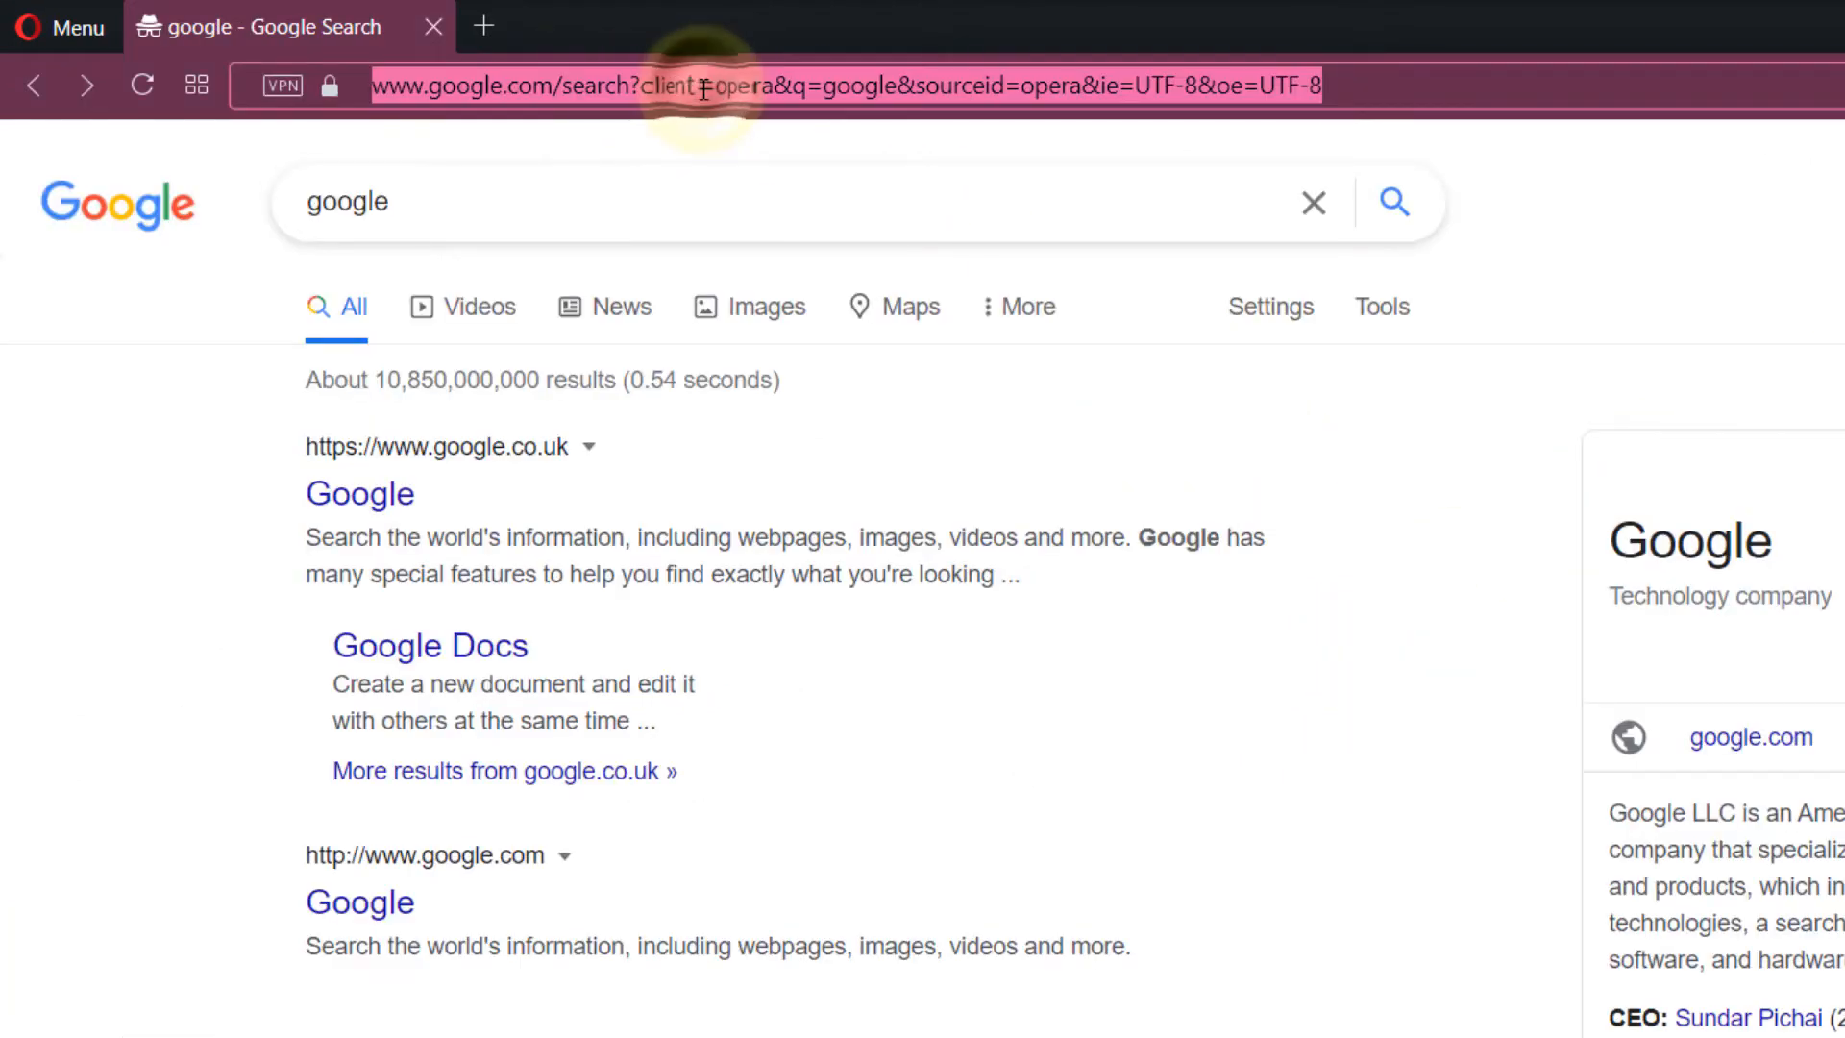
Step: Load appsource.microsoft.com in Opera from the address bar suggestion
{"action": "type", "text": "appsource"}
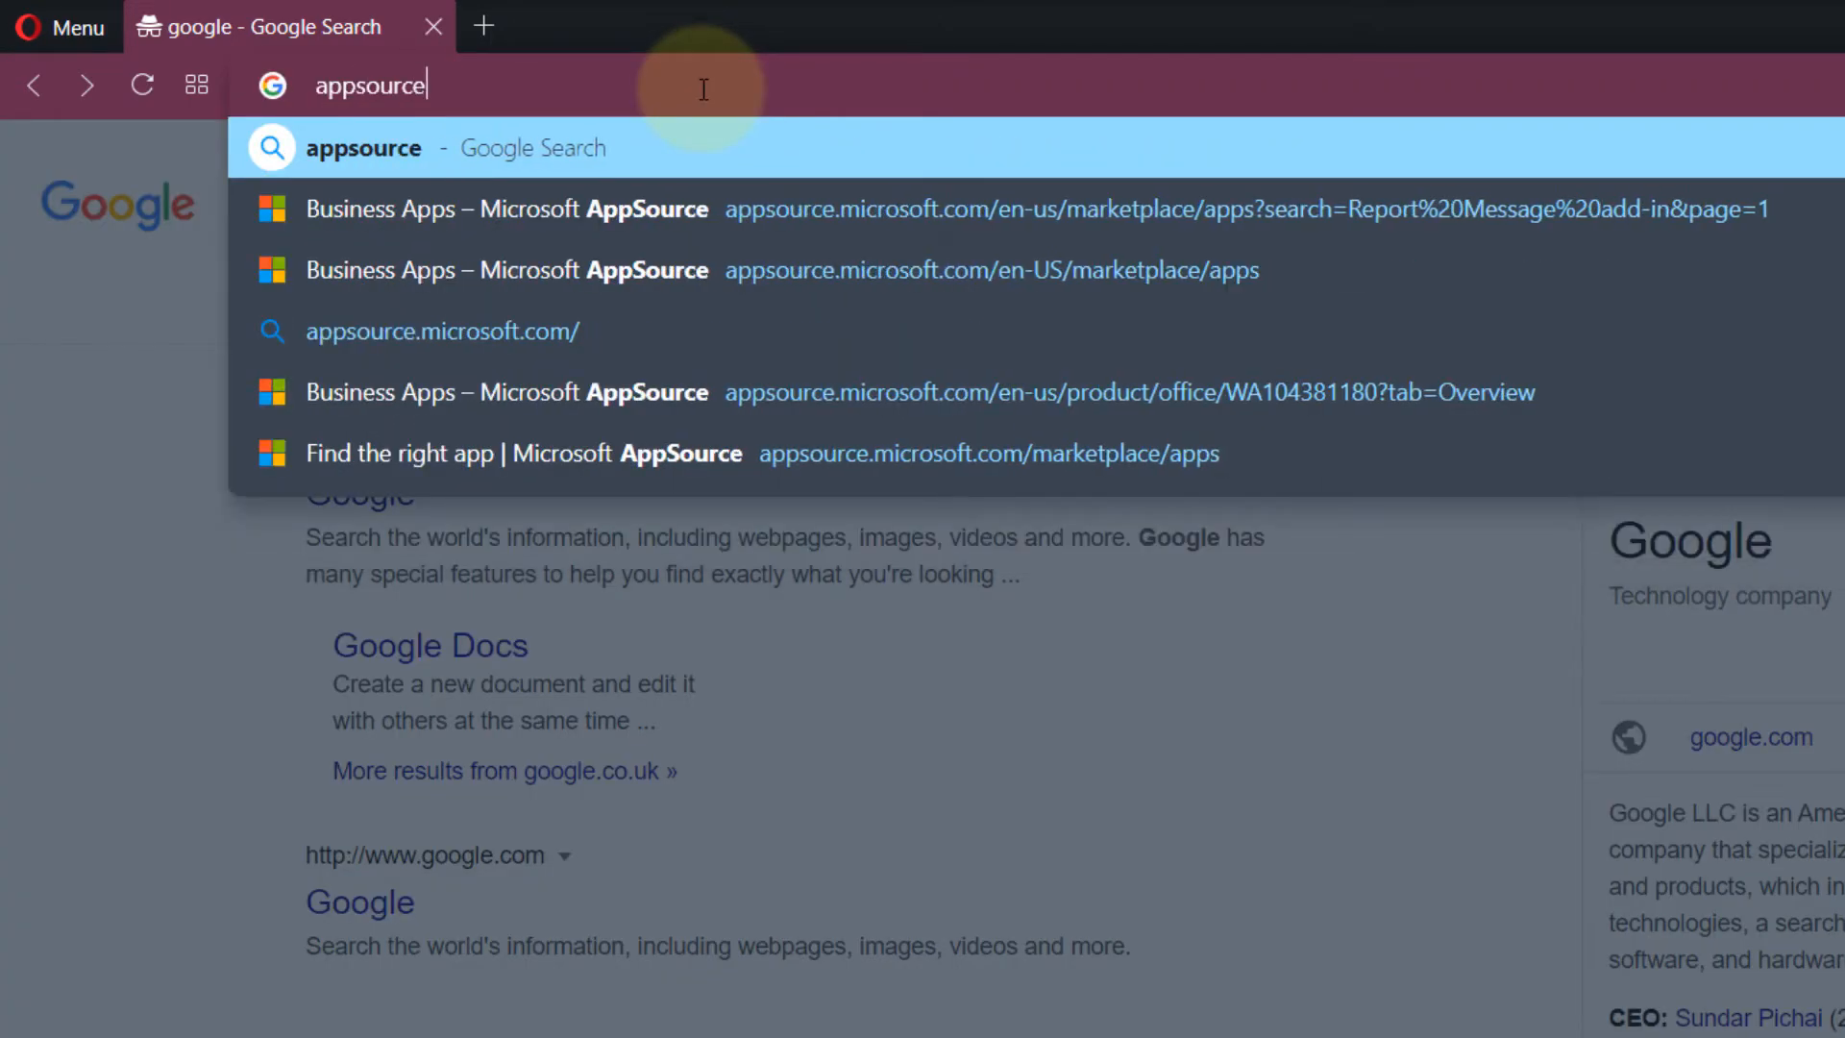
{"action": "type", "text": ".micro"}
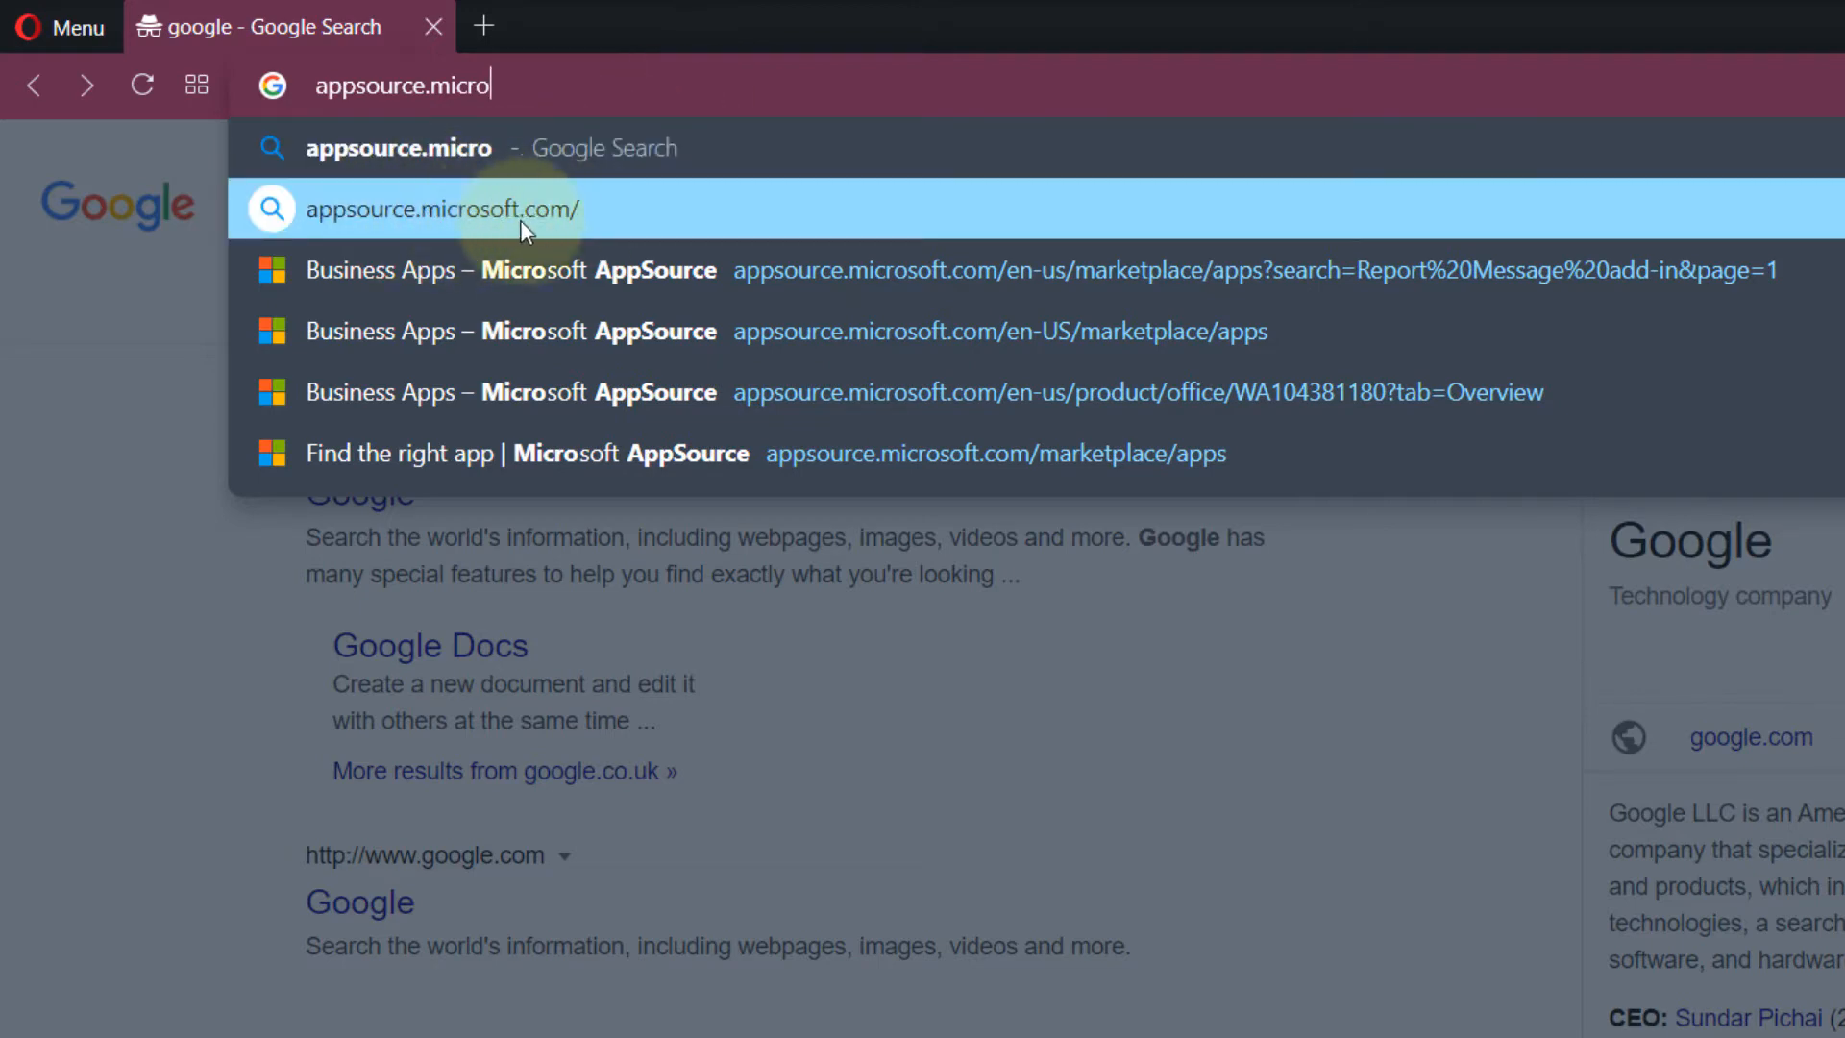
{"action": "left_click", "coordinate": [441, 209]}
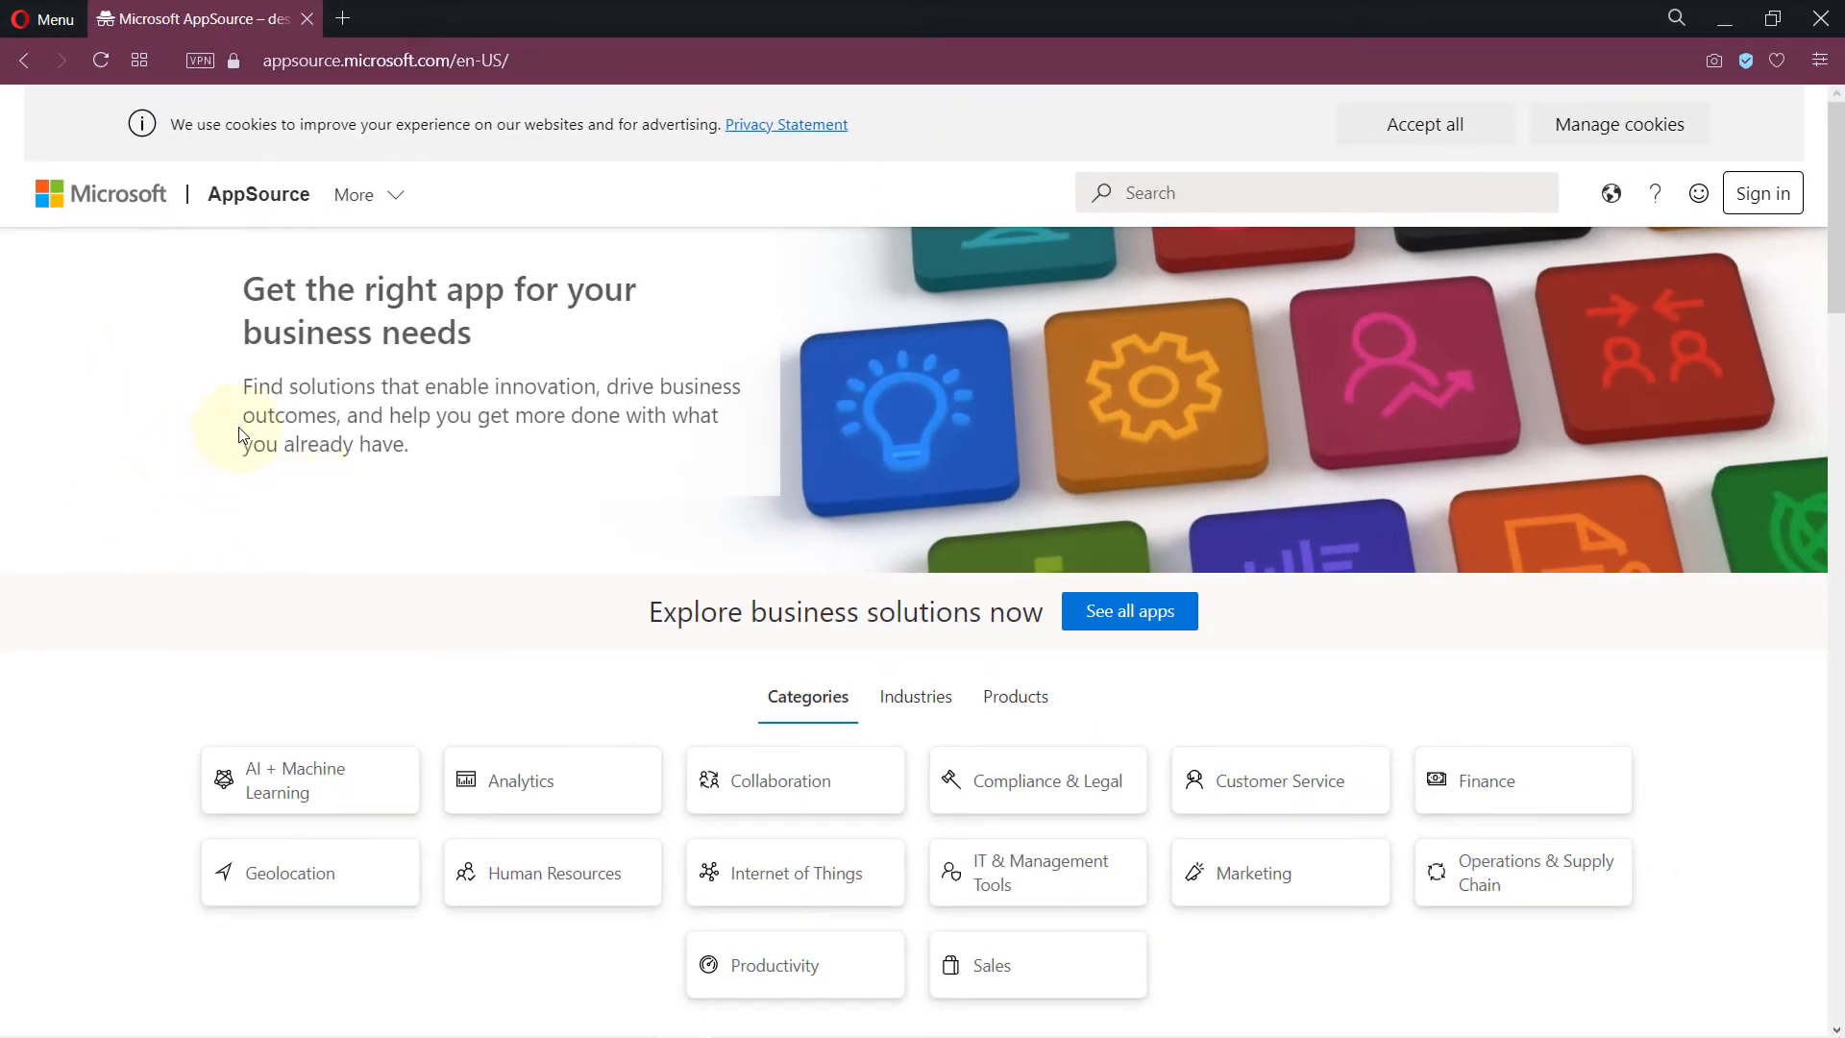
{"action": "mouse_move", "coordinate": [1191, 198]}
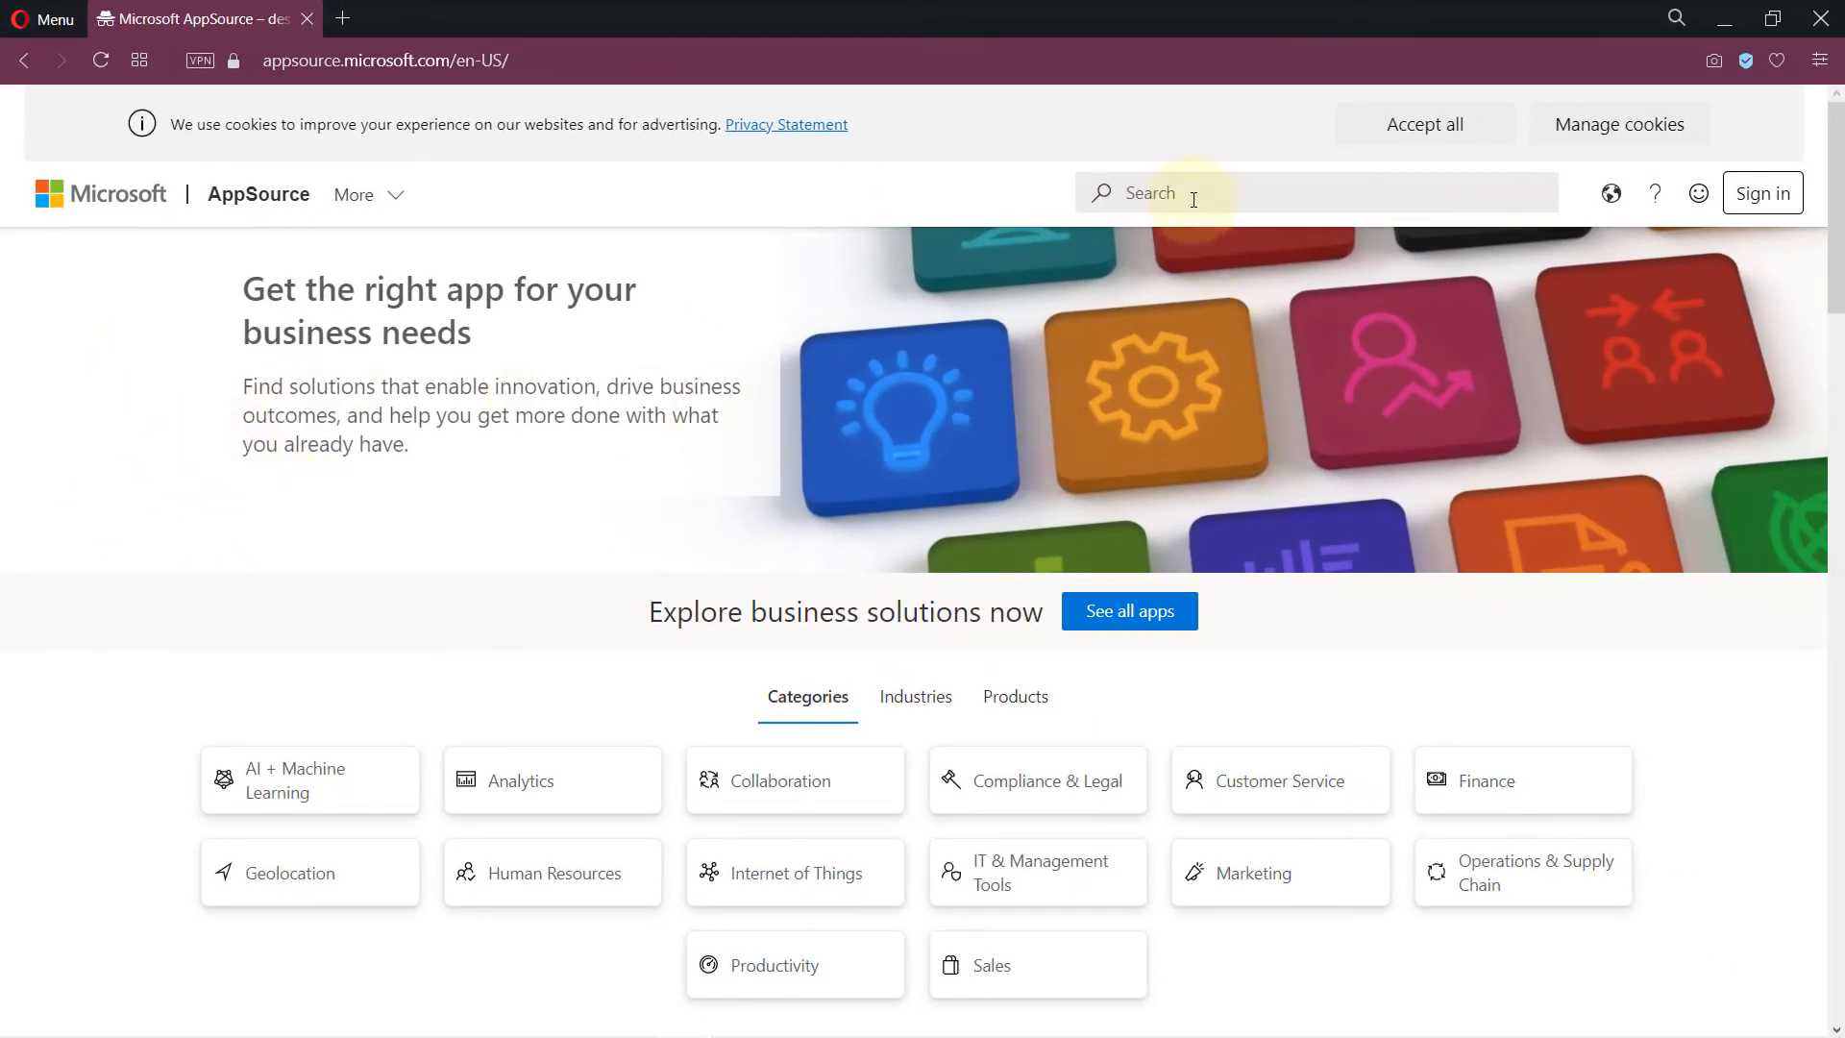
Step: Search AppSource for 'report message'
{"action": "left_click", "coordinate": [1295, 192]}
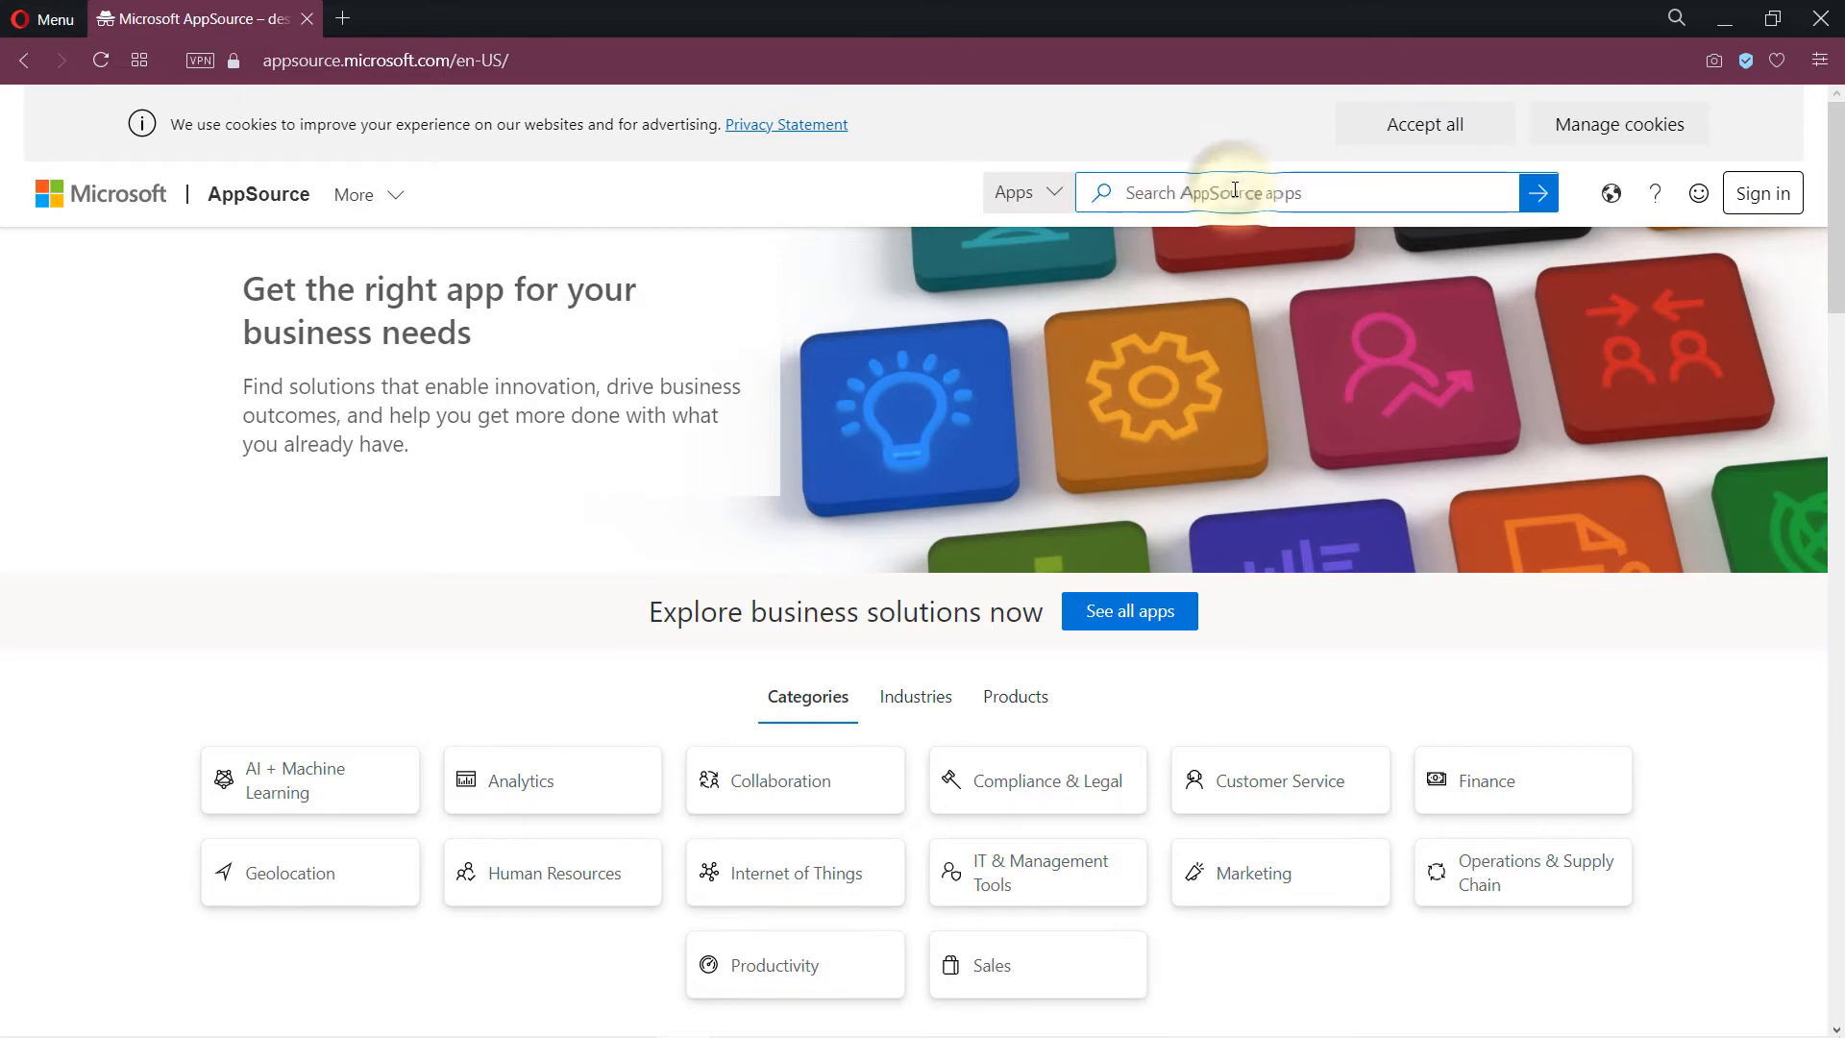
{"action": "type", "text": "report messa"}
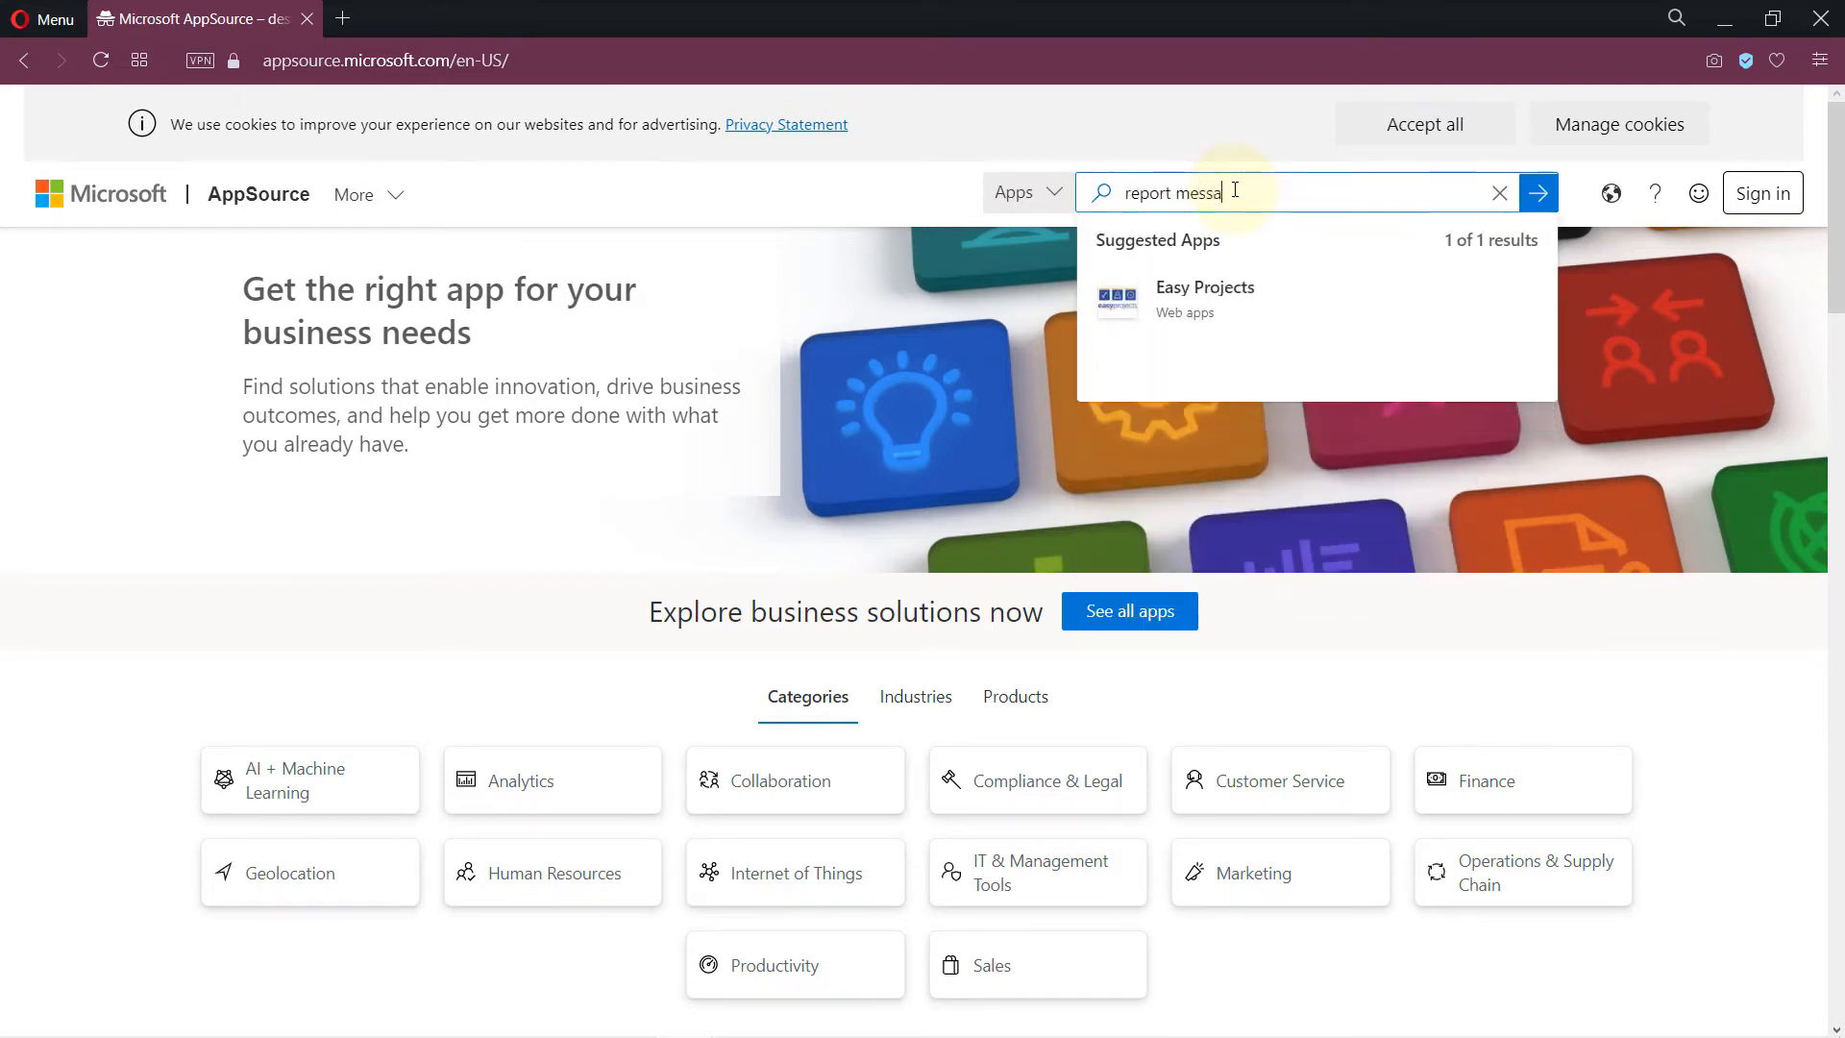
{"action": "type", "text": "ge"}
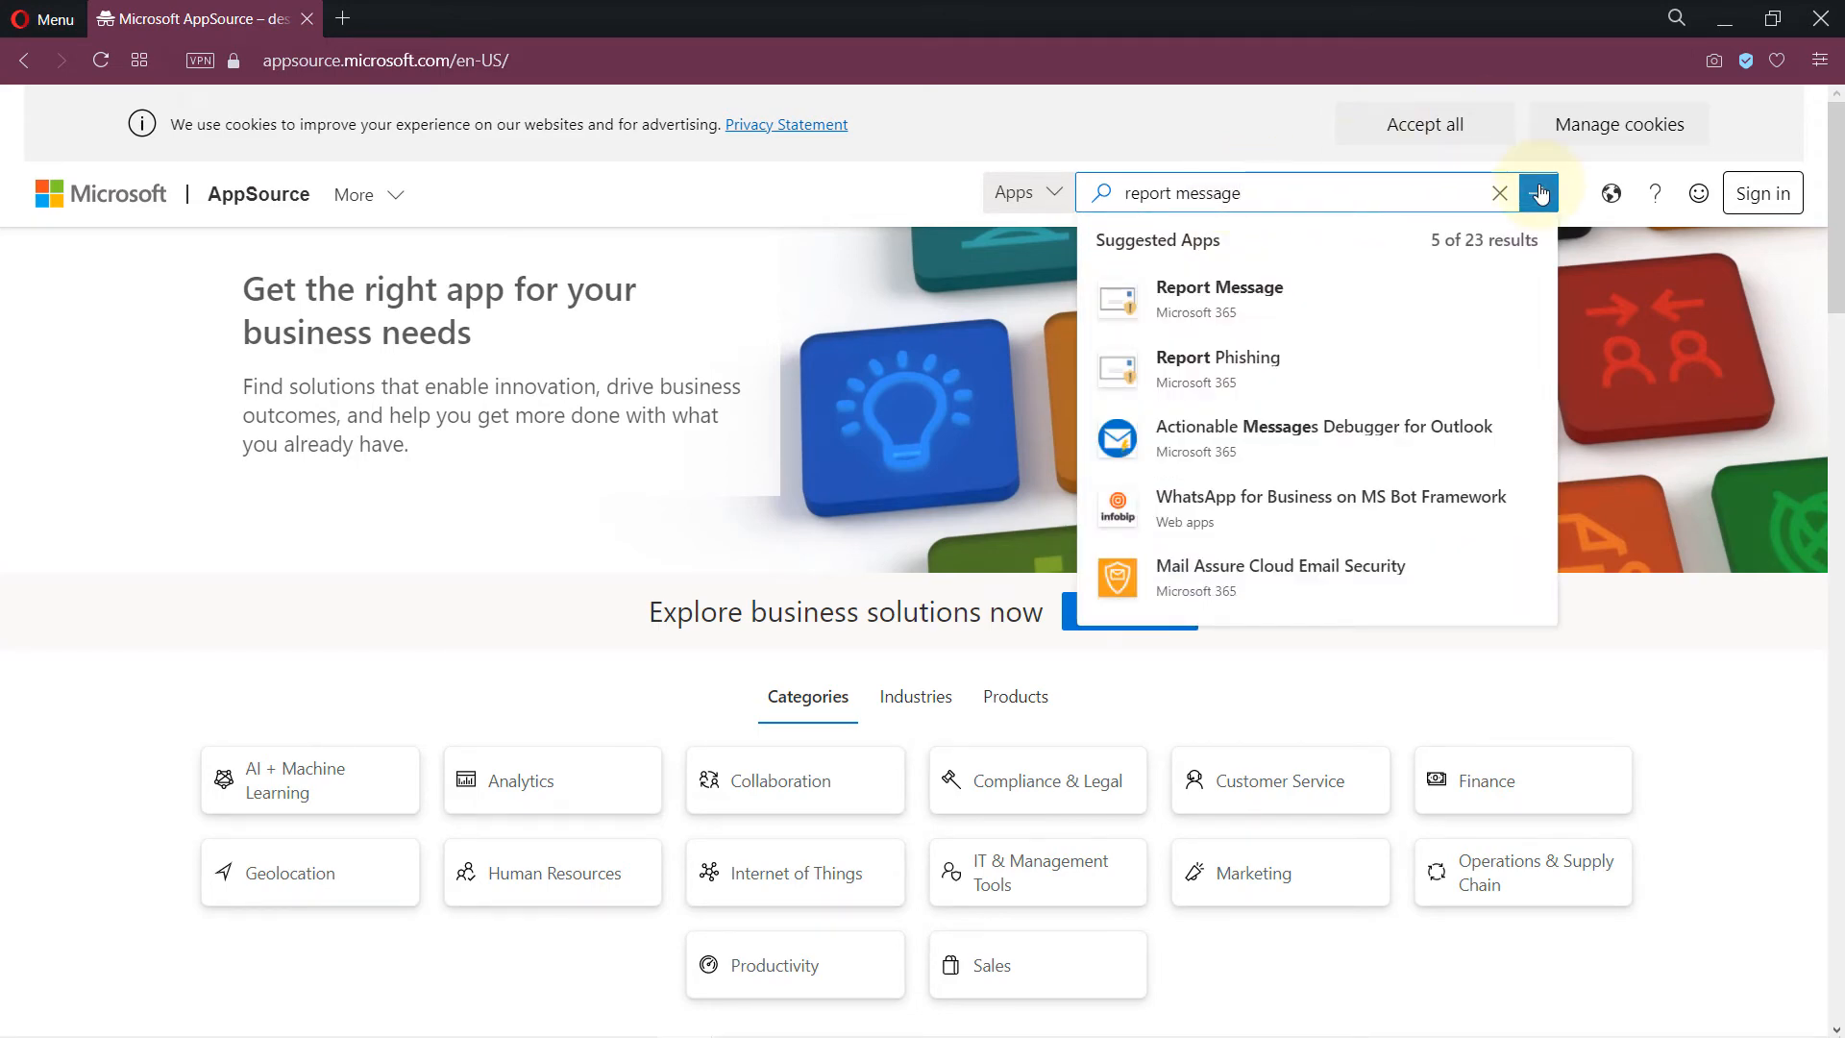
{"action": "left_click", "coordinate": [1539, 192]}
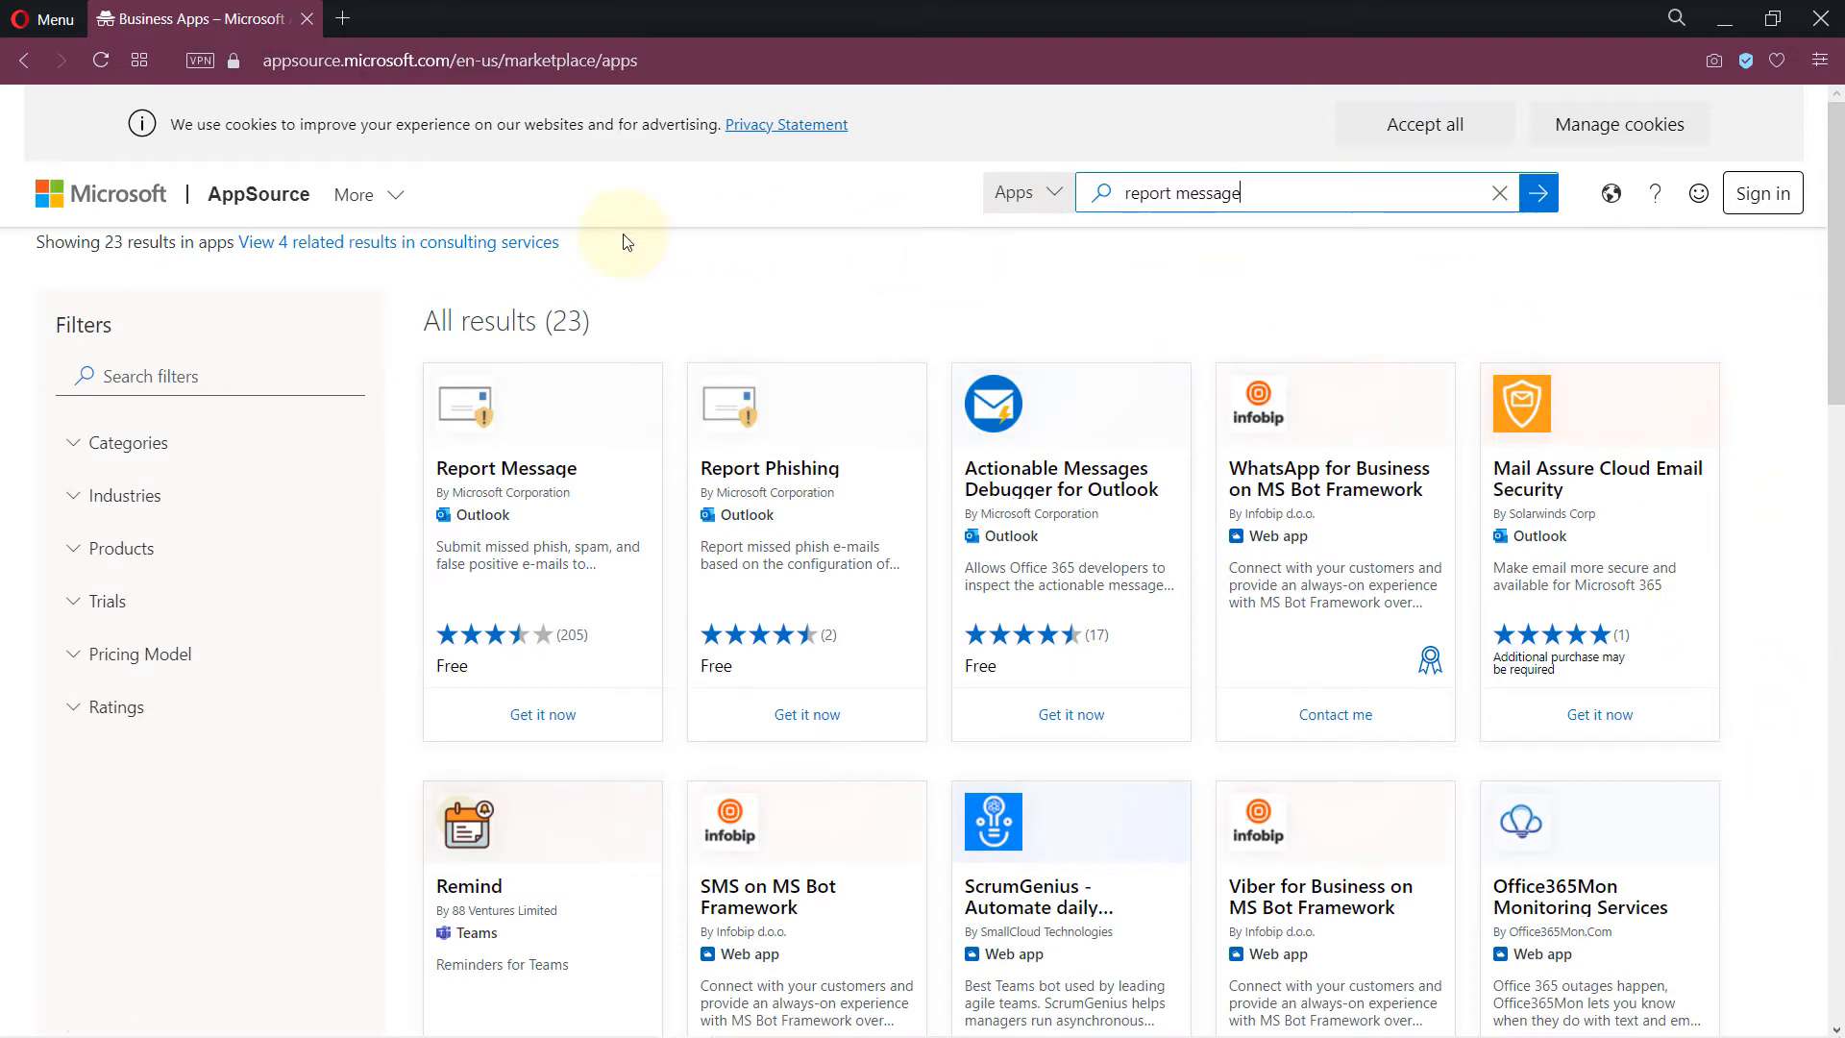
{"action": "mouse_move", "coordinate": [777, 242]}
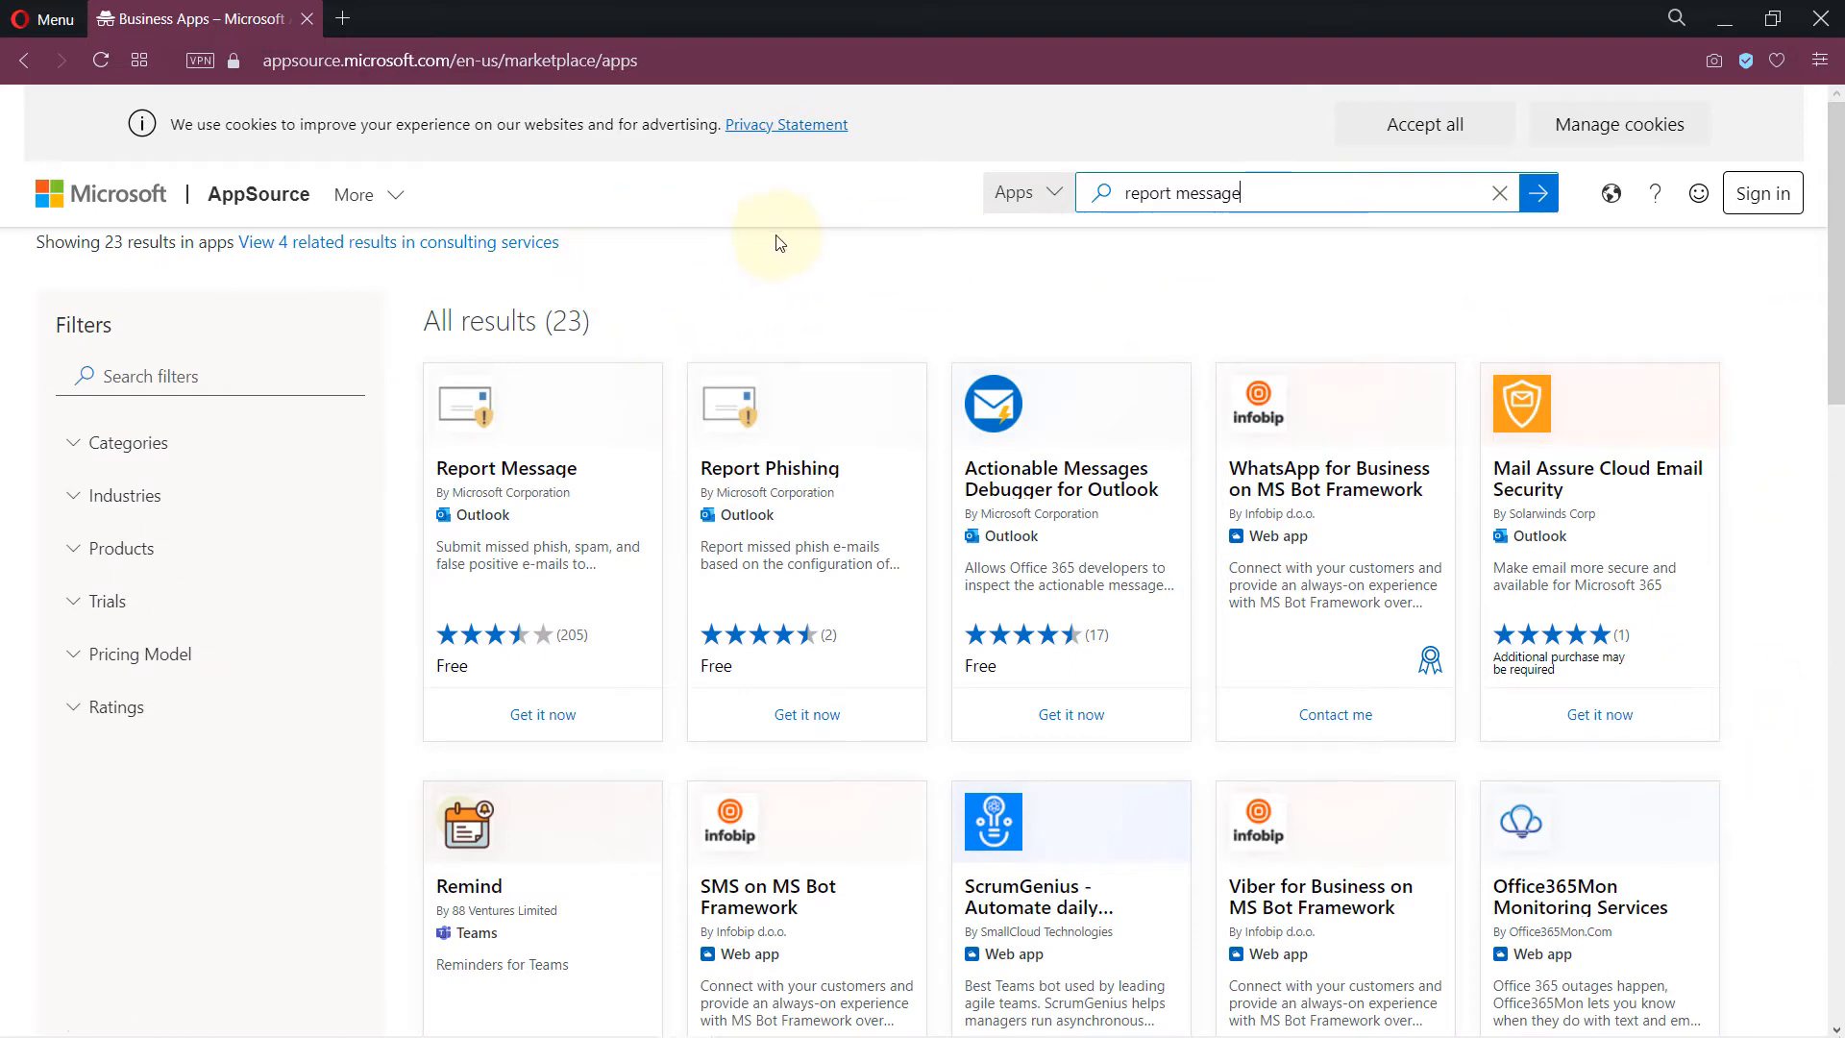
{"action": "mouse_move", "coordinate": [500, 504]}
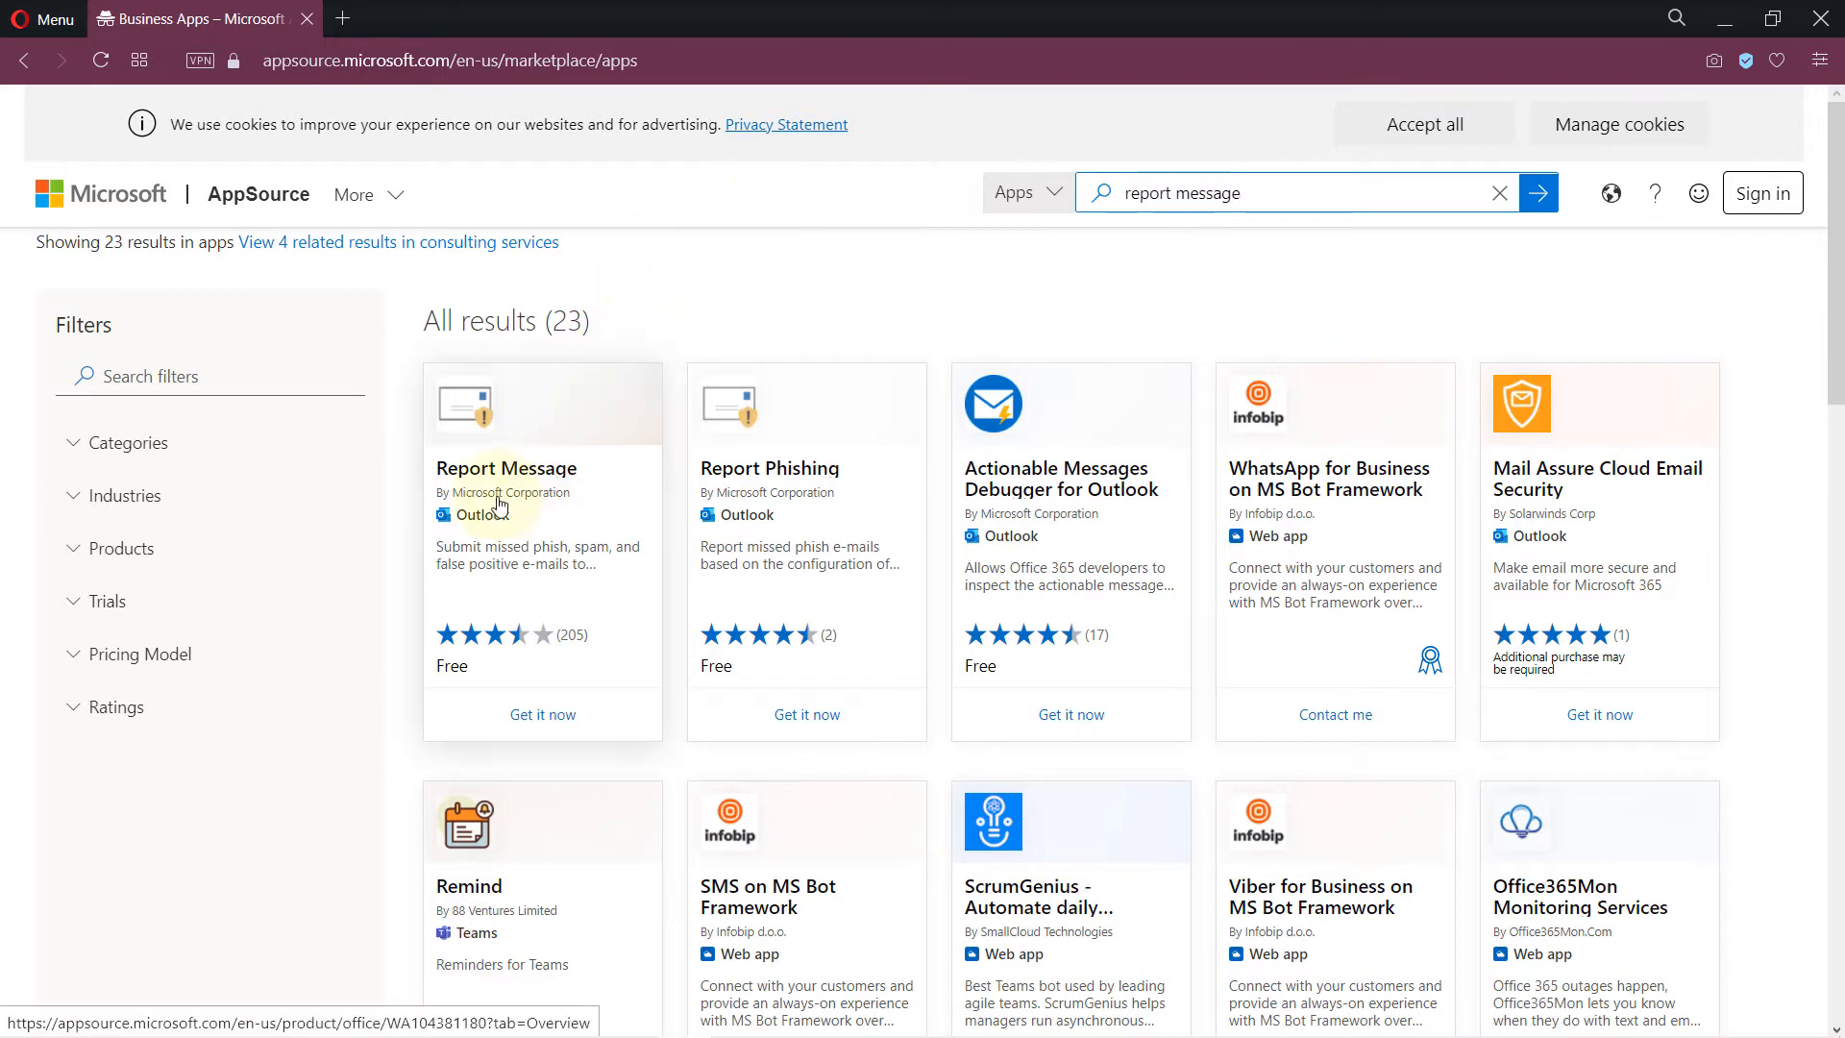
{"action": "mouse_move", "coordinate": [835, 551]}
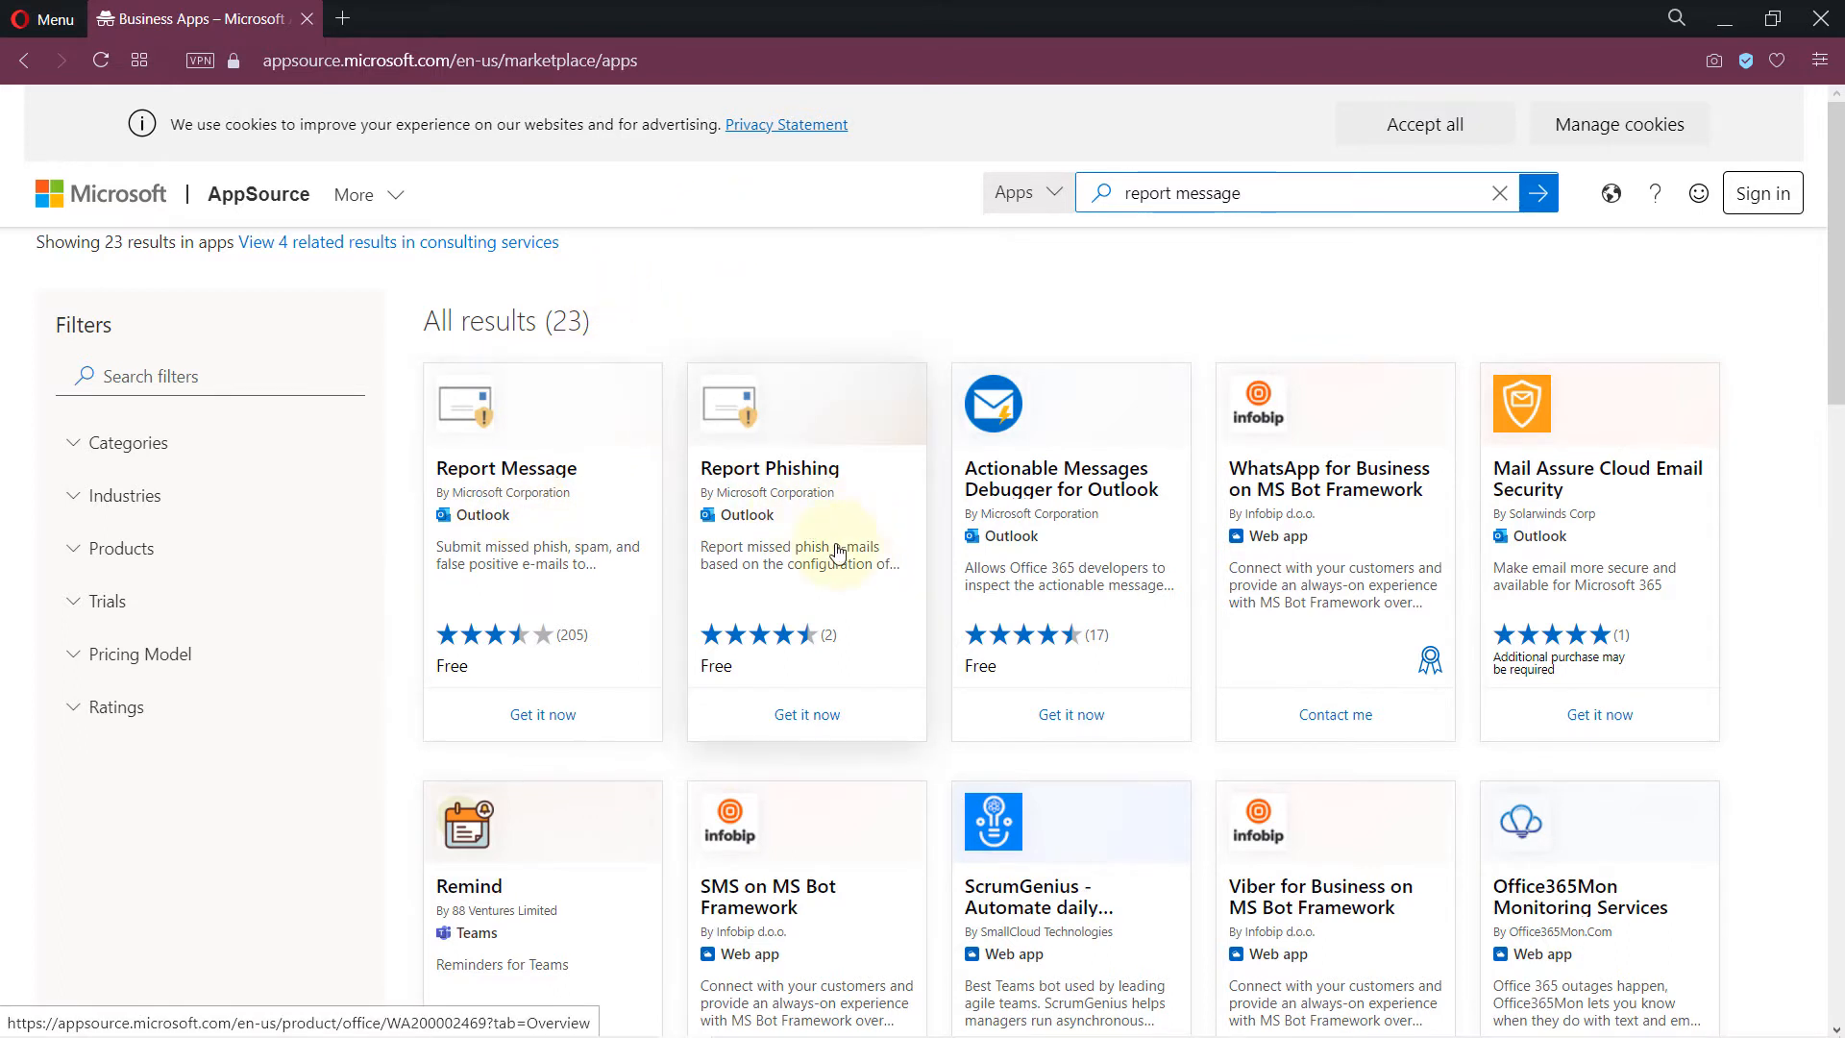
{"action": "mouse_move", "coordinate": [507, 478]}
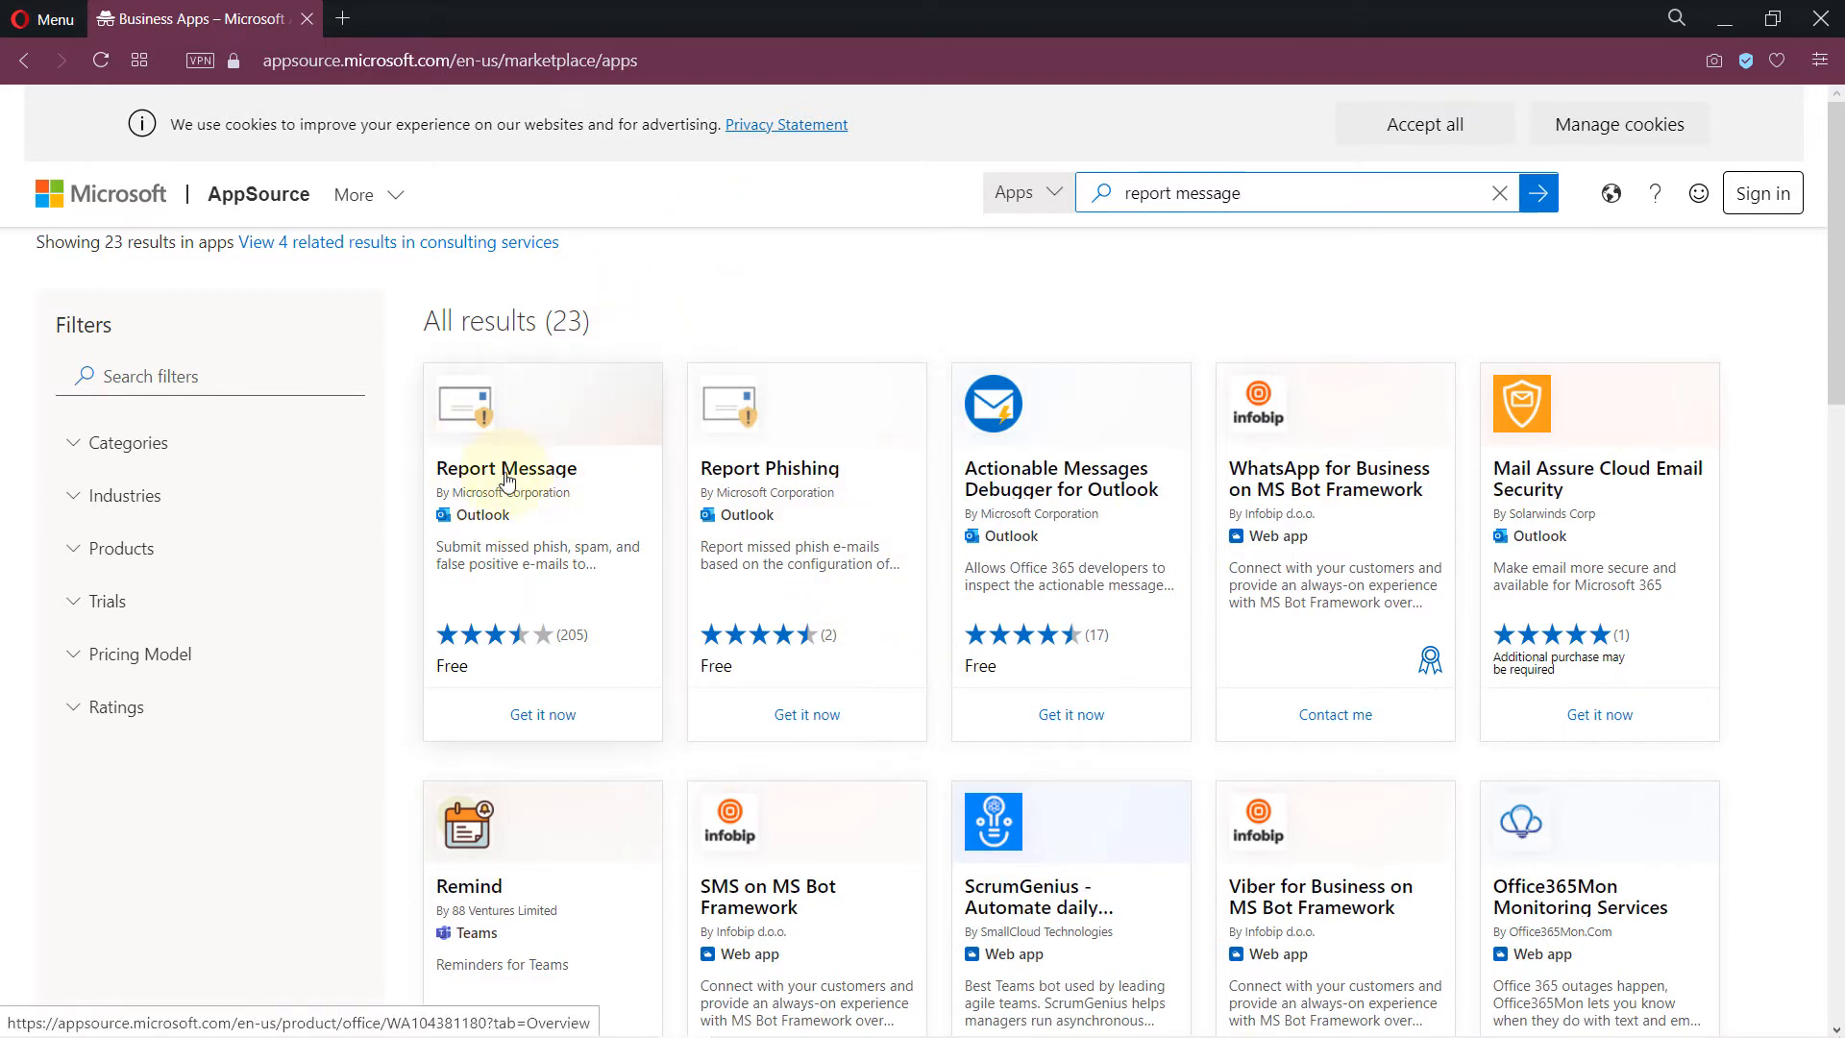
{"action": "mouse_move", "coordinate": [547, 580]}
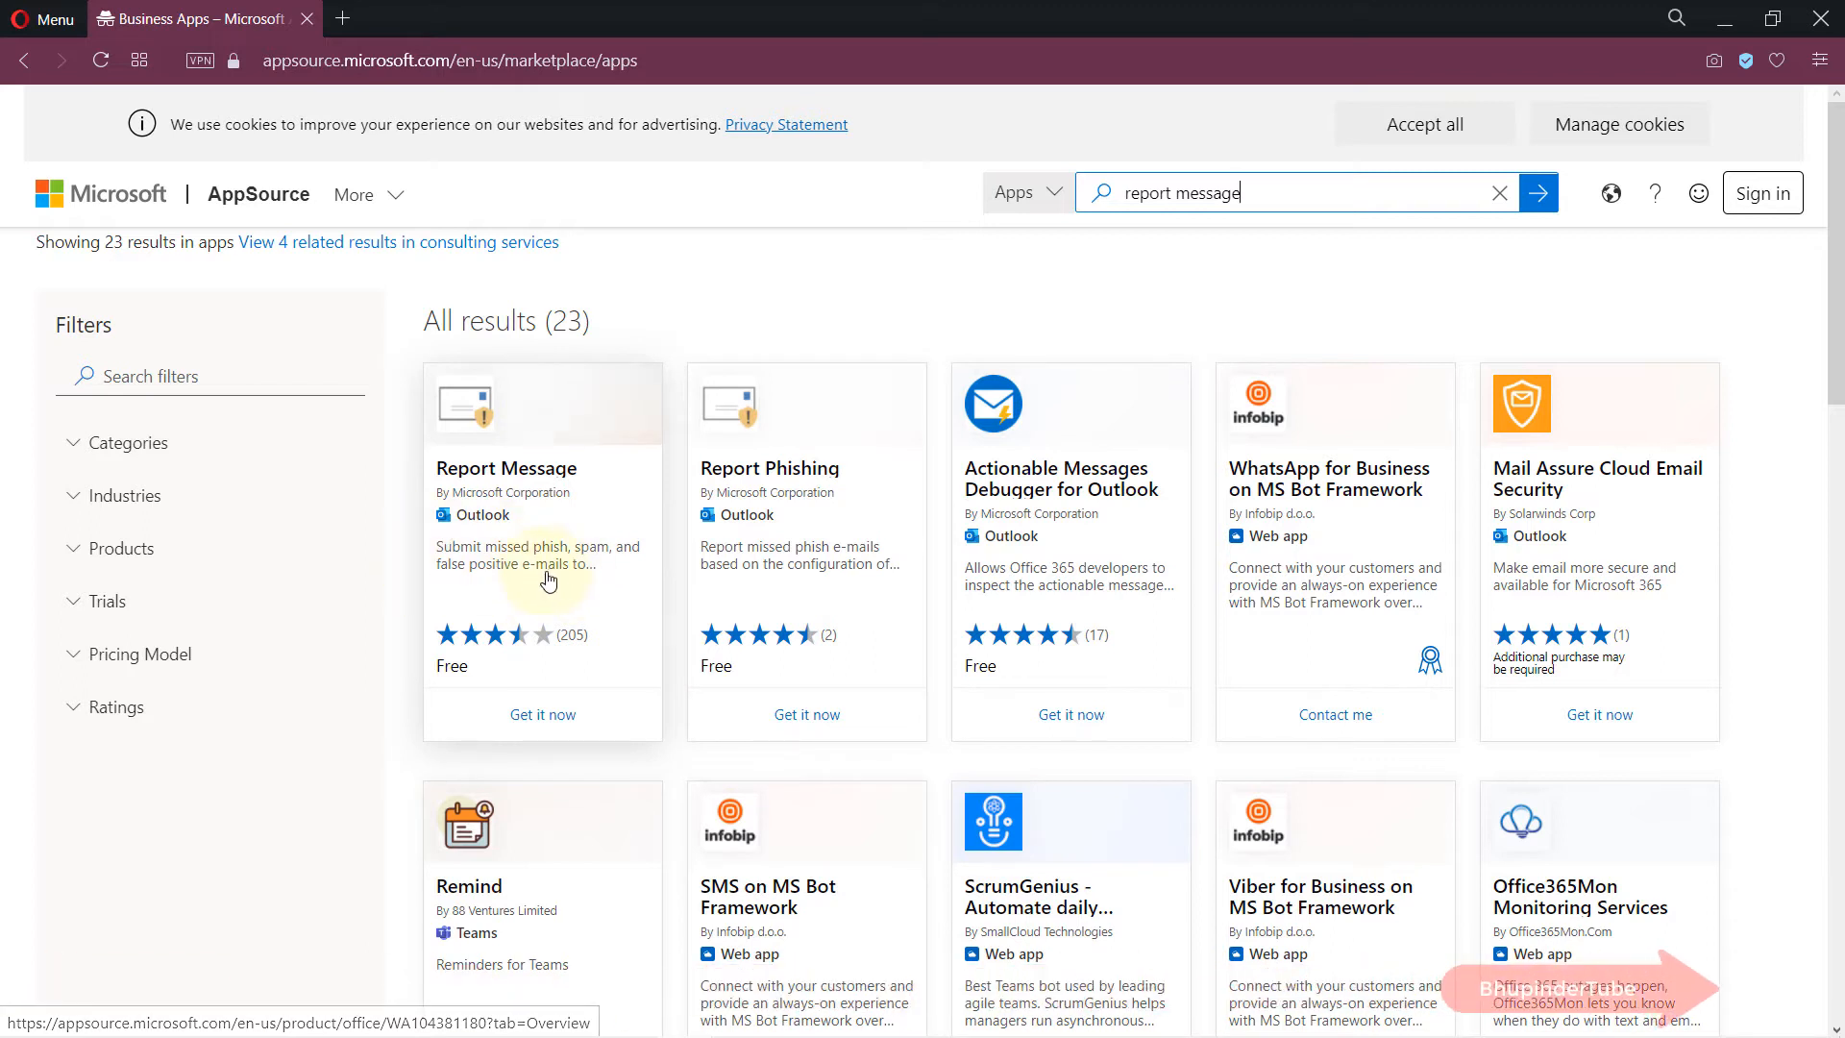
{"action": "mouse_move", "coordinate": [588, 588]}
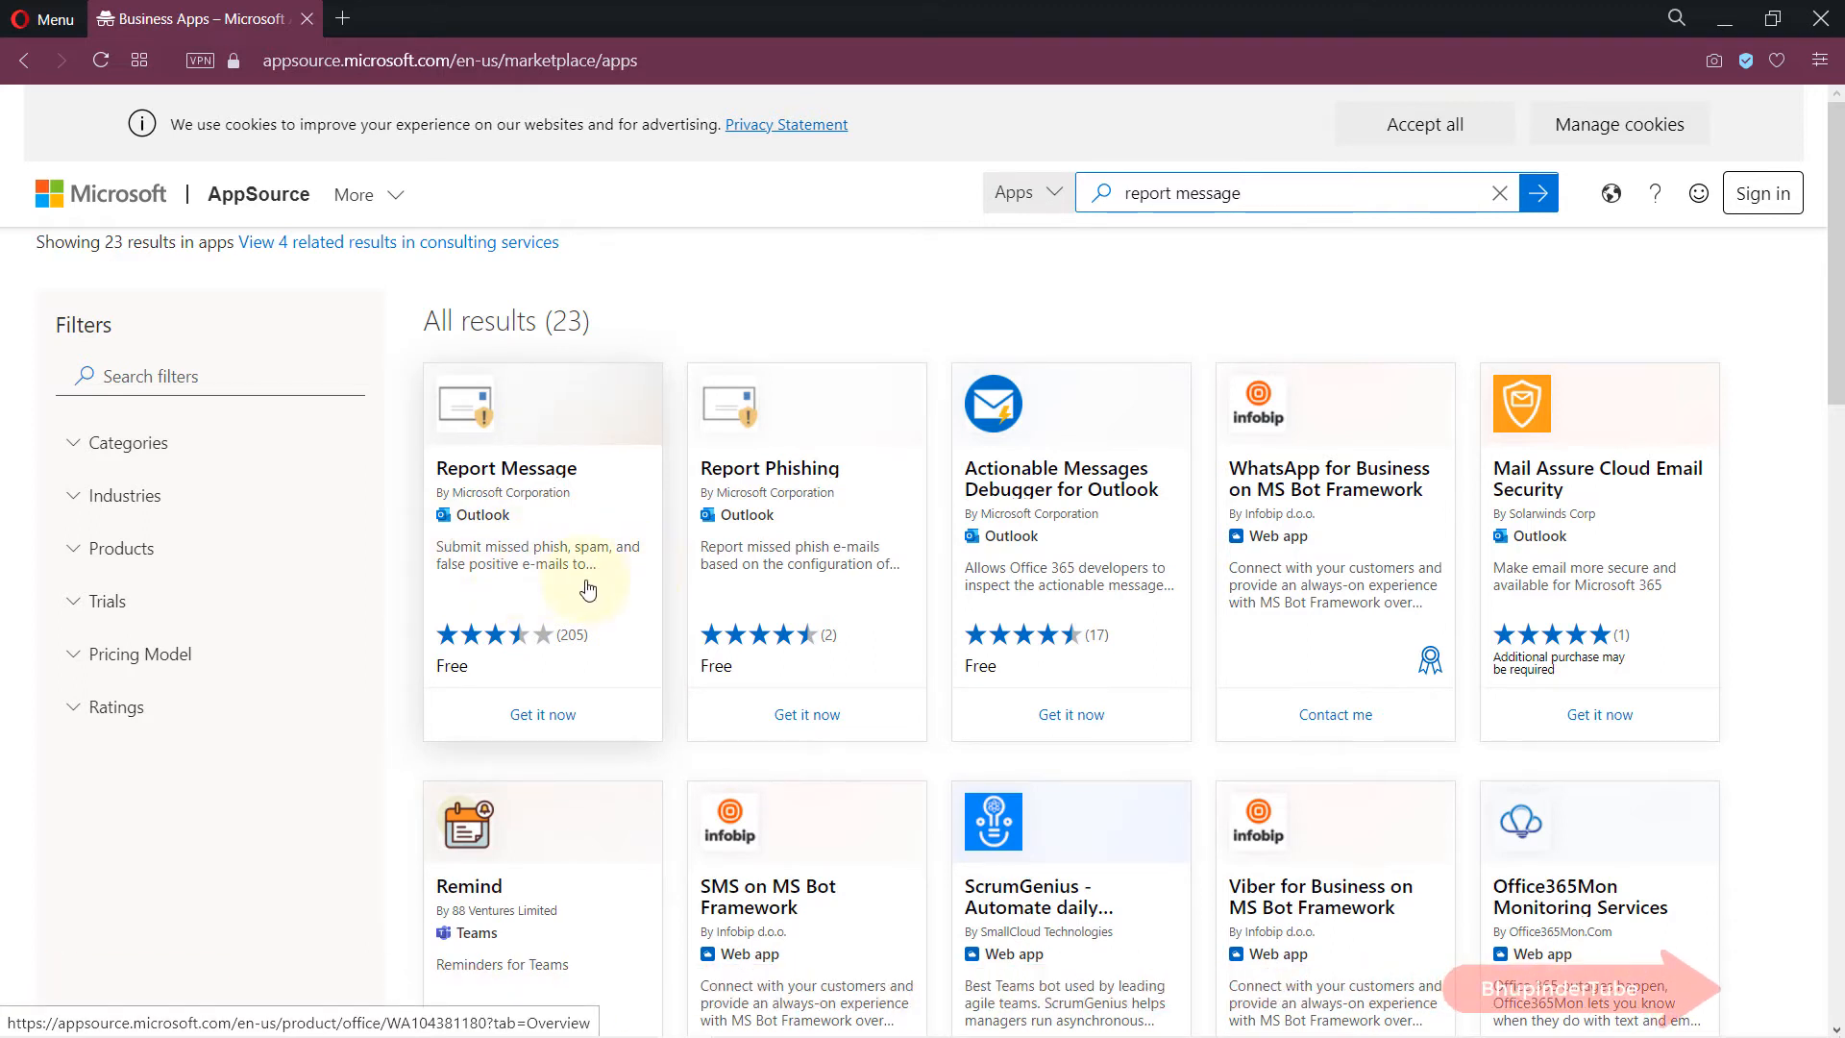
{"action": "mouse_move", "coordinate": [522, 588]}
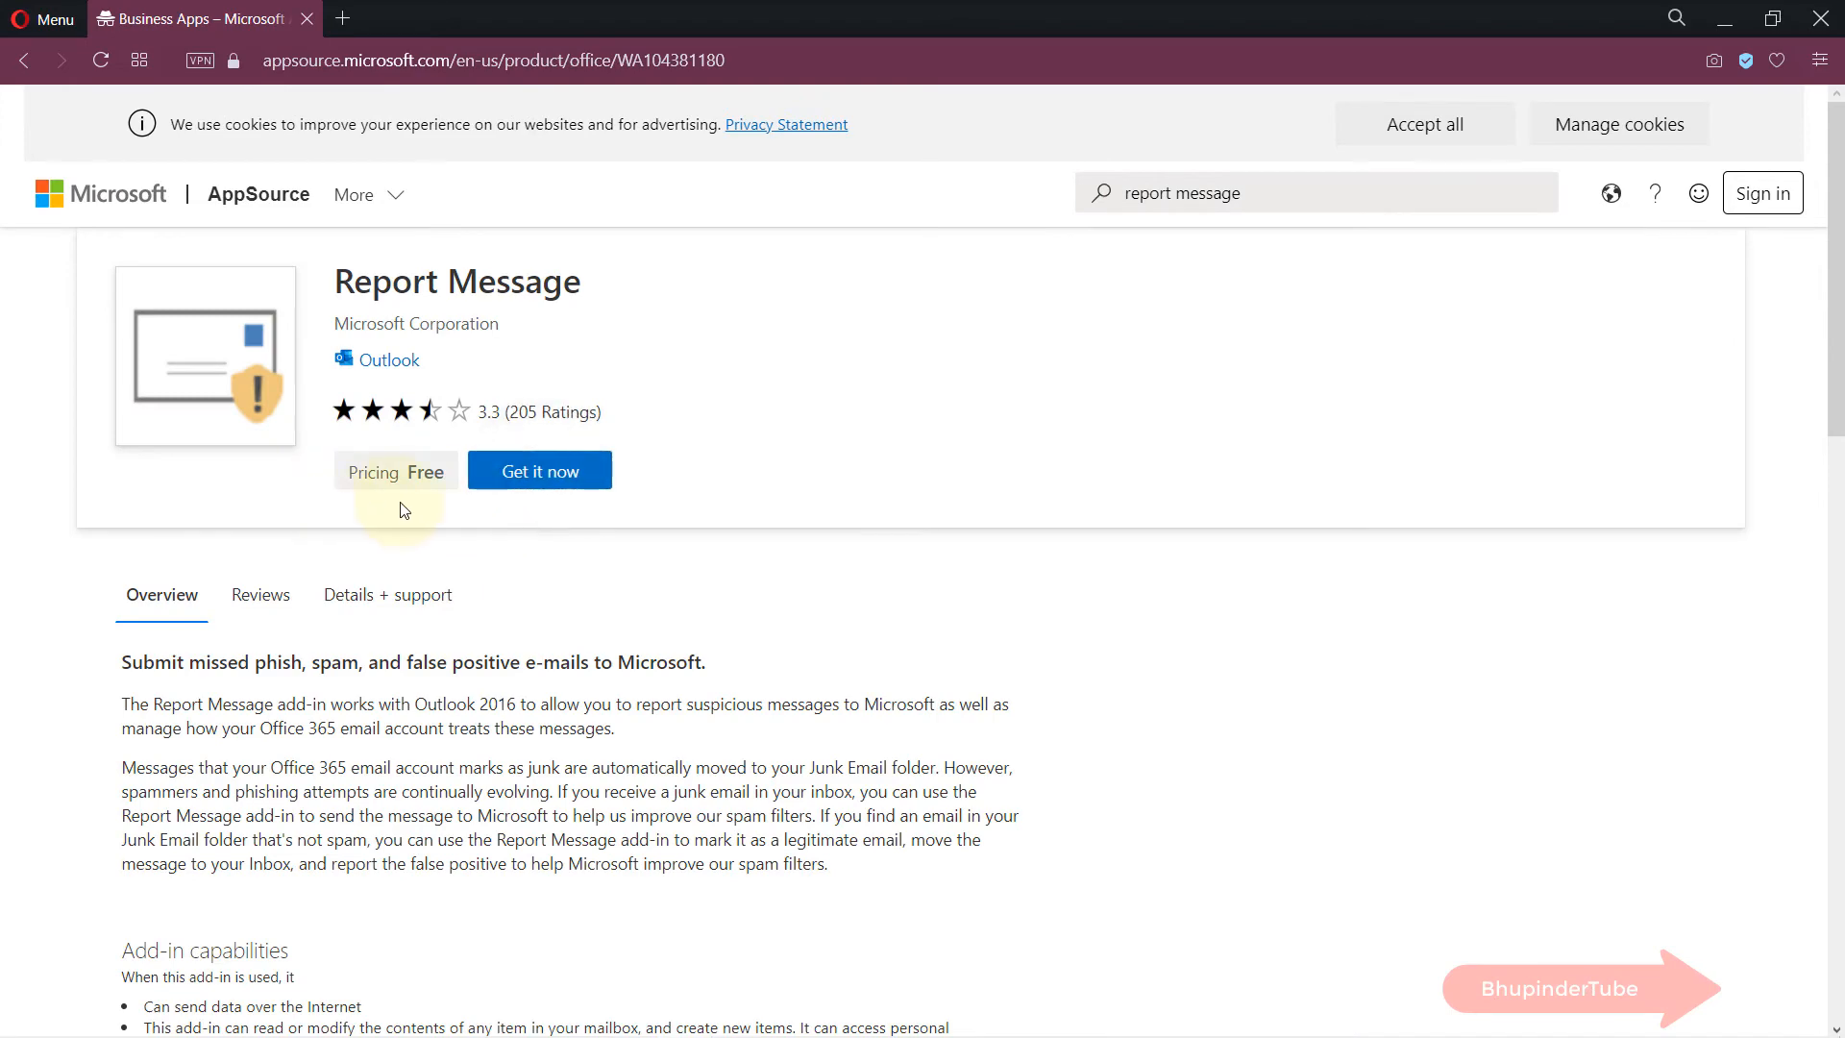
{"action": "mouse_move", "coordinate": [512, 649]}
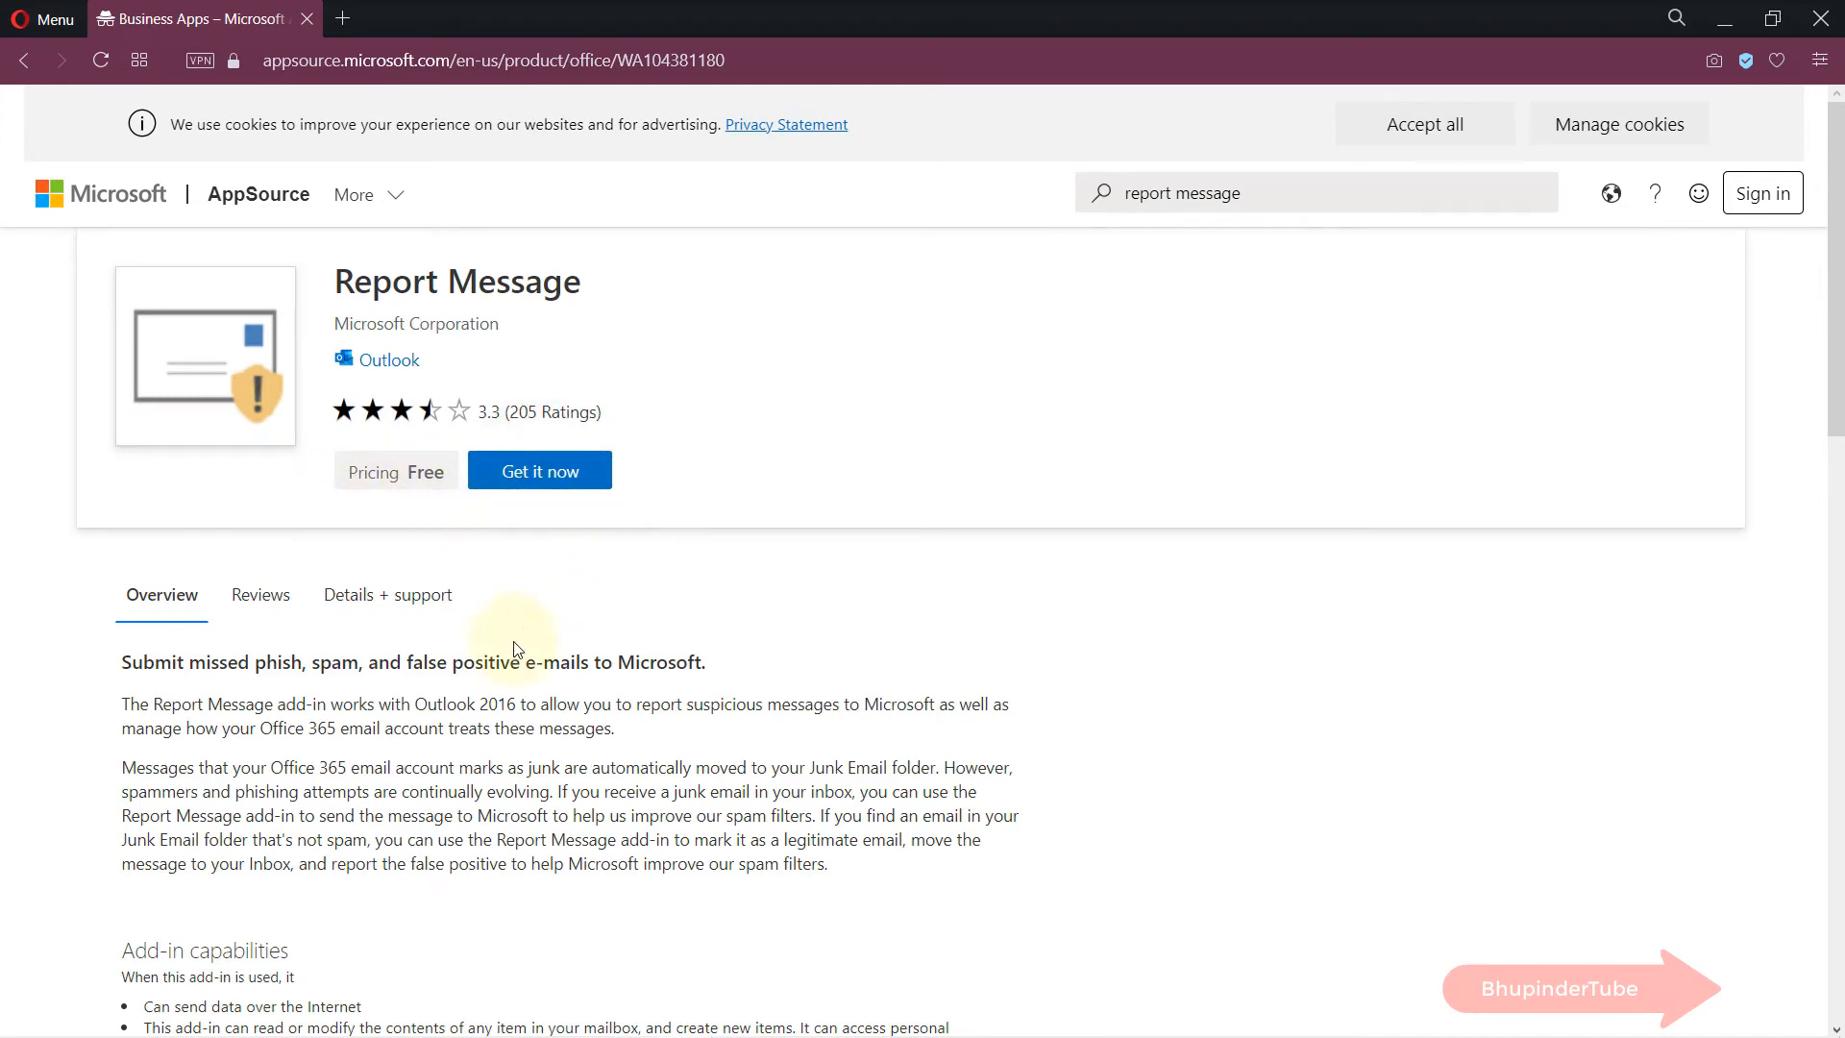
Step: Choose Get it now on the Report Message page to reach the sign-in prompt
{"action": "scroll", "scroll_direction": "down", "scroll_amount": 3}
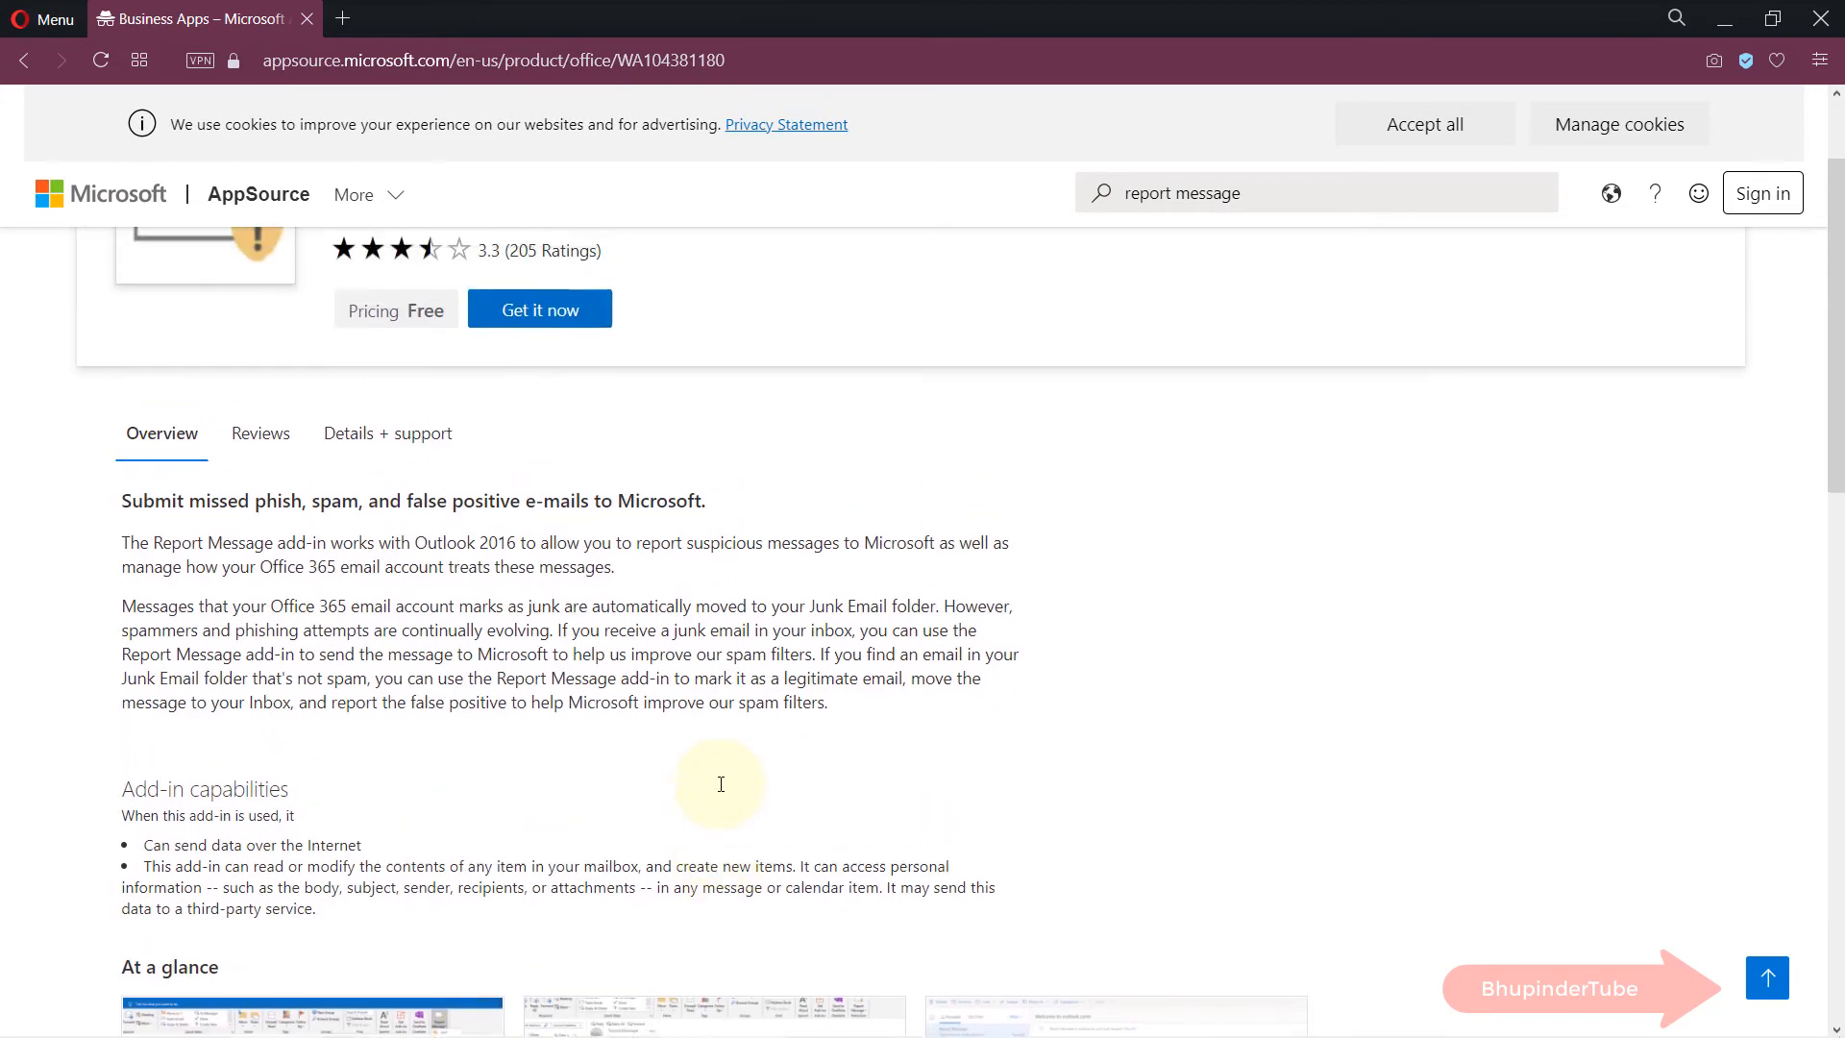
{"action": "left_click", "coordinate": [539, 308]}
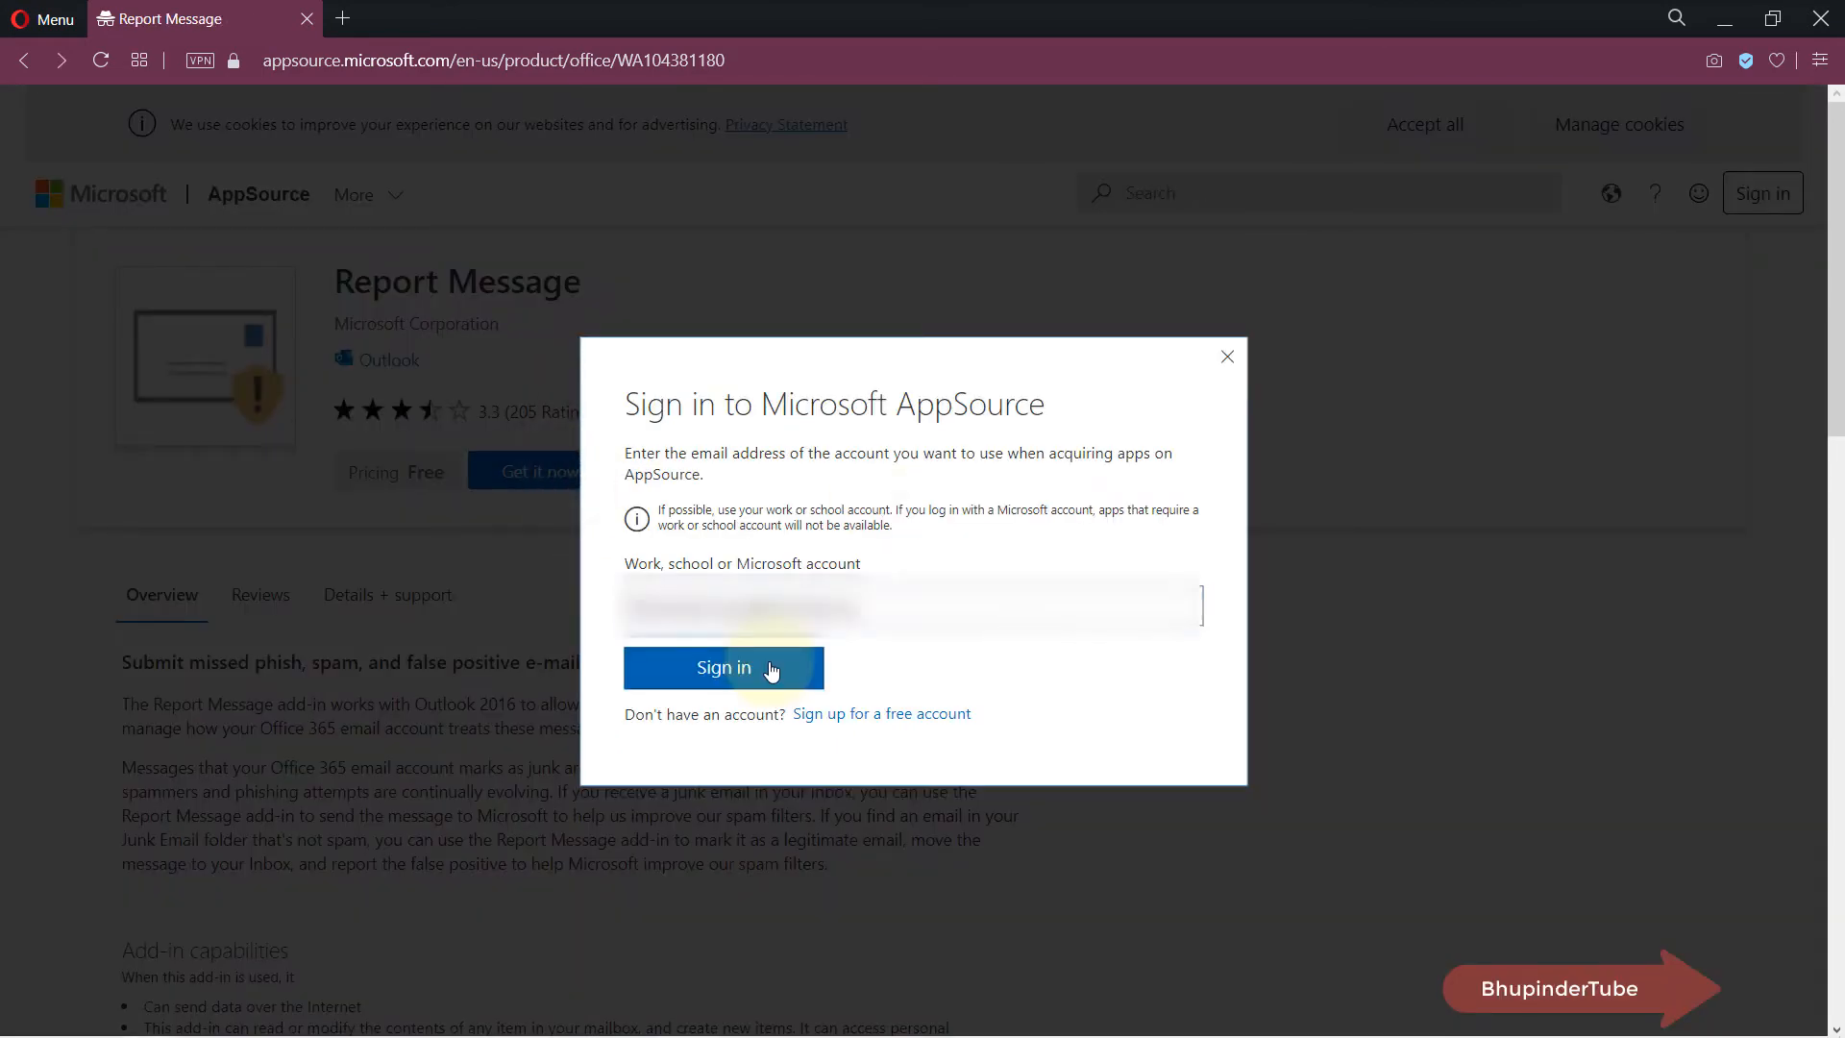
Step: Sign in to AppSource with the account email and password
{"action": "left_click", "coordinate": [723, 667]}
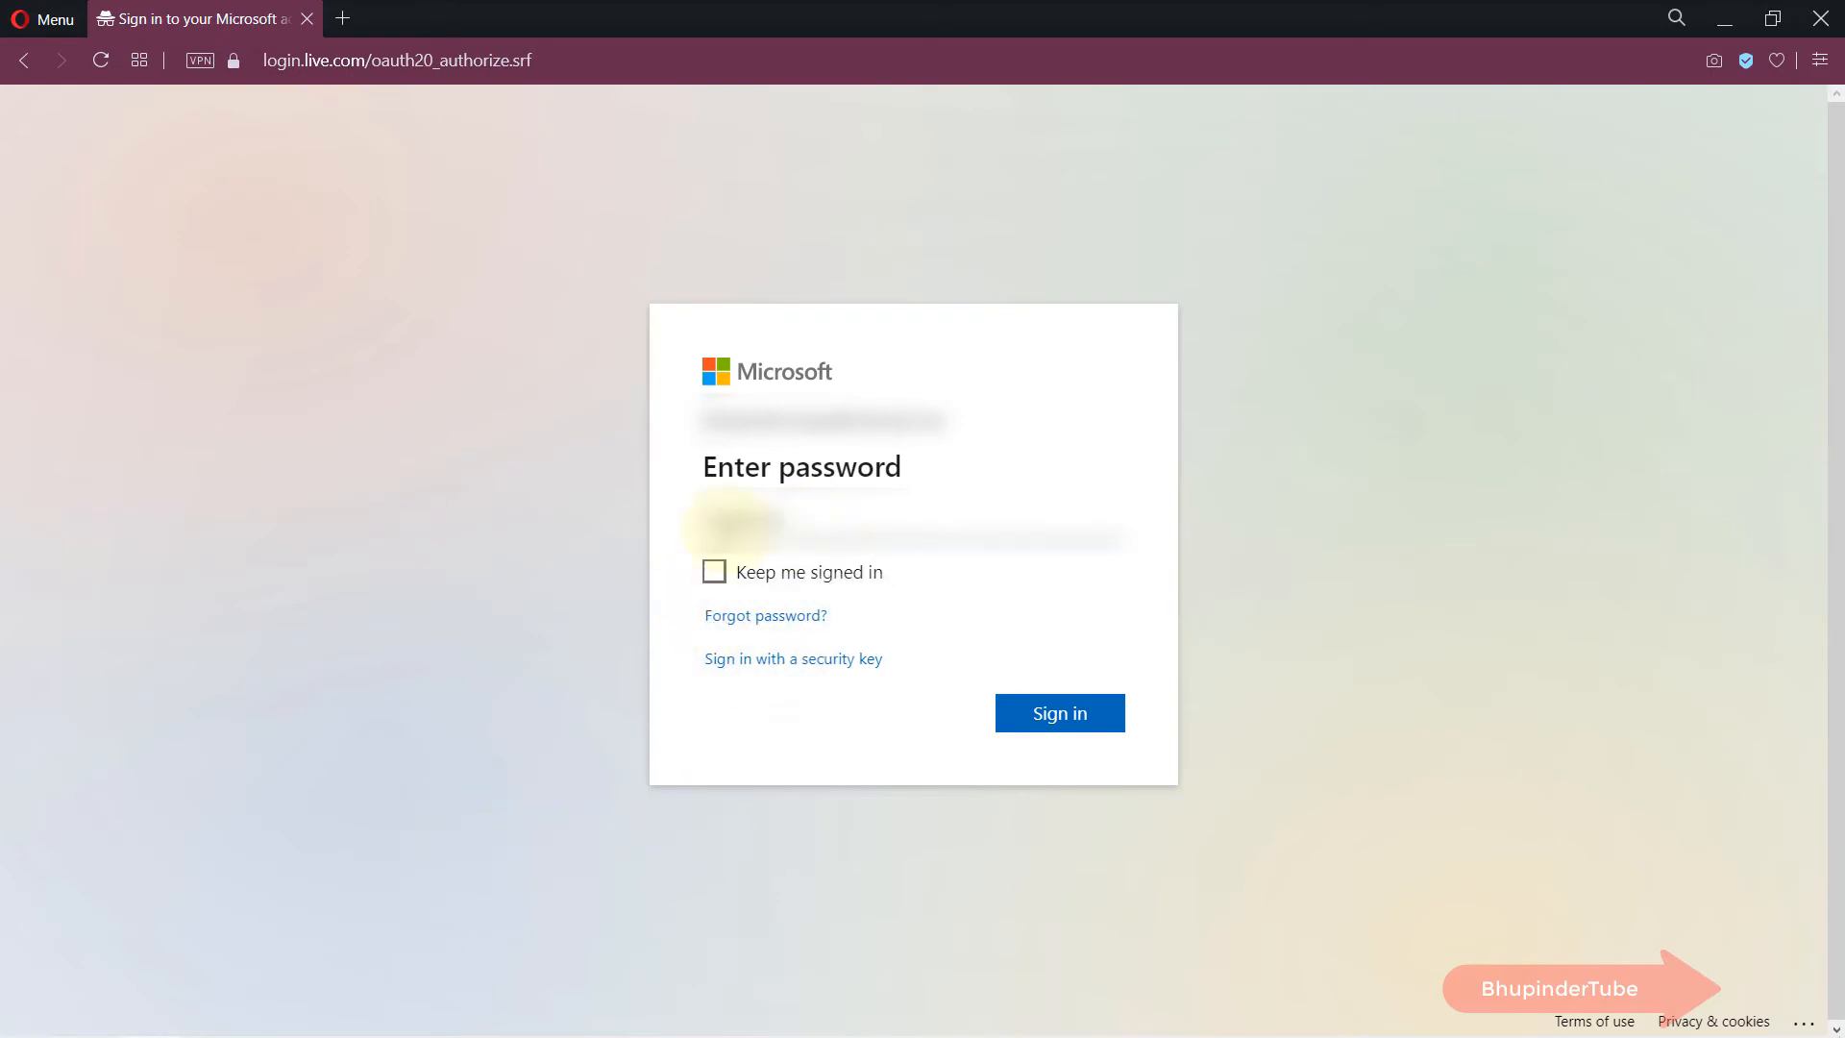
{"action": "left_click", "coordinate": [1057, 713]}
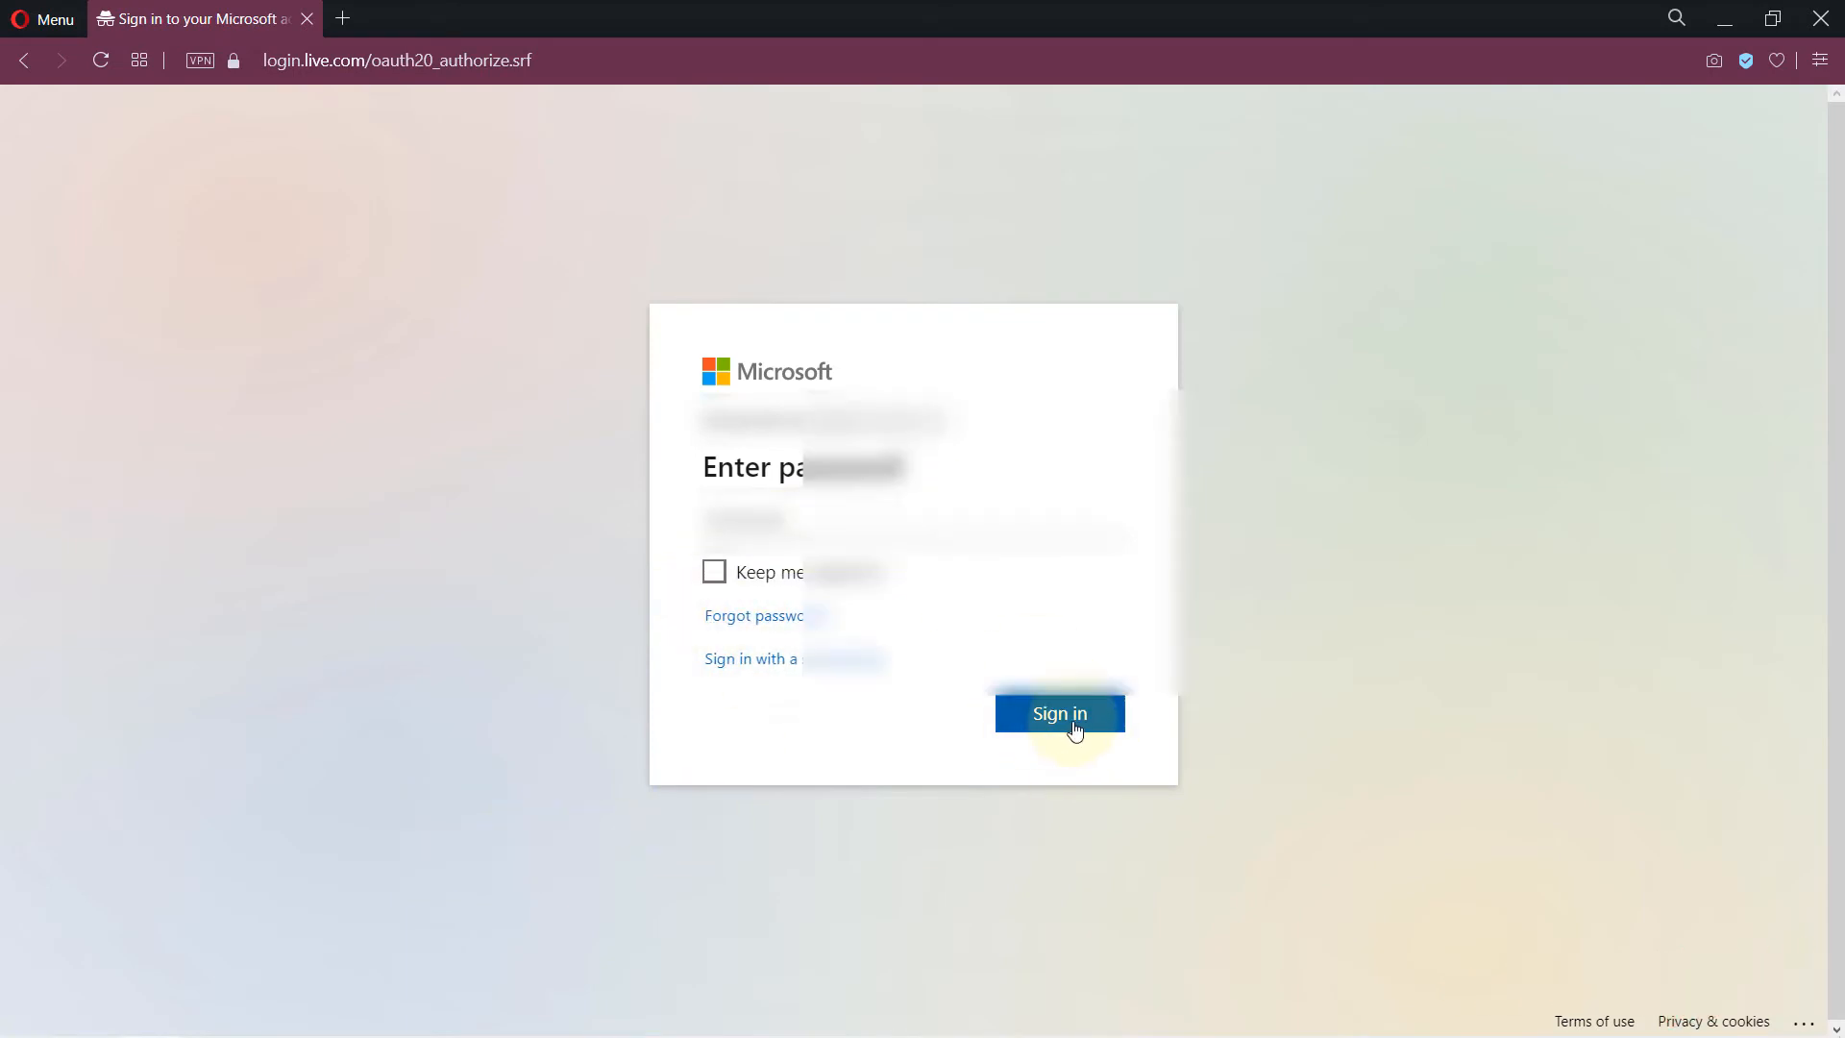
{"action": "left_click", "coordinate": [1058, 713]}
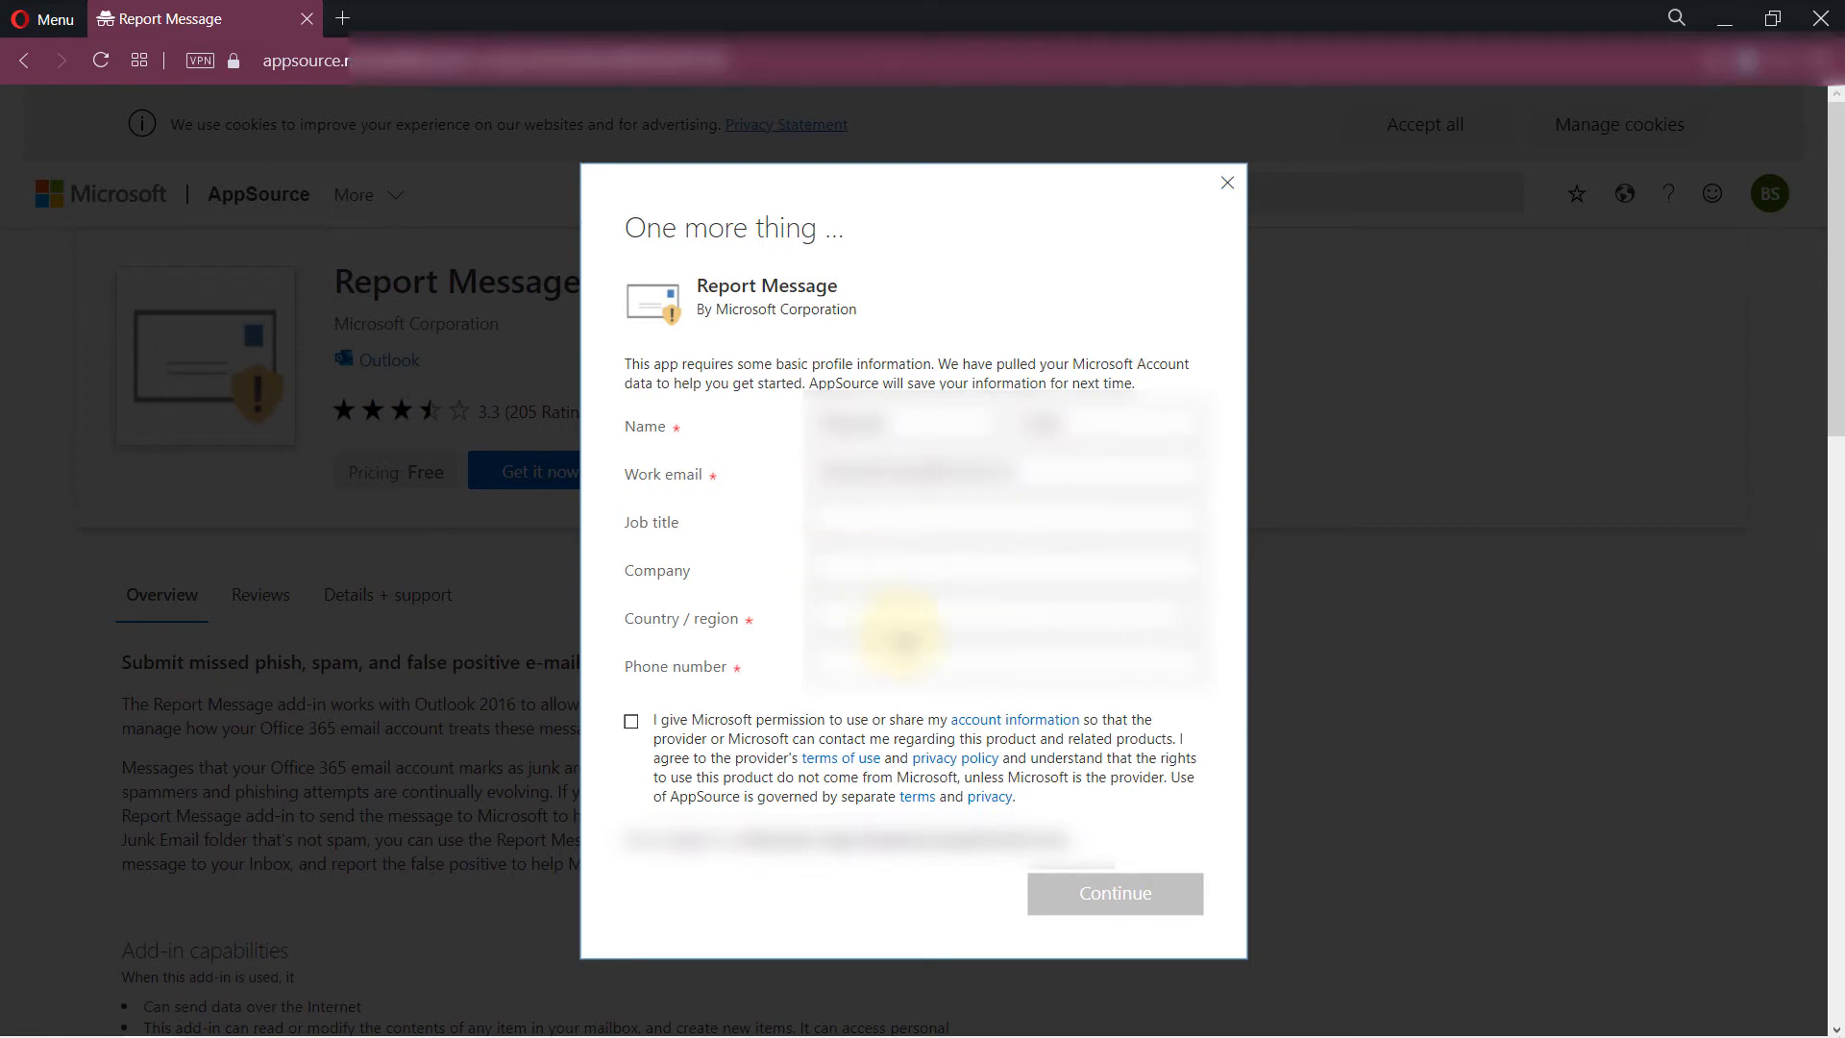
Step: Complete the One more thing form with country/region, phone and permission consent
{"action": "left_click", "coordinate": [1001, 618]}
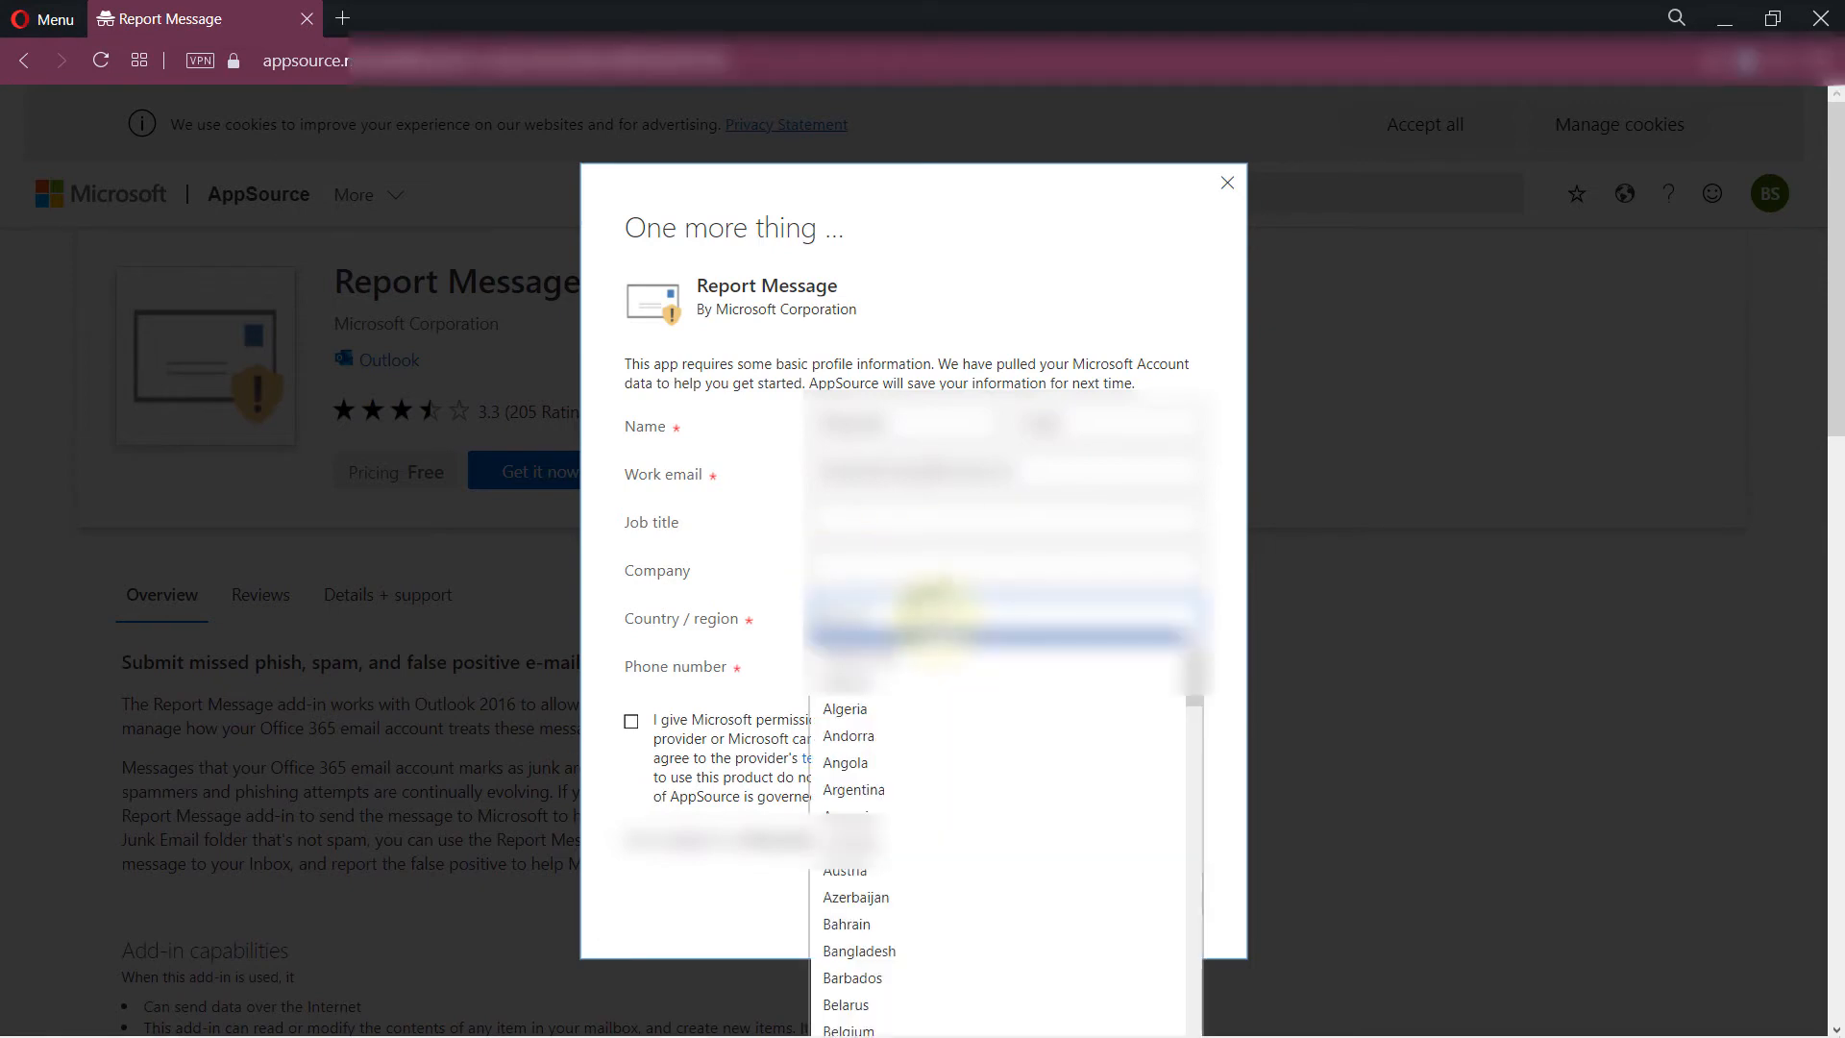
{"action": "scroll", "scroll_direction": "down", "scroll_amount": 3}
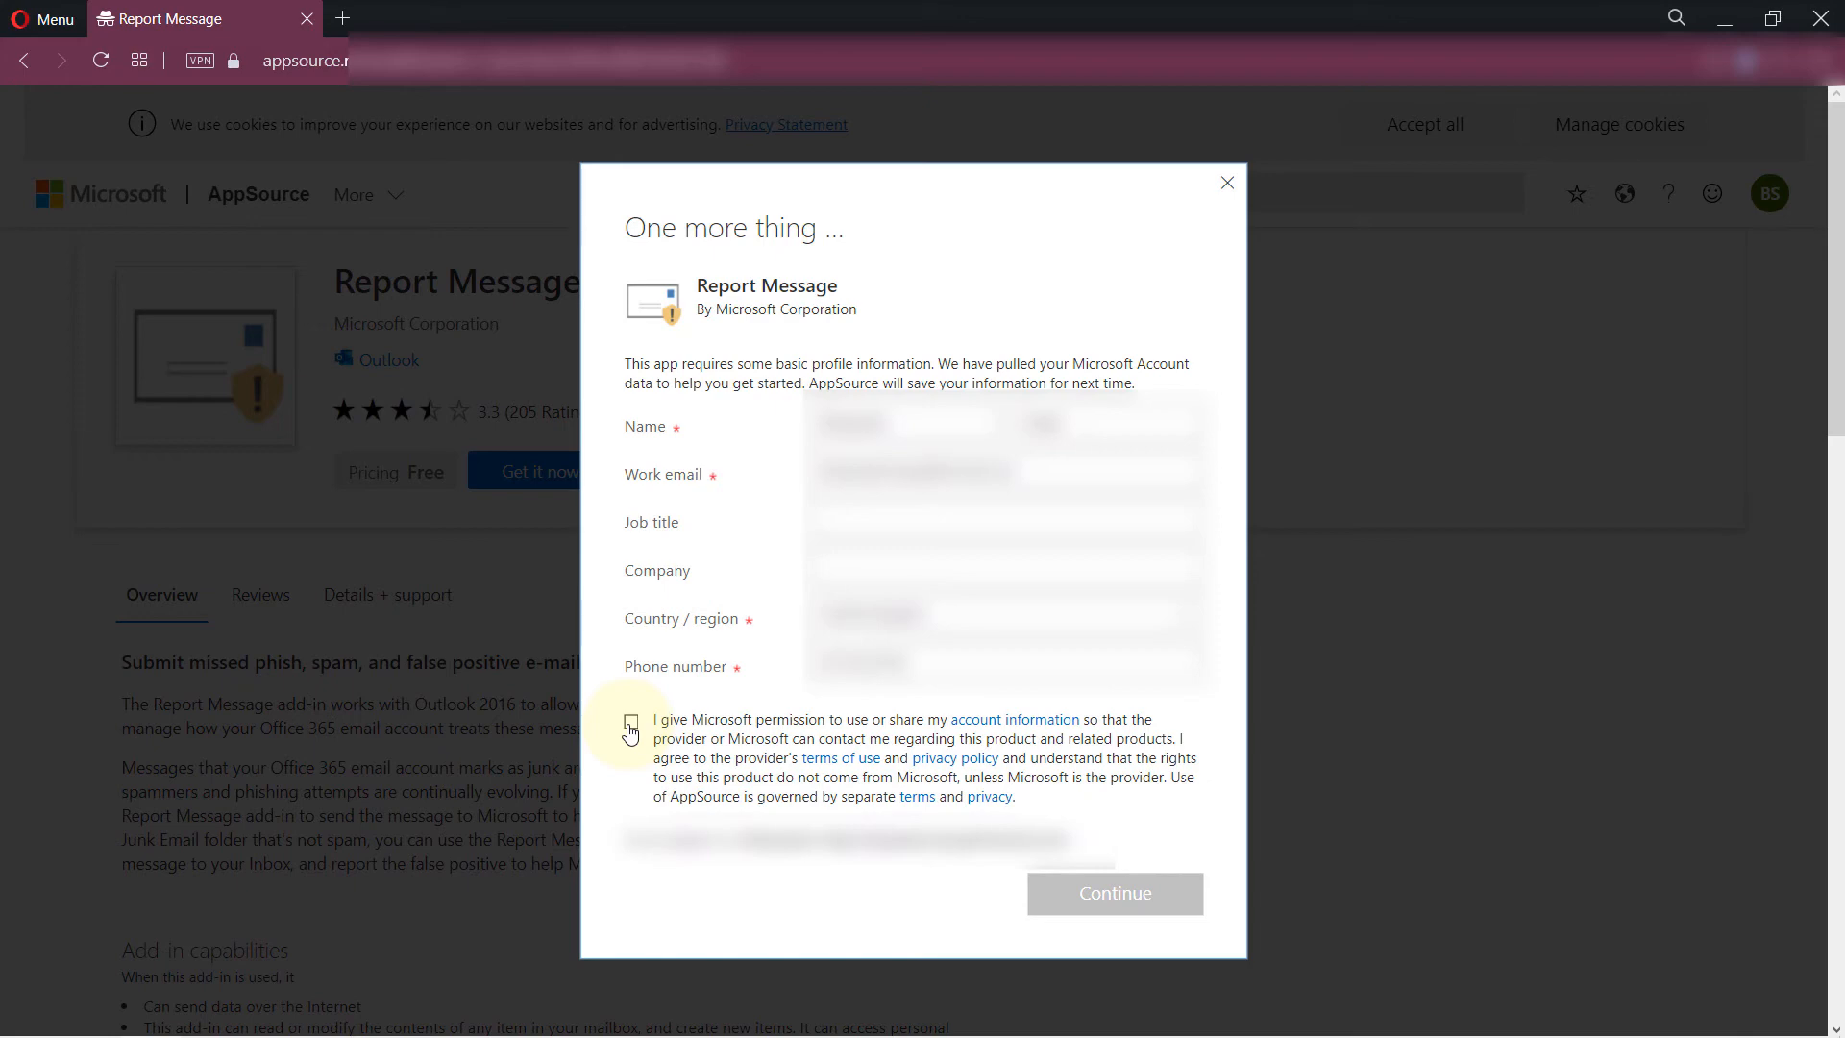
{"action": "left_click", "coordinate": [630, 722]}
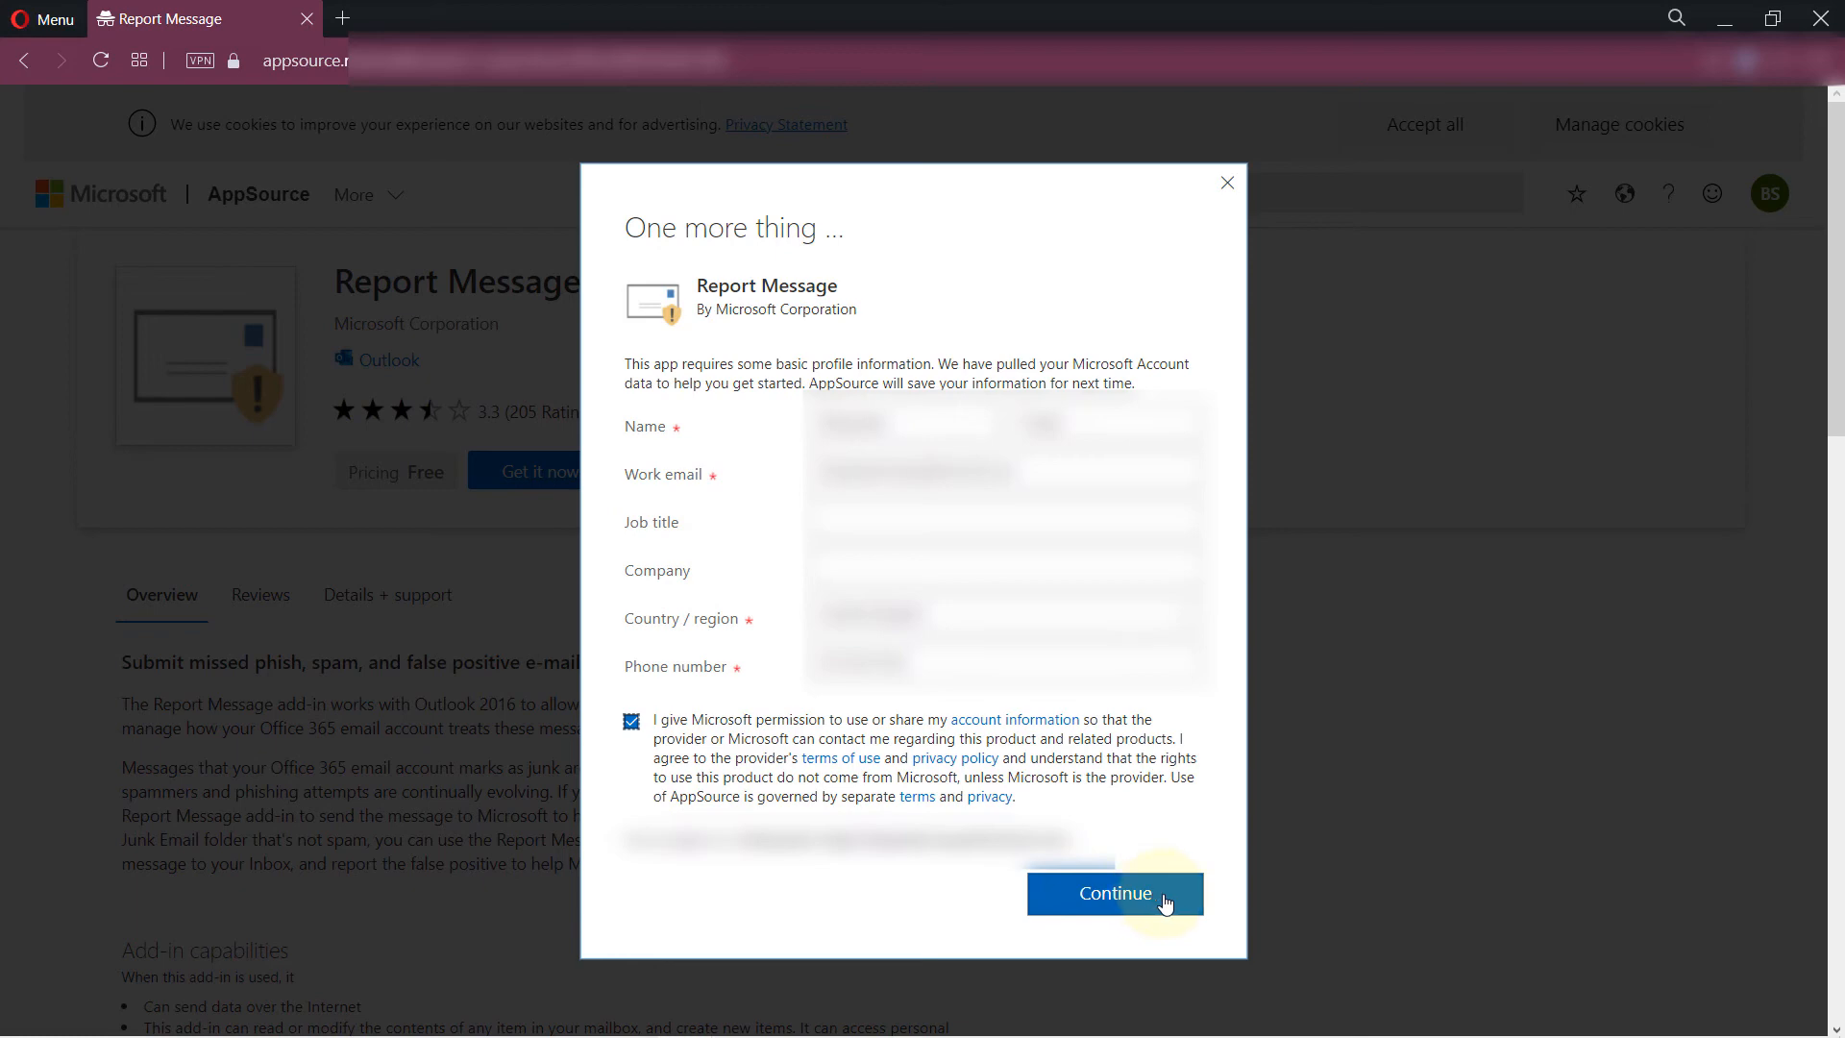
{"action": "left_click", "coordinate": [1114, 892]}
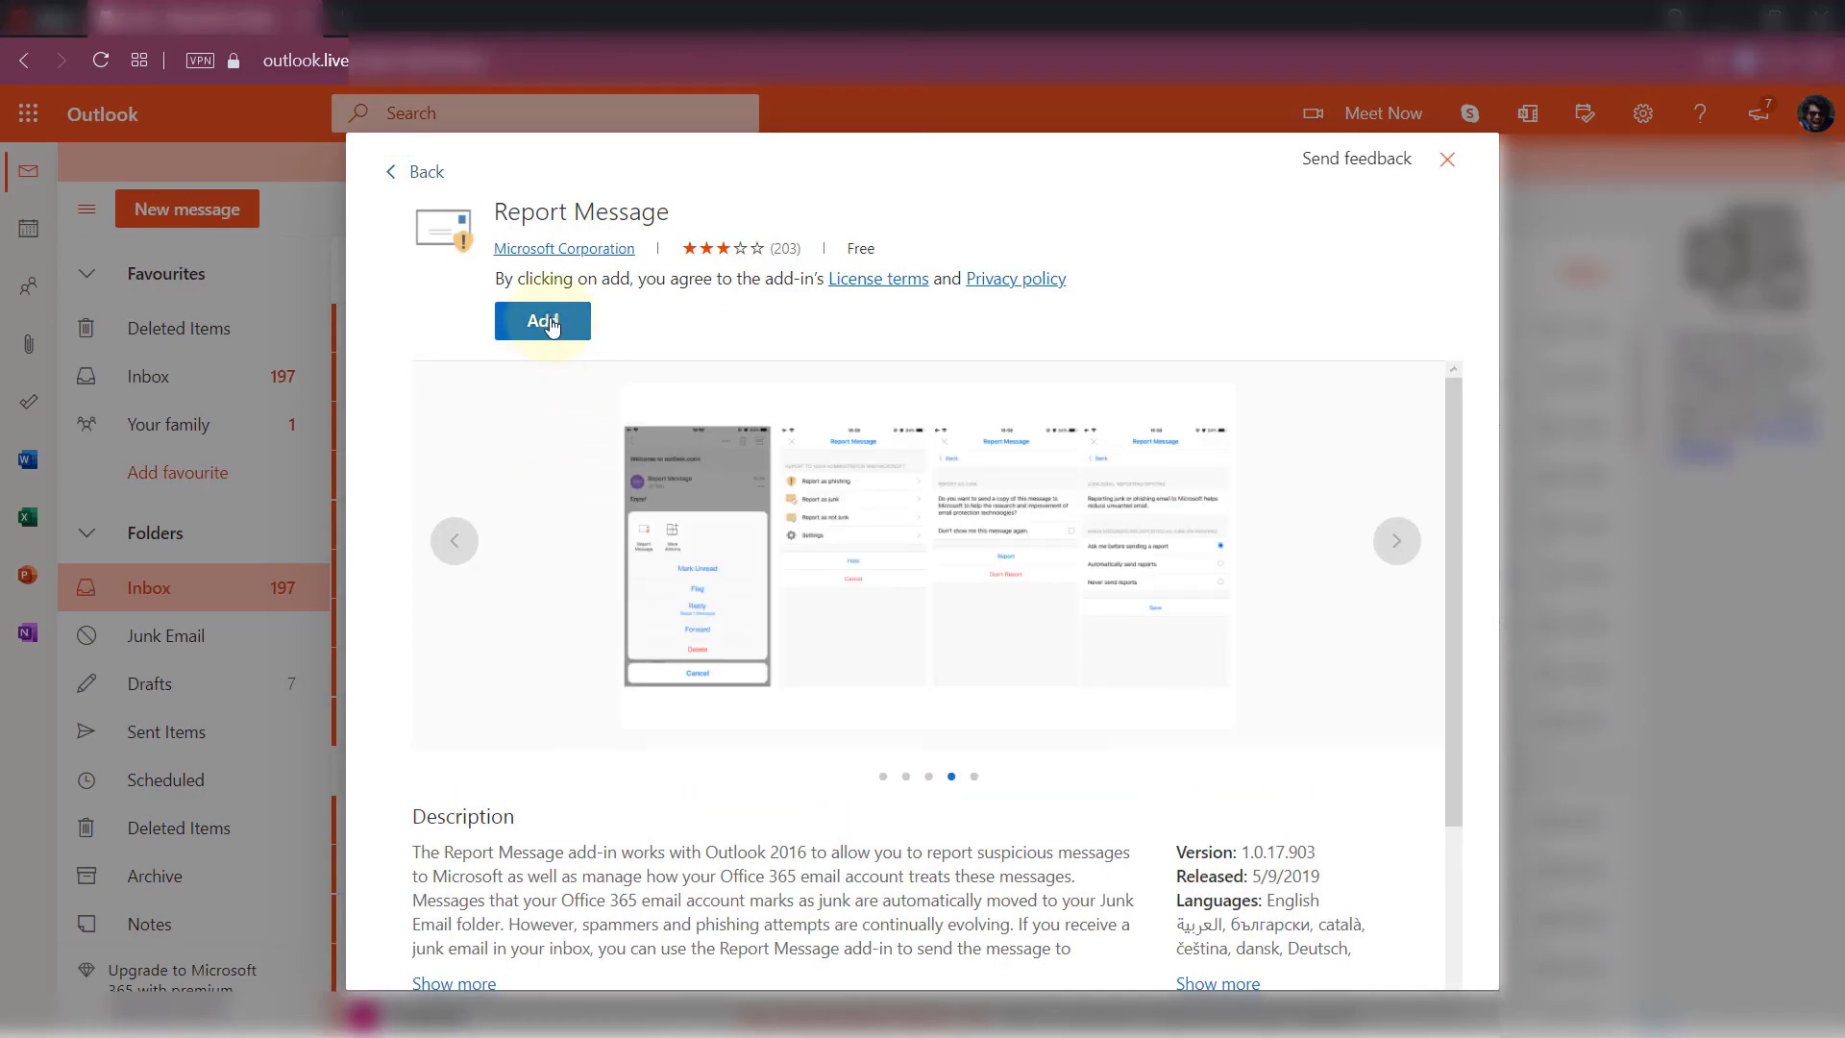
Step: Add Report Message to the Outlook mailbox and close its install page
{"action": "left_click", "coordinate": [542, 320]}
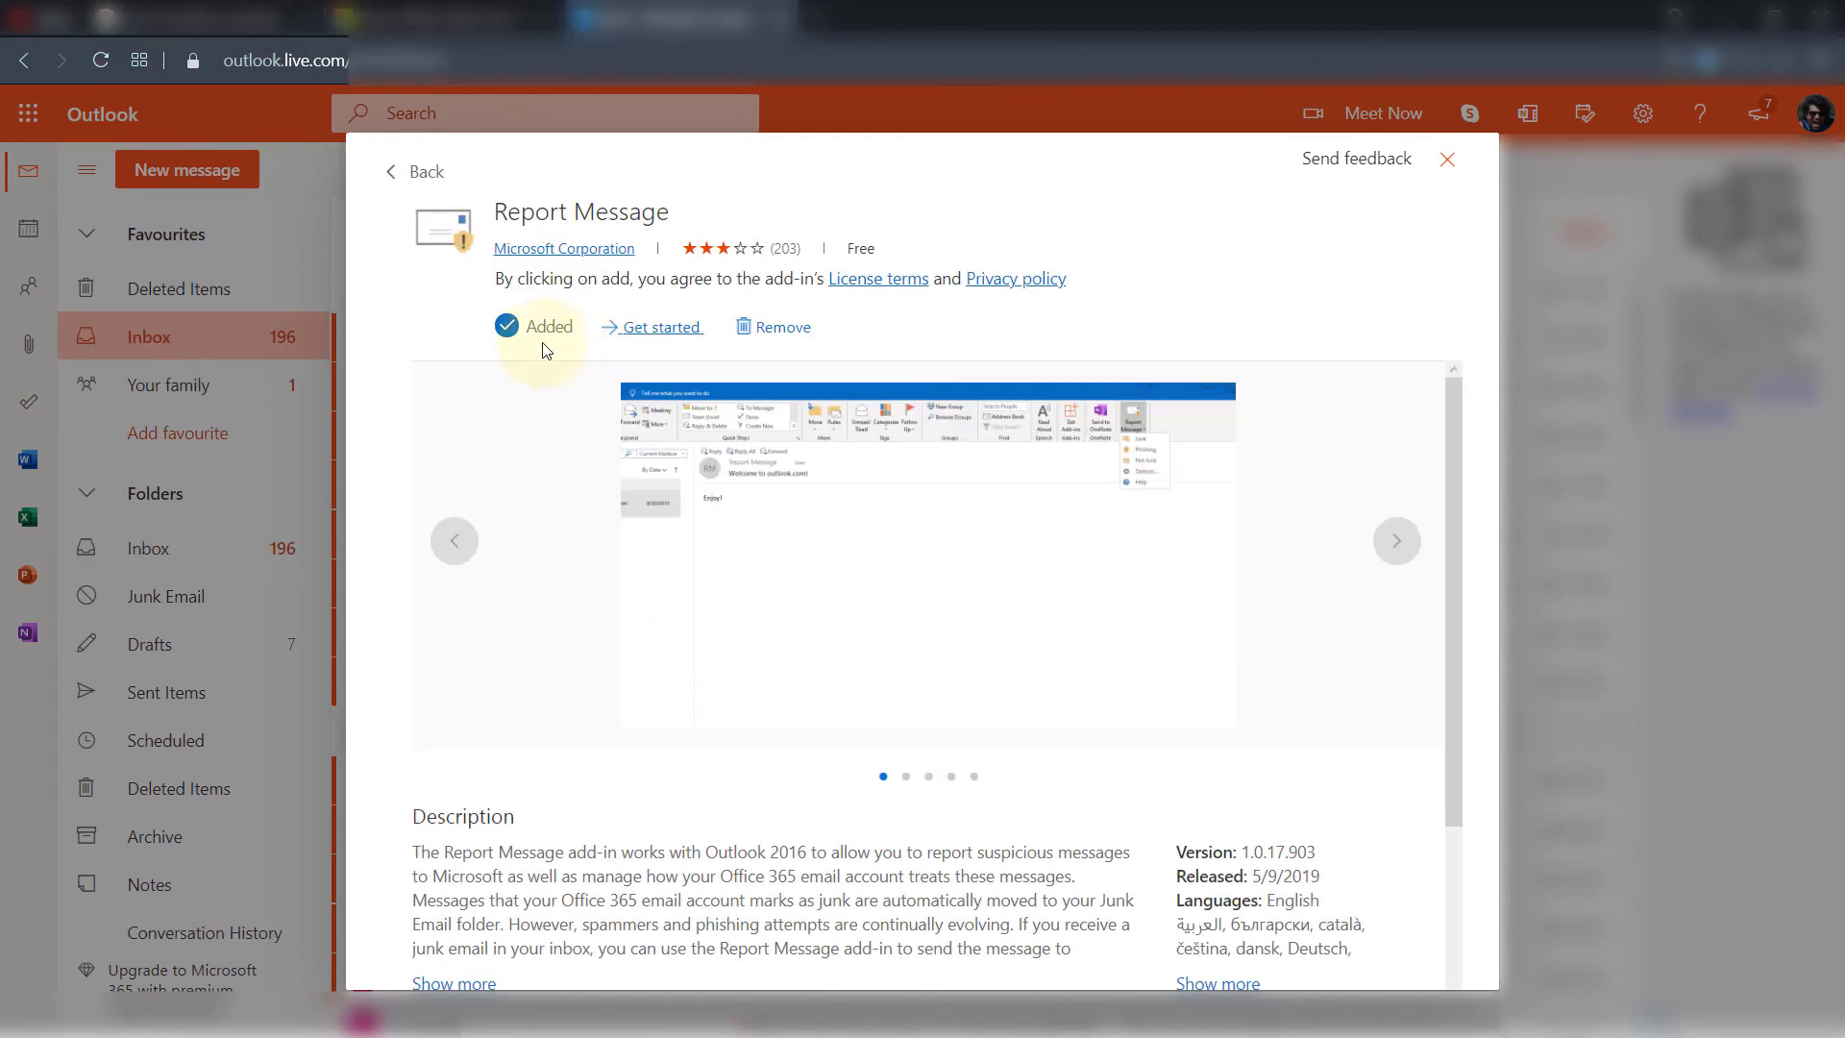
{"action": "left_click", "coordinate": [1396, 540]}
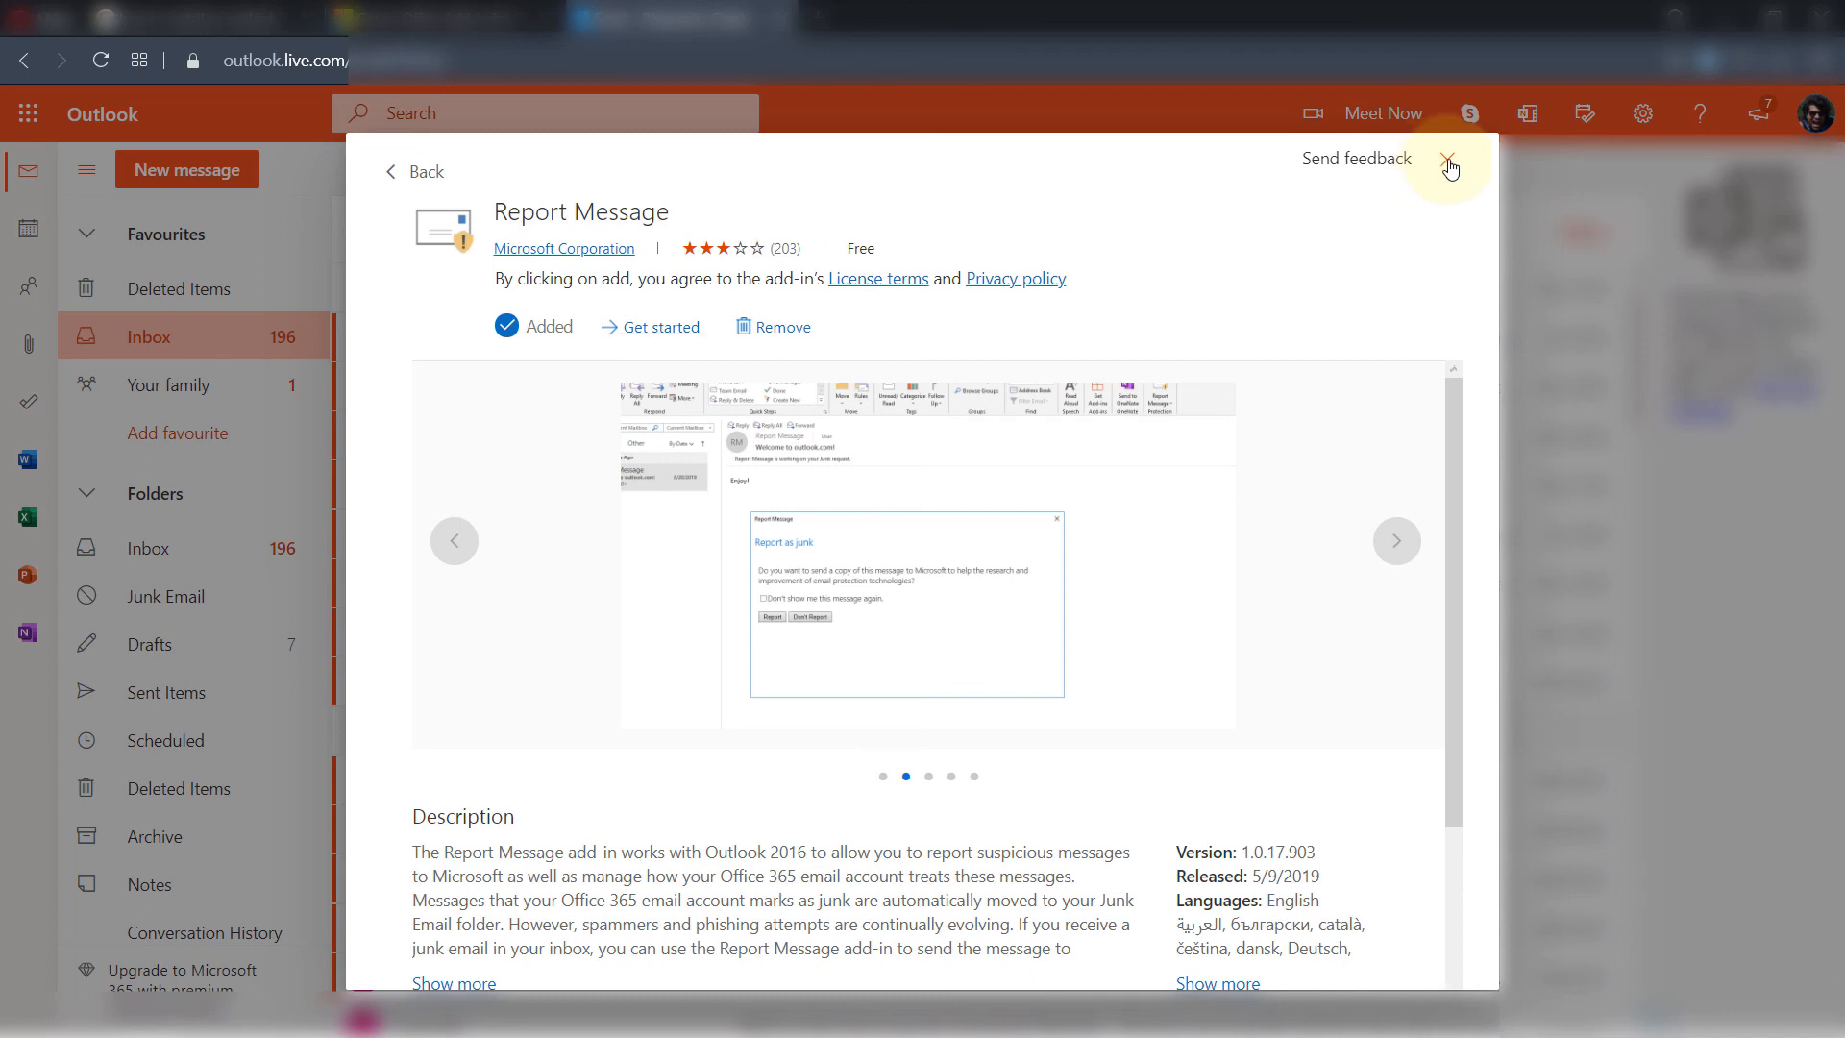
{"action": "left_click", "coordinate": [1448, 164]}
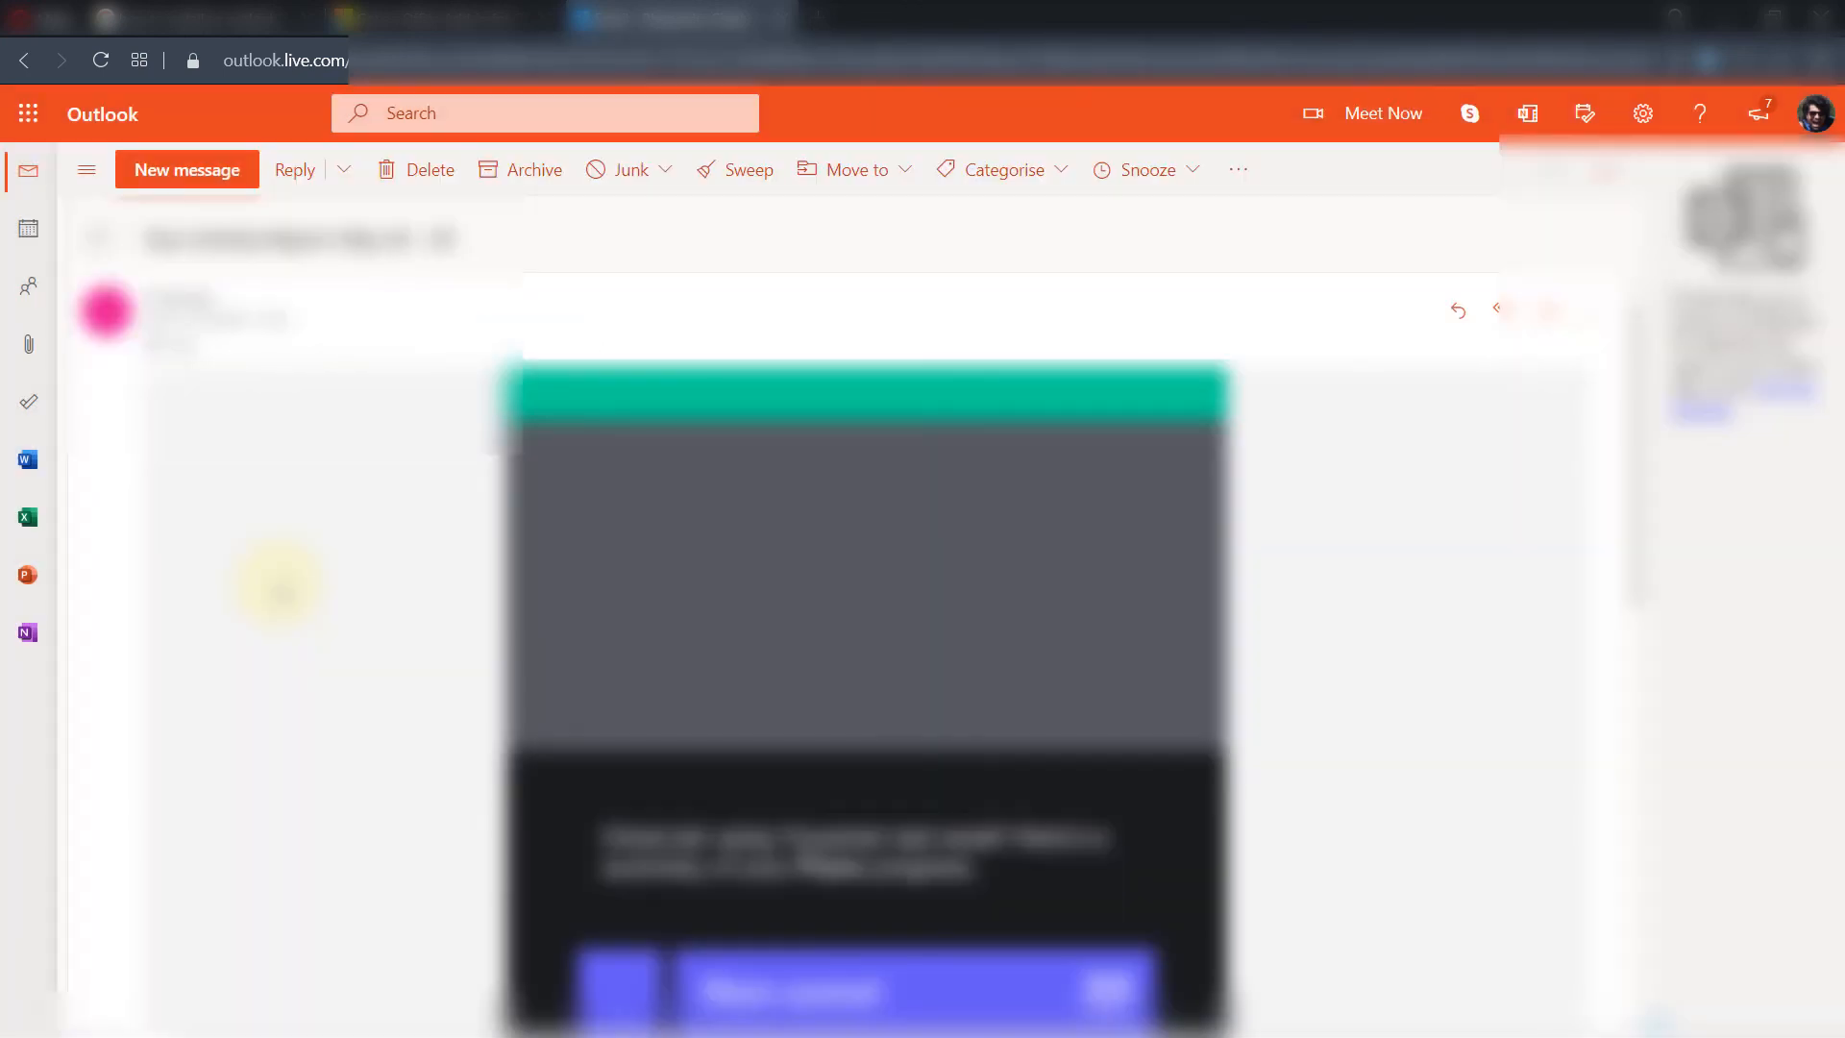
{"action": "mouse_move", "coordinate": [661, 188]}
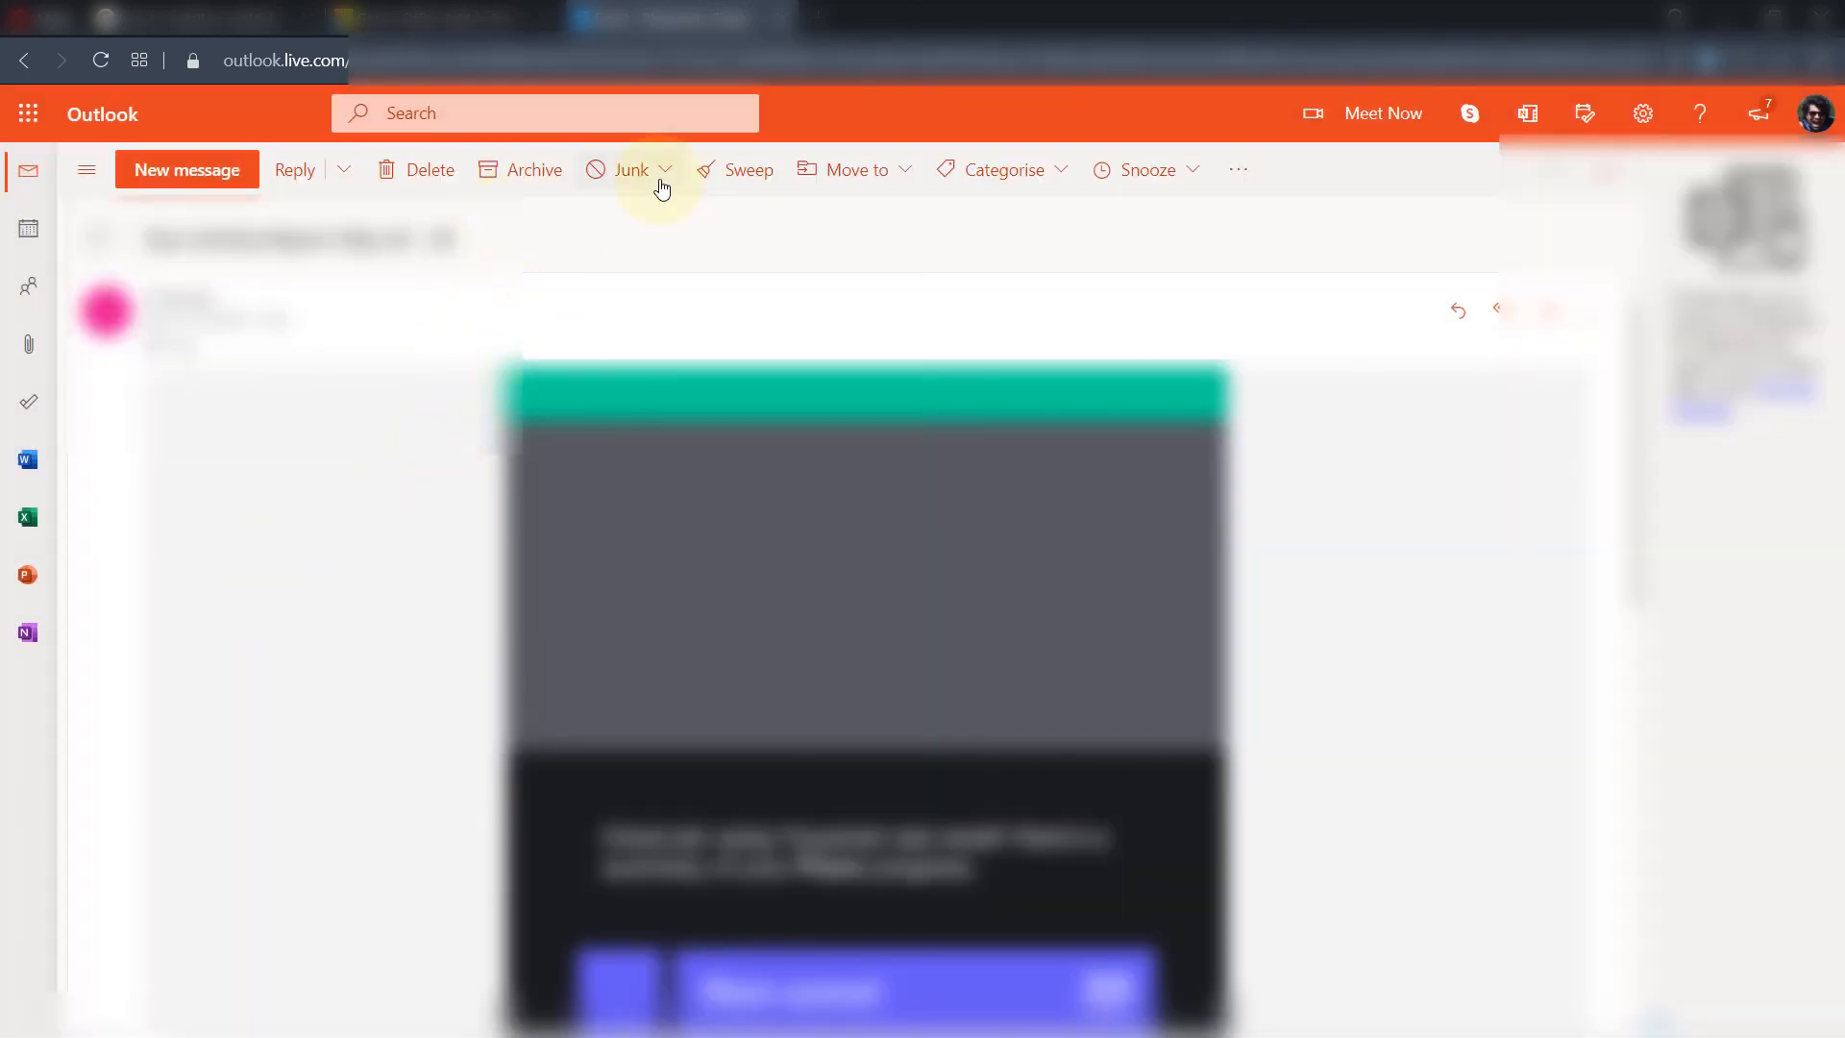
Step: Open the Junk dropdown to show Junk, Phishing and Block
{"action": "left_click", "coordinate": [664, 169]}
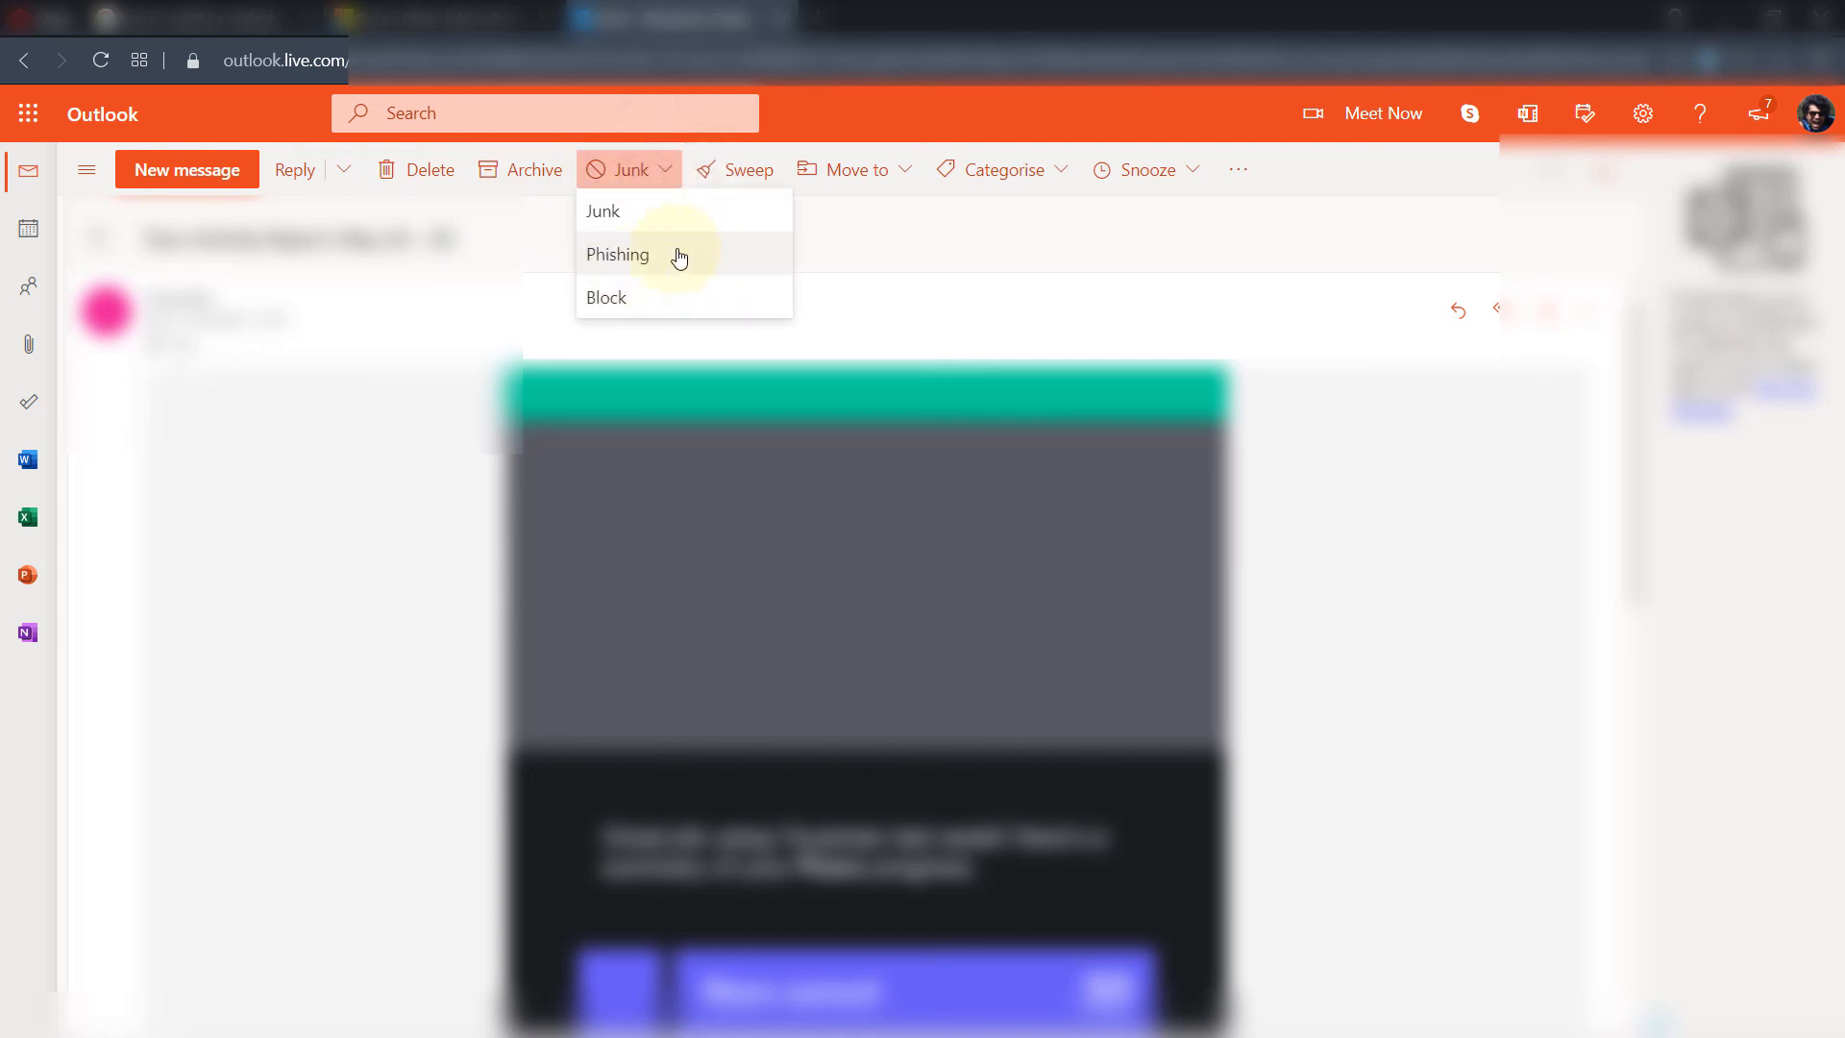
{"action": "mouse_move", "coordinate": [618, 222]}
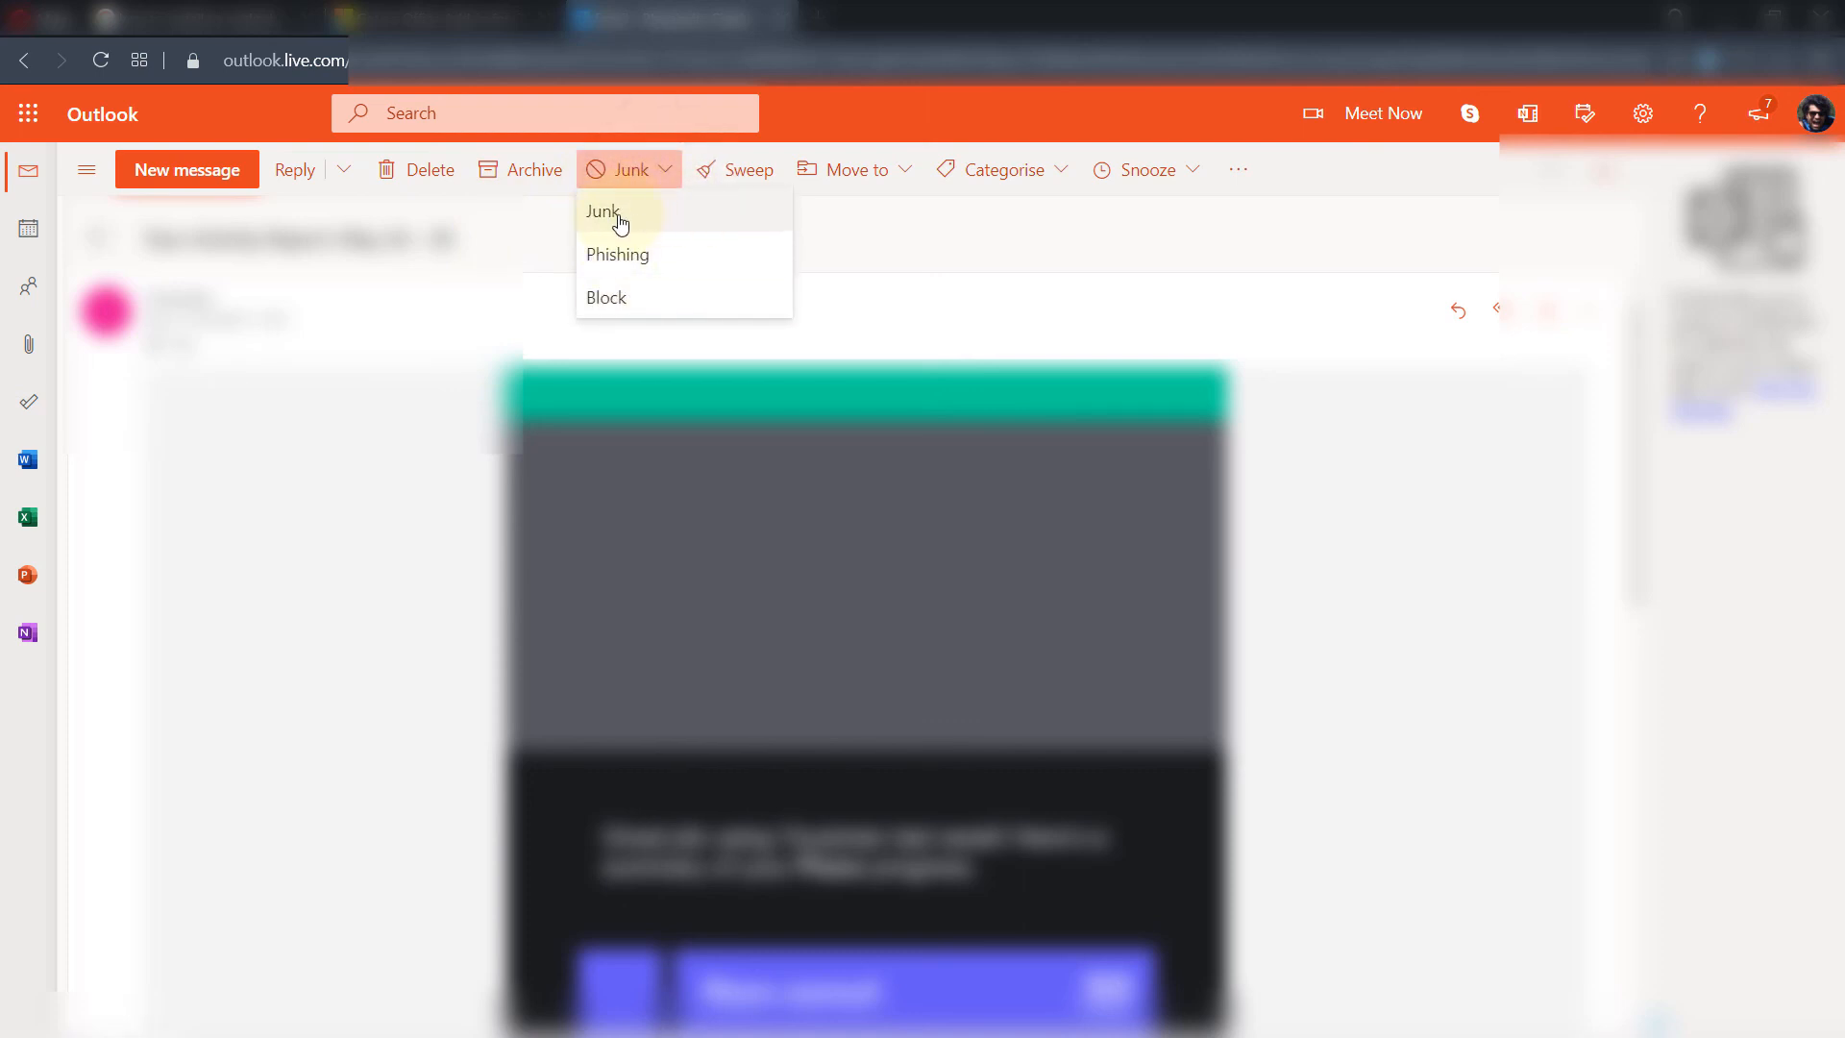
{"action": "mouse_move", "coordinate": [564, 321]}
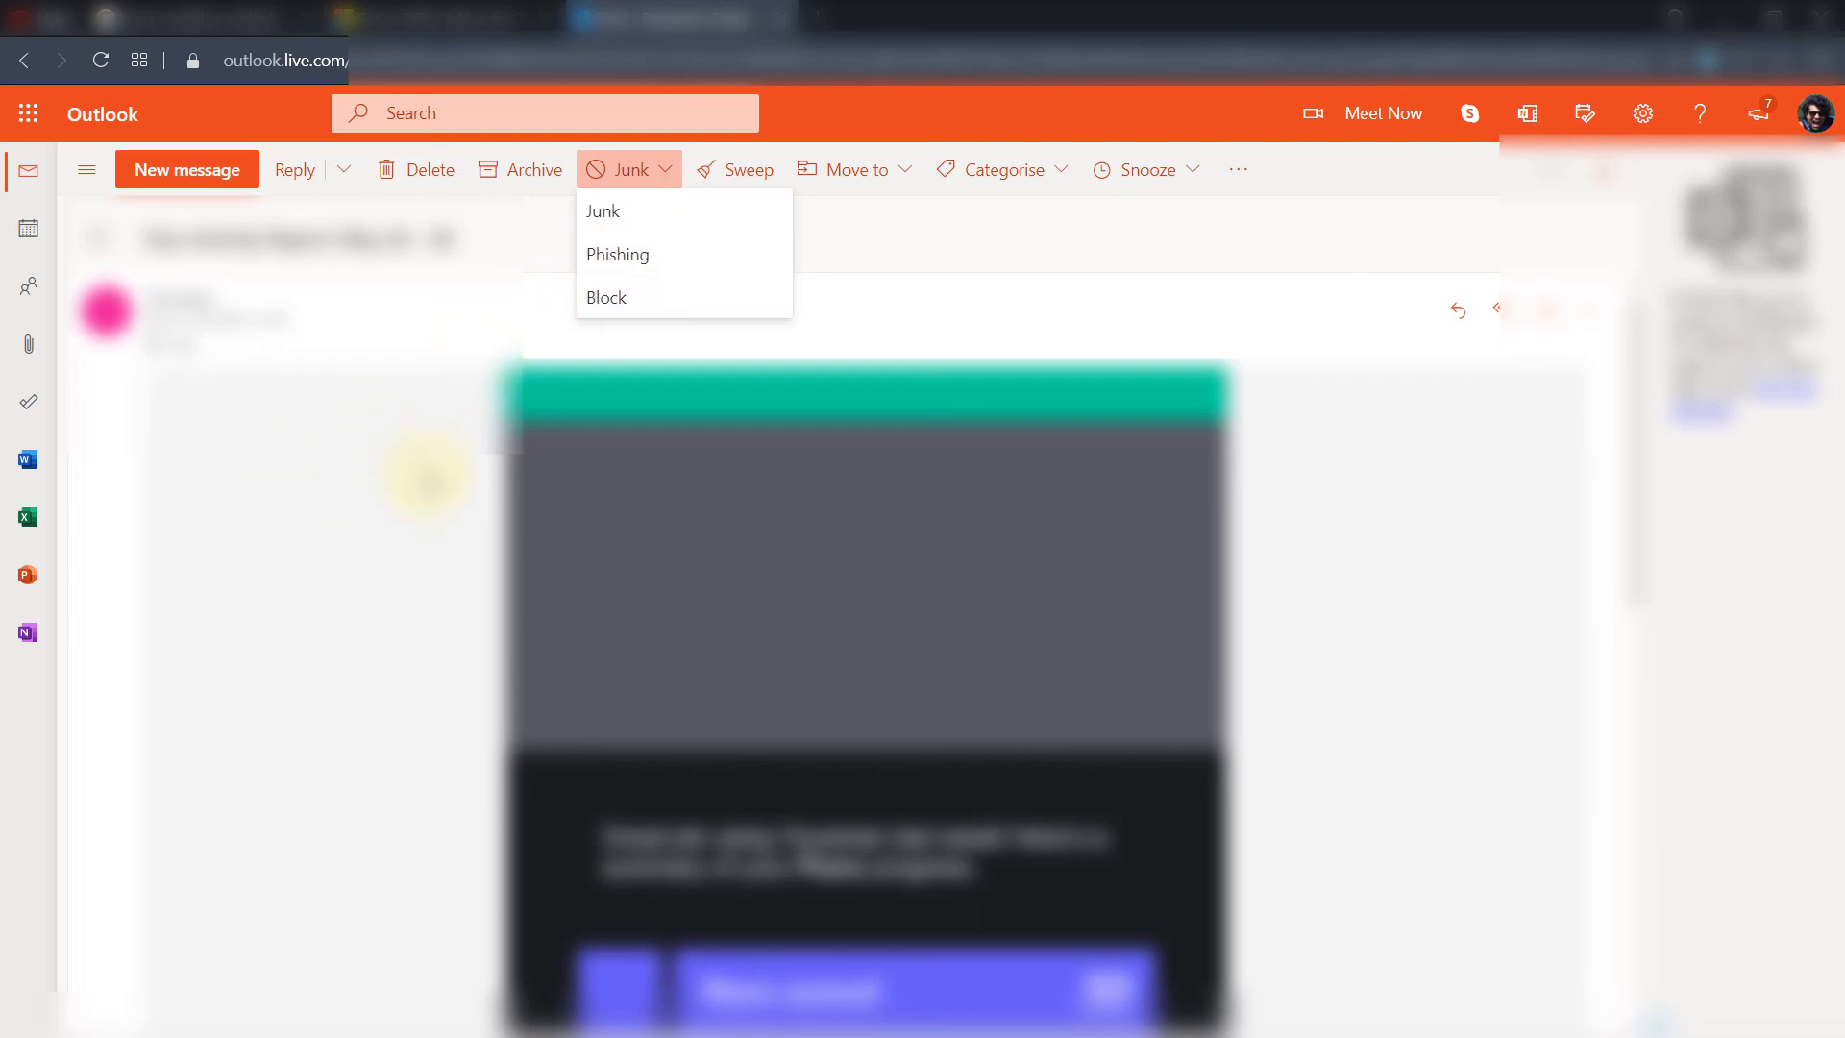
{"action": "mouse_move", "coordinate": [398, 350]}
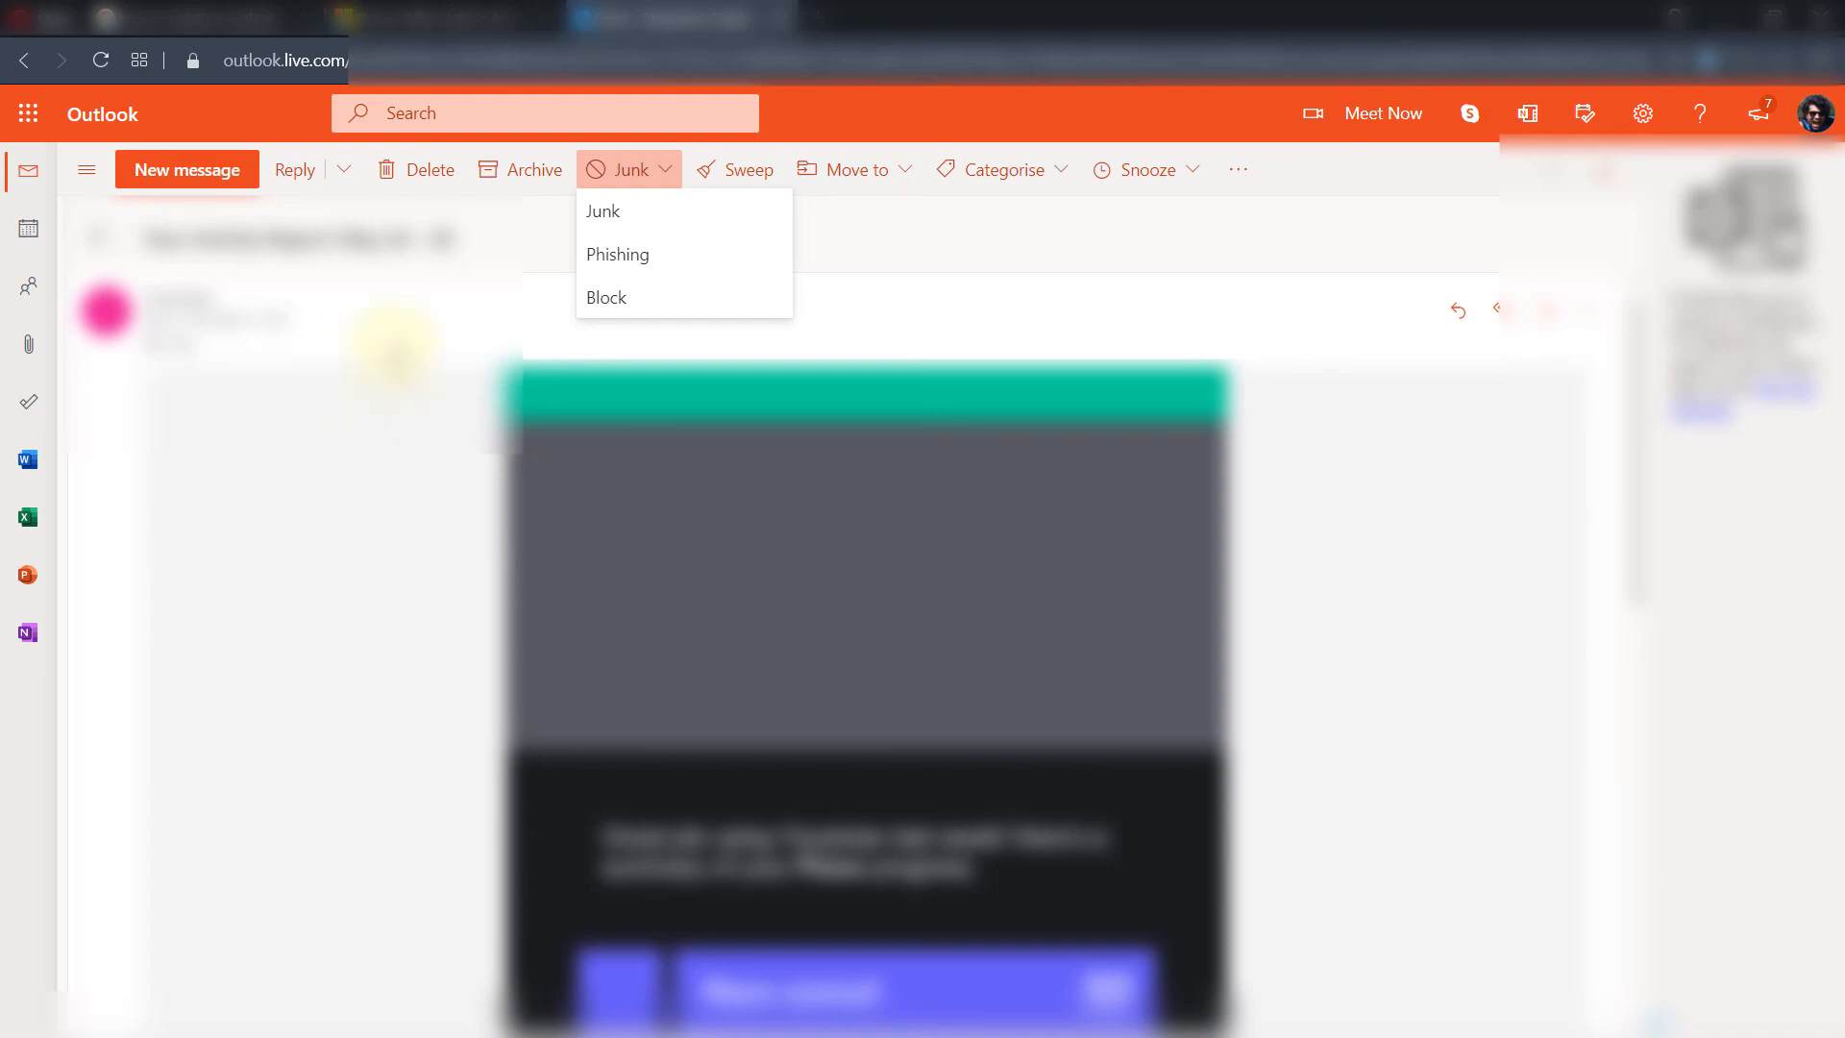